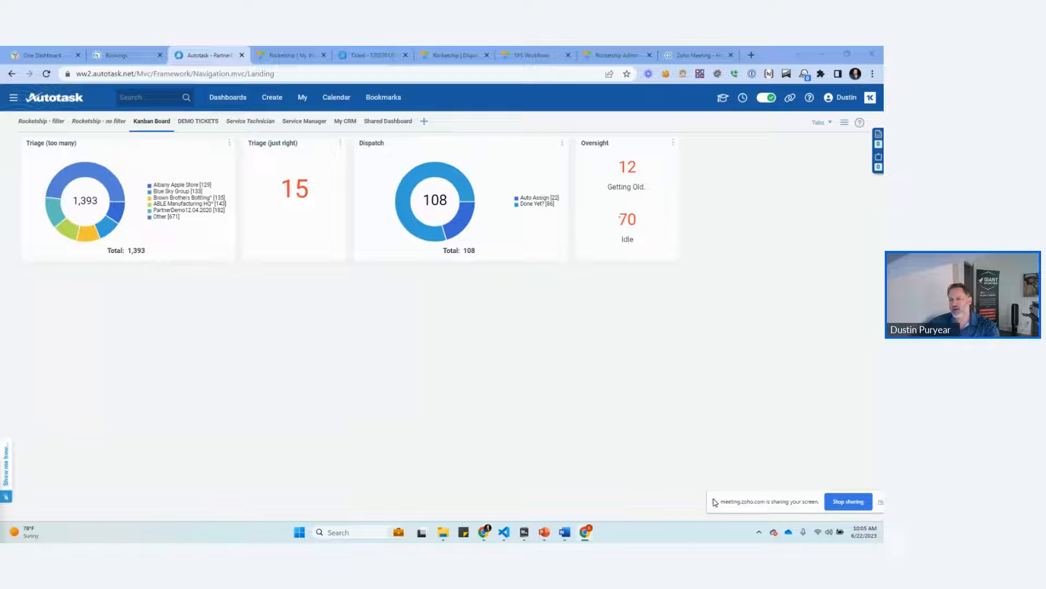
mouse_move(478, 358)
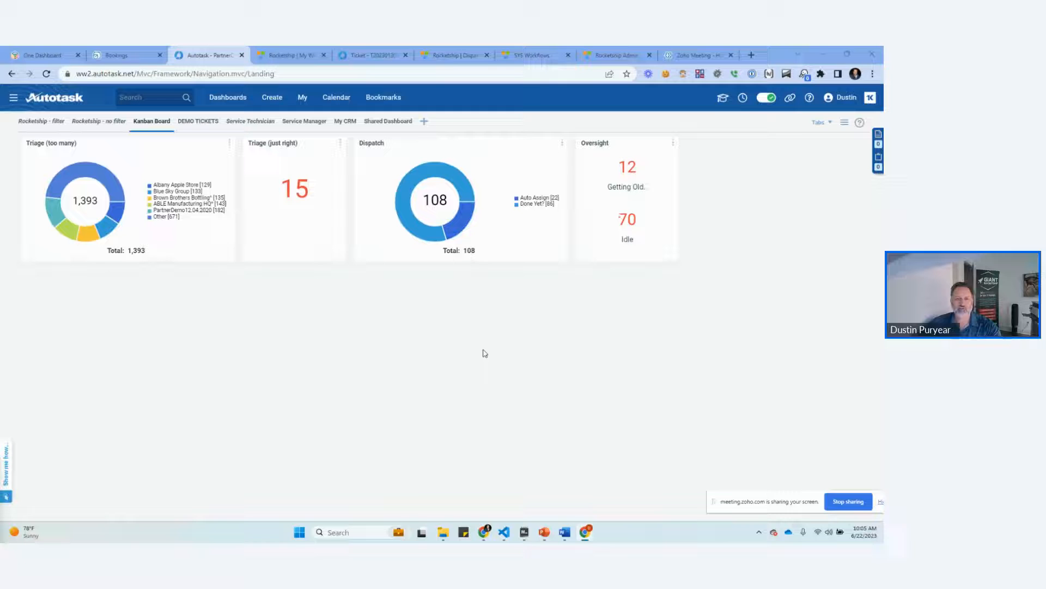
mouse_move(278, 286)
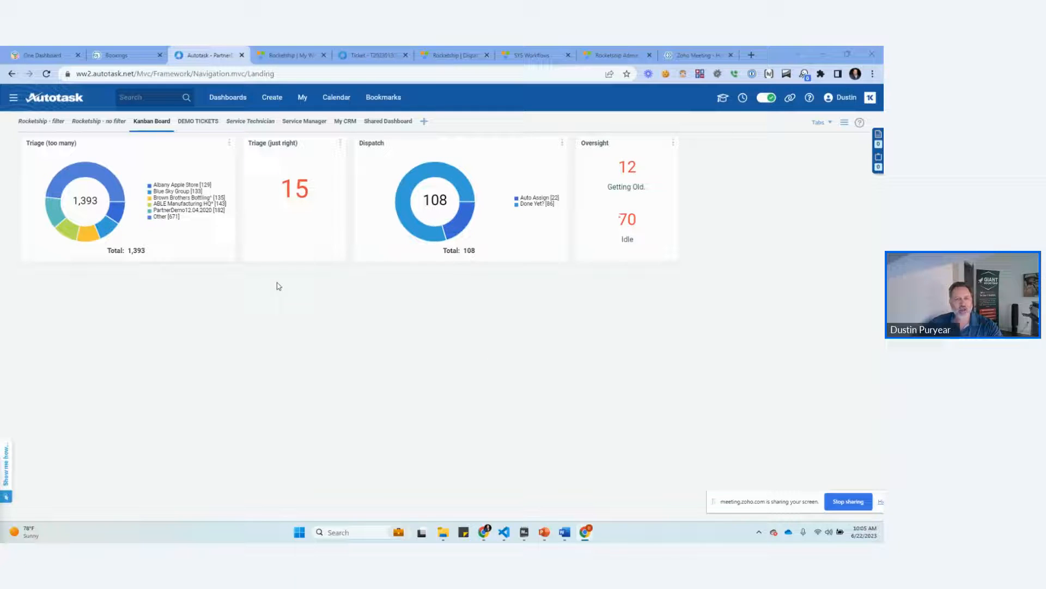
mouse_move(444, 182)
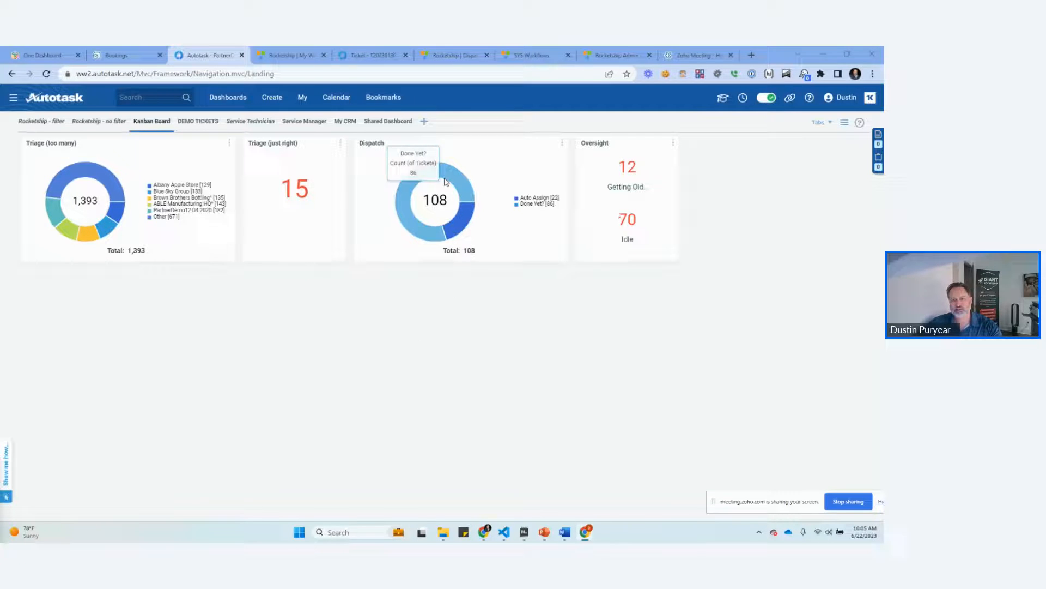
mouse_move(268, 176)
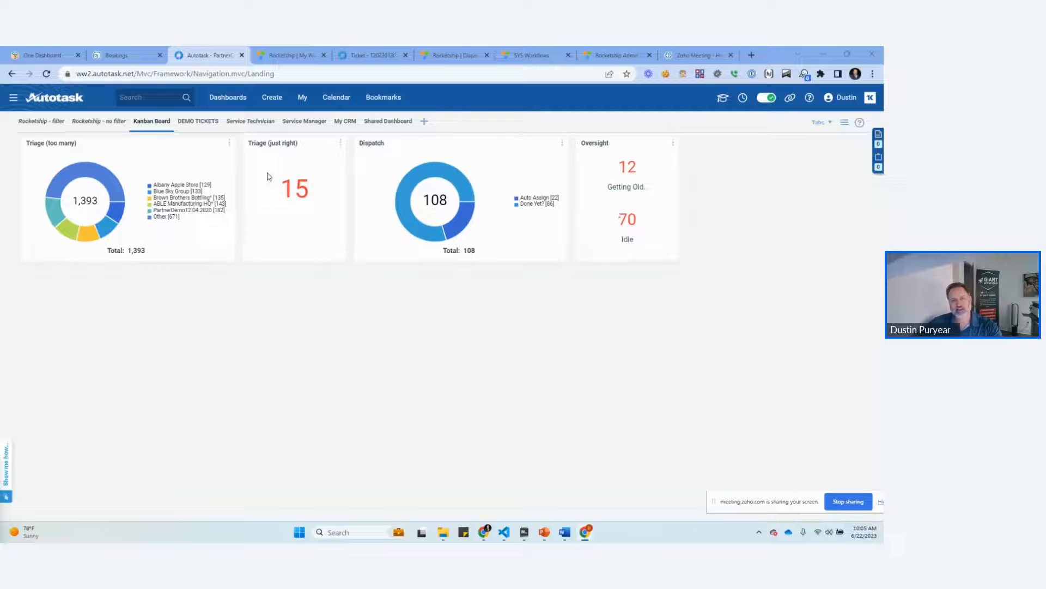
Step: Show the Service Technician dashboard with its open-ticket counts and queue summaries
click(251, 121)
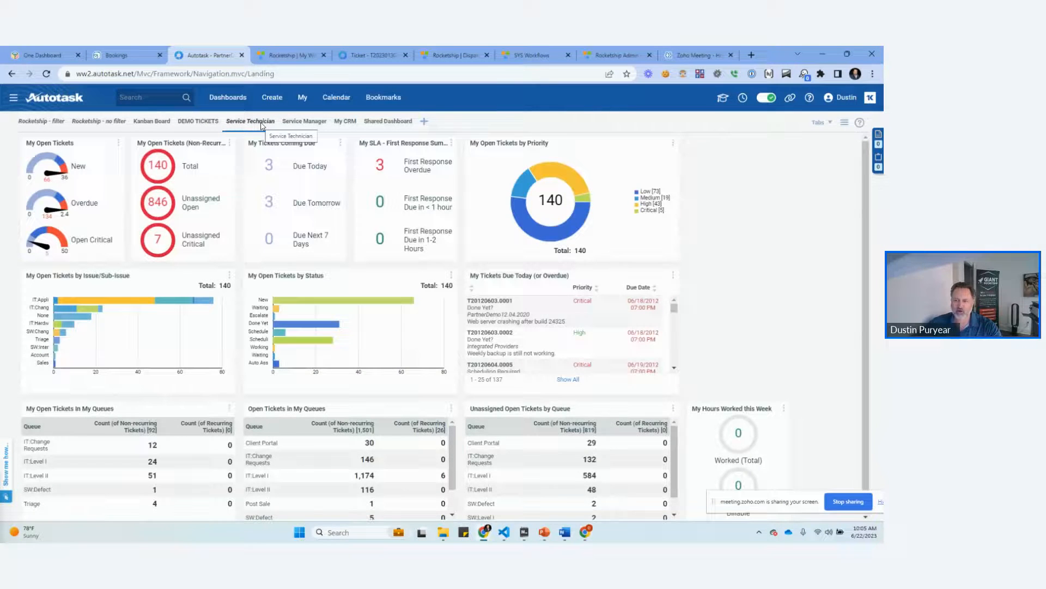
mouse_move(93, 138)
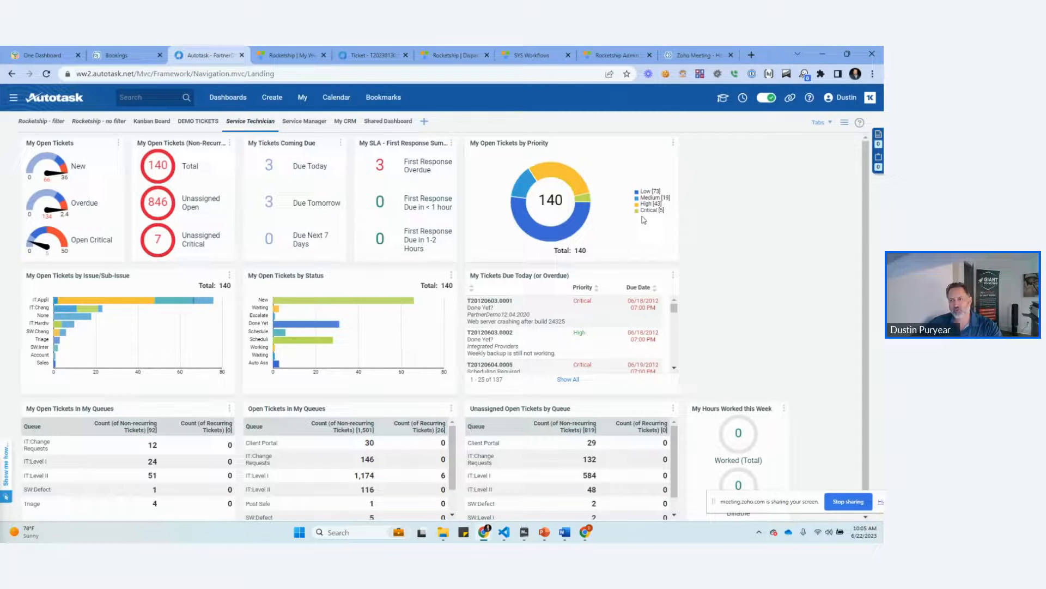
mouse_move(584, 200)
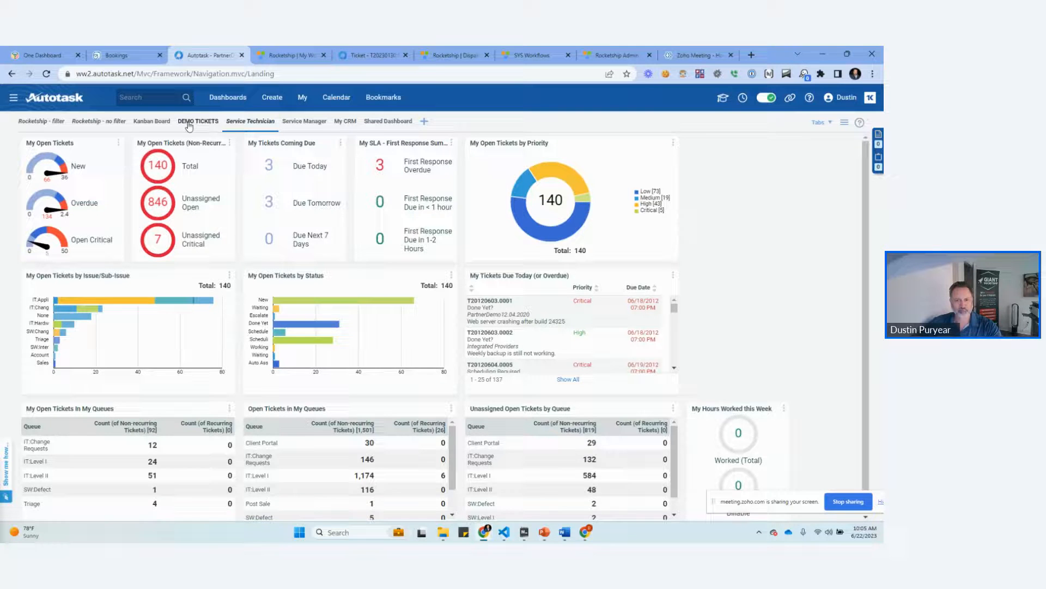
Step: Edit ticket T20230622.0001 from the New demo tickets list and change its Status from New
click(197, 121)
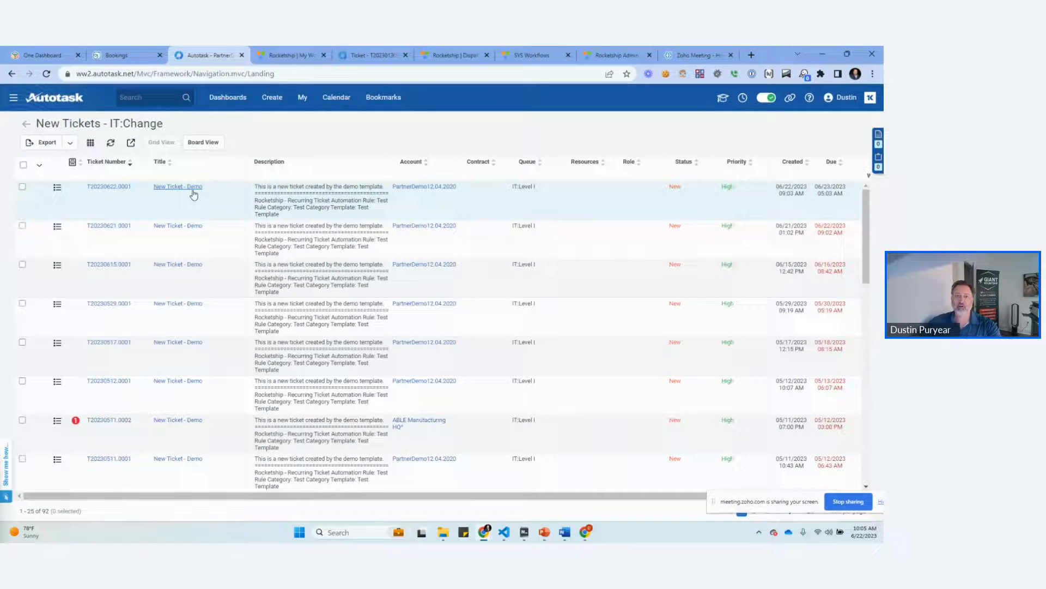
click(177, 186)
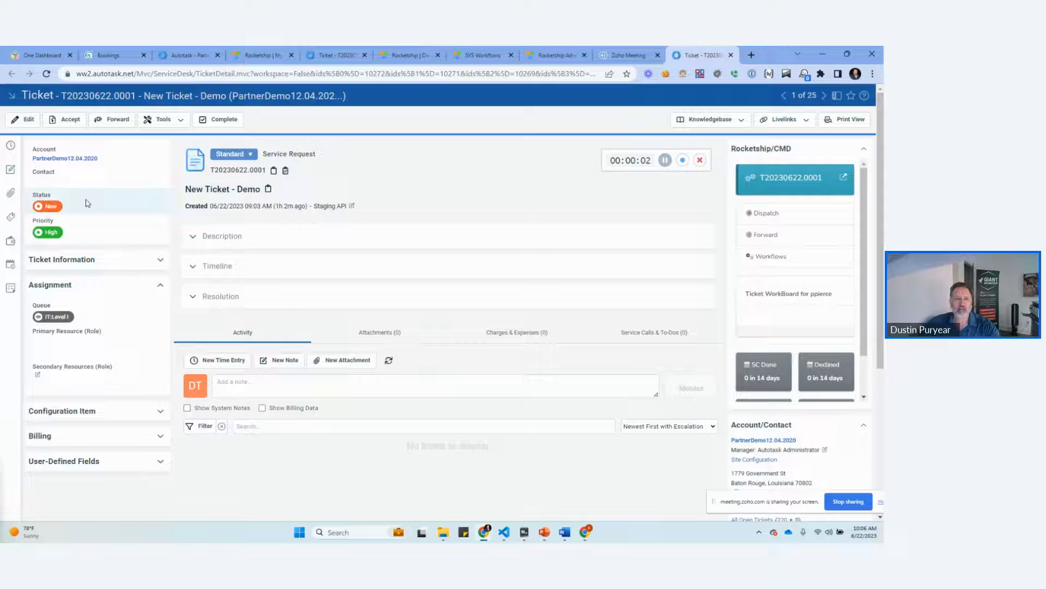
click(45, 74)
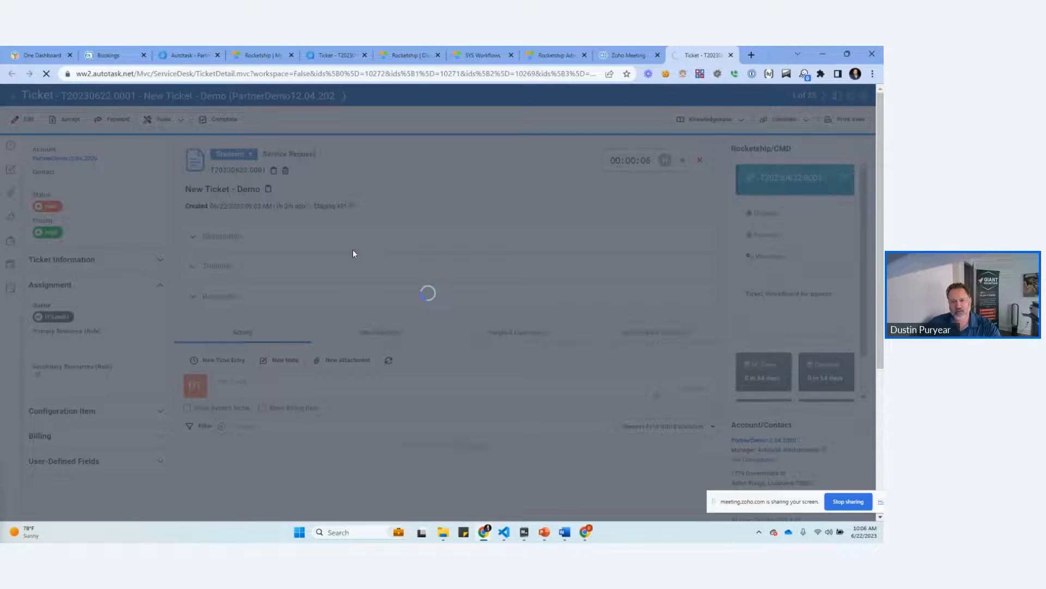
click(25, 119)
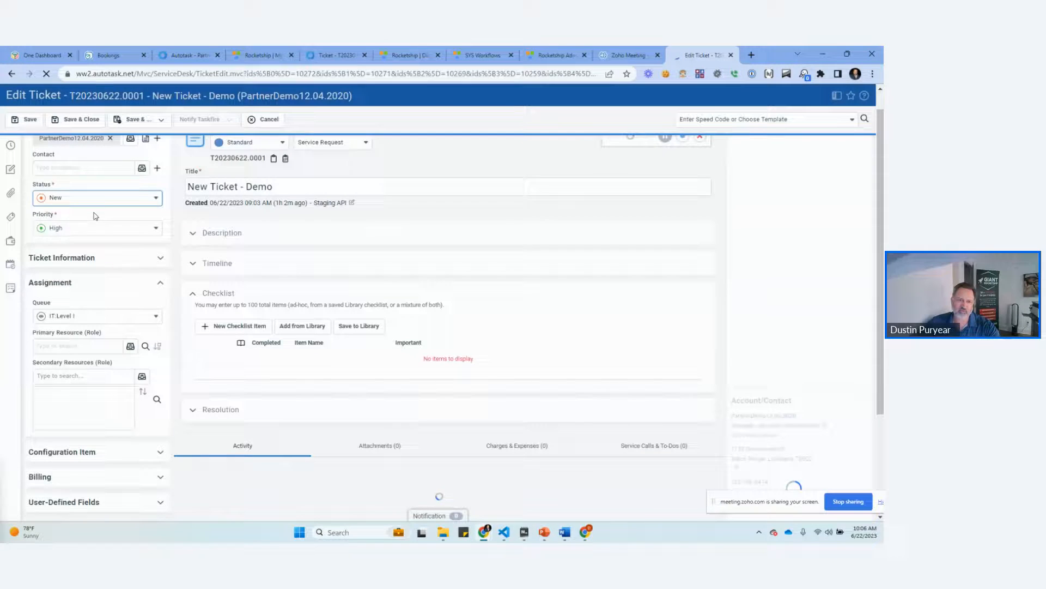
click(97, 198)
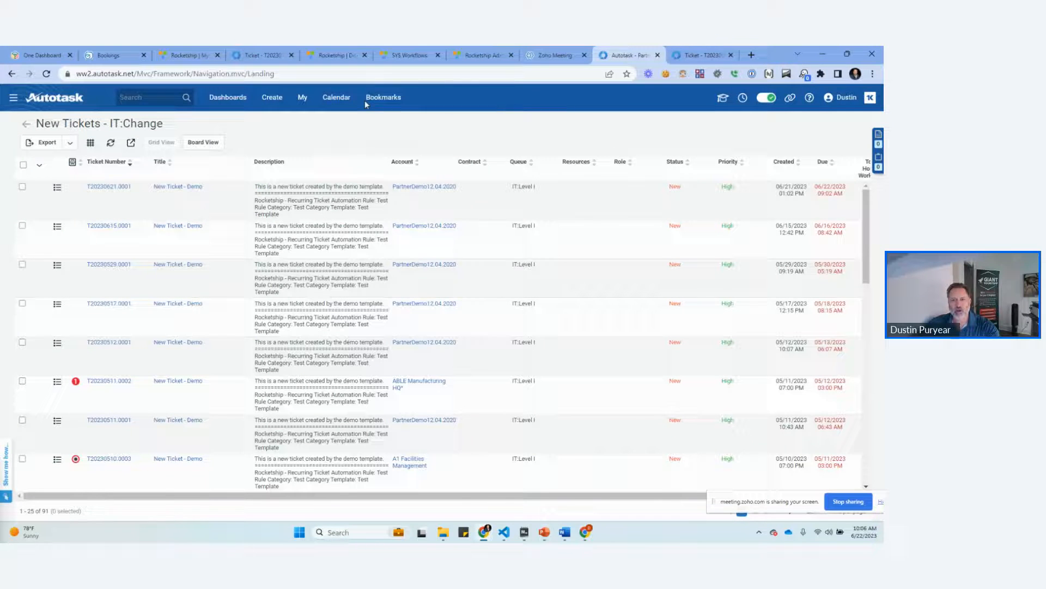
Step: Go to the Ticket Search page from the saved bookmarks
click(382, 97)
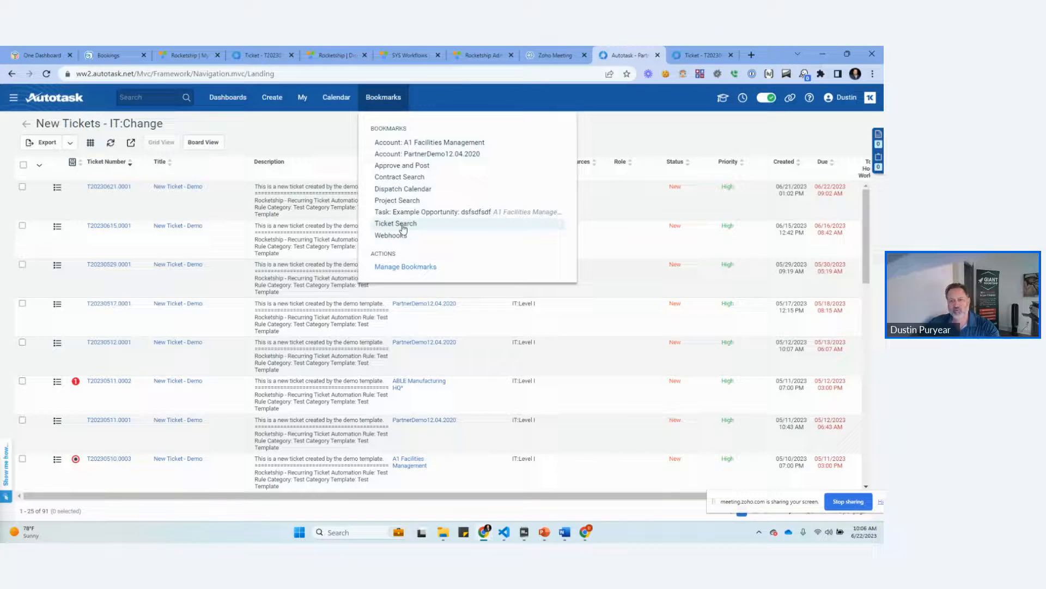
click(395, 223)
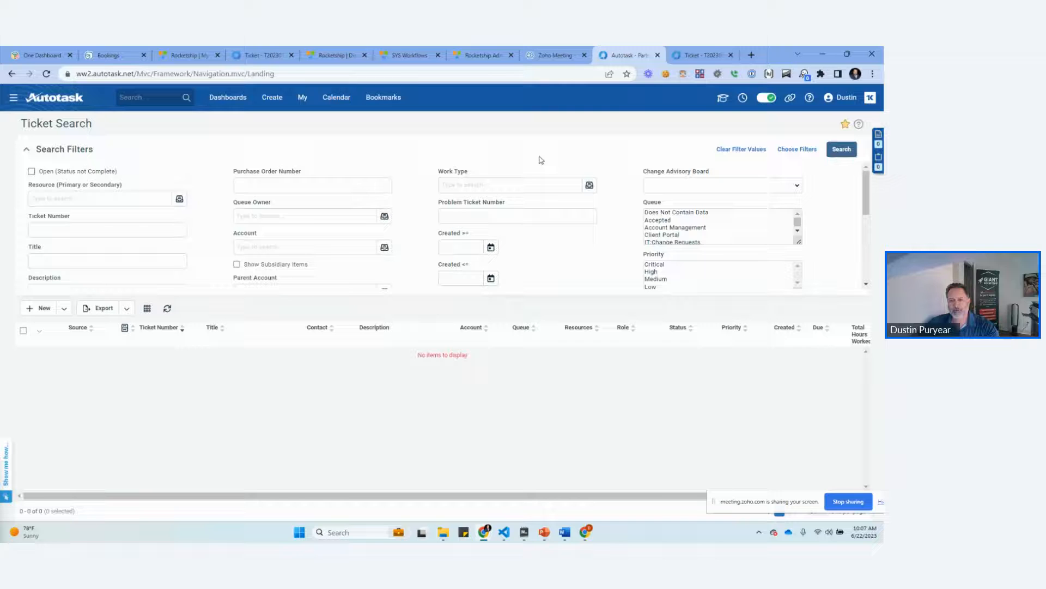
mouse_move(426, 166)
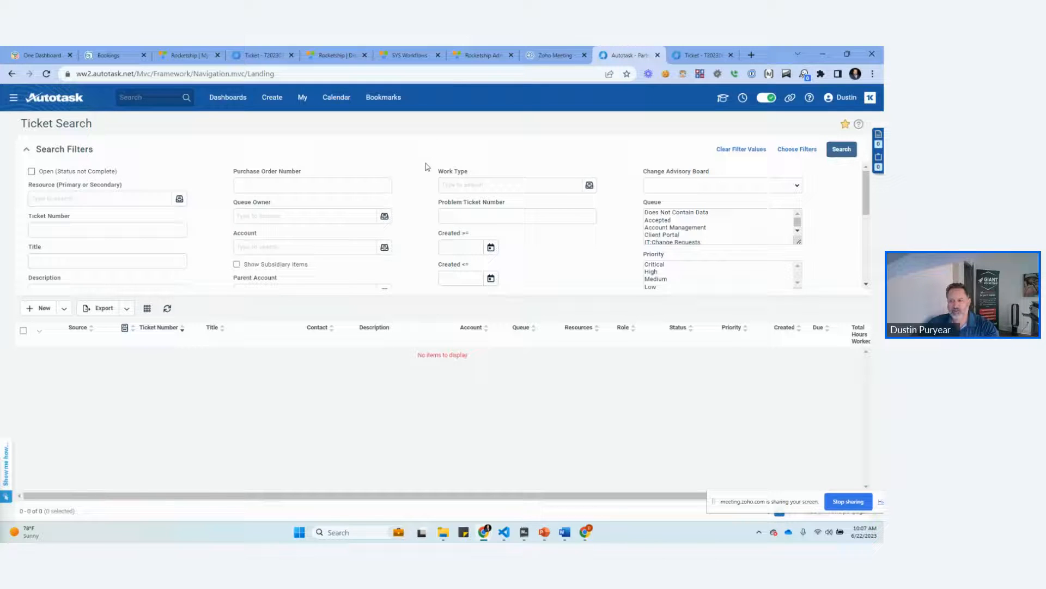
scroll(down, 3)
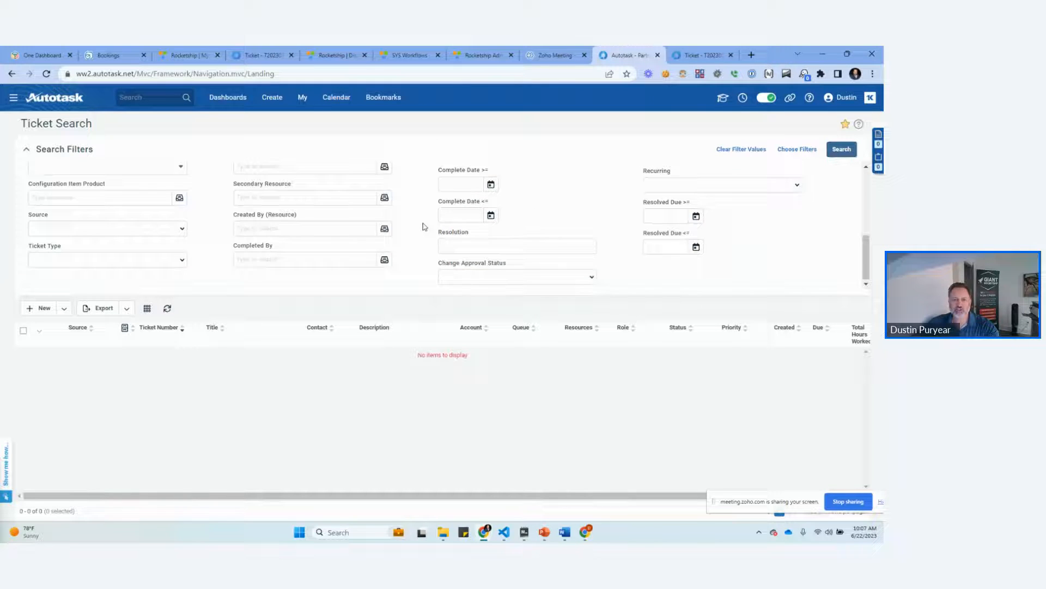
scroll(up, 3)
text(status)
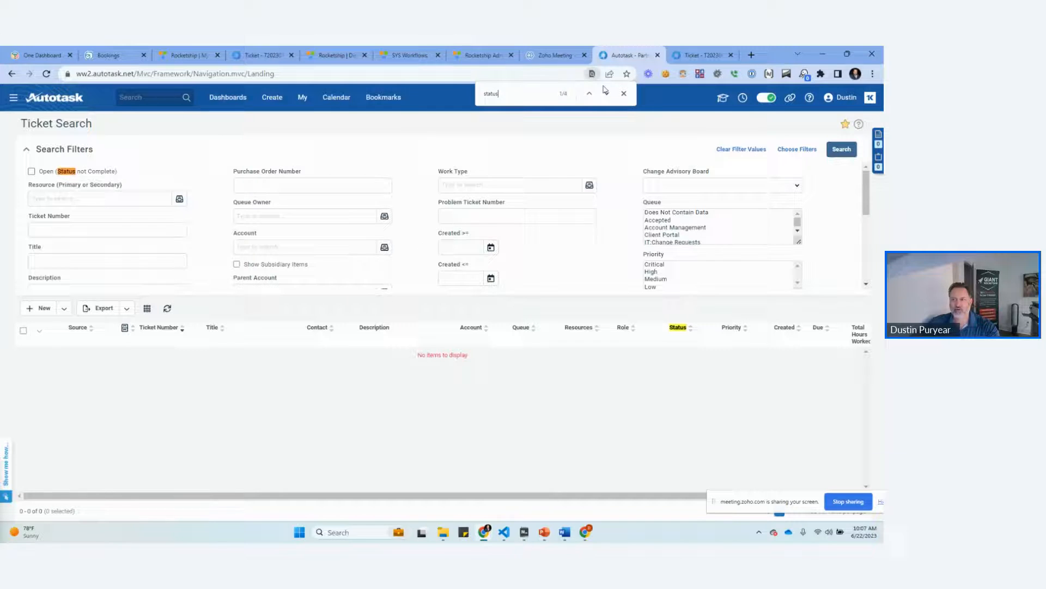
Step: Filter Status to In Progress and run the search, returning ticket T20230622.0001
click(607, 94)
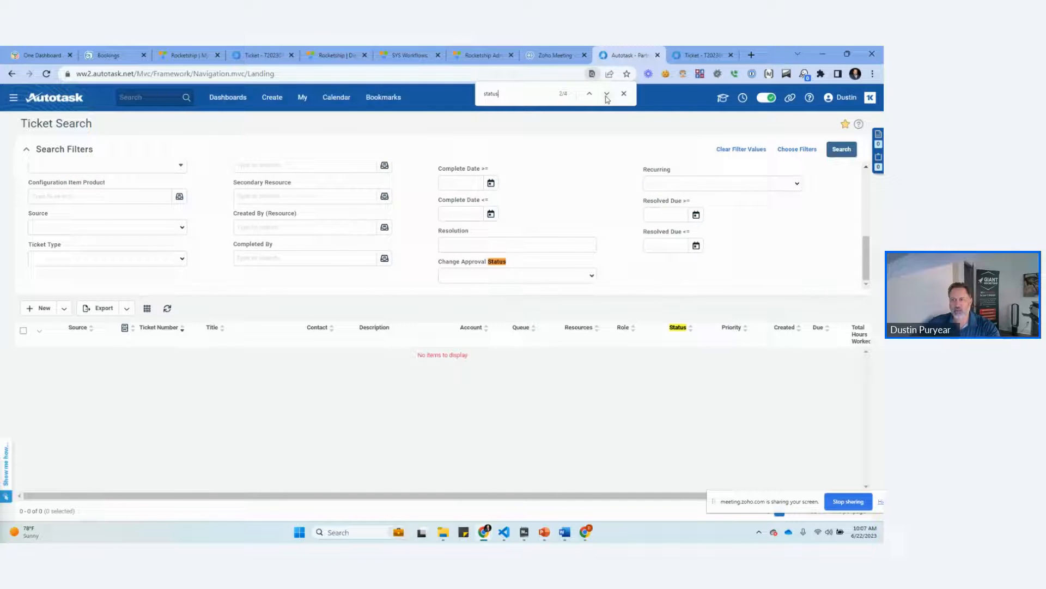
click(606, 94)
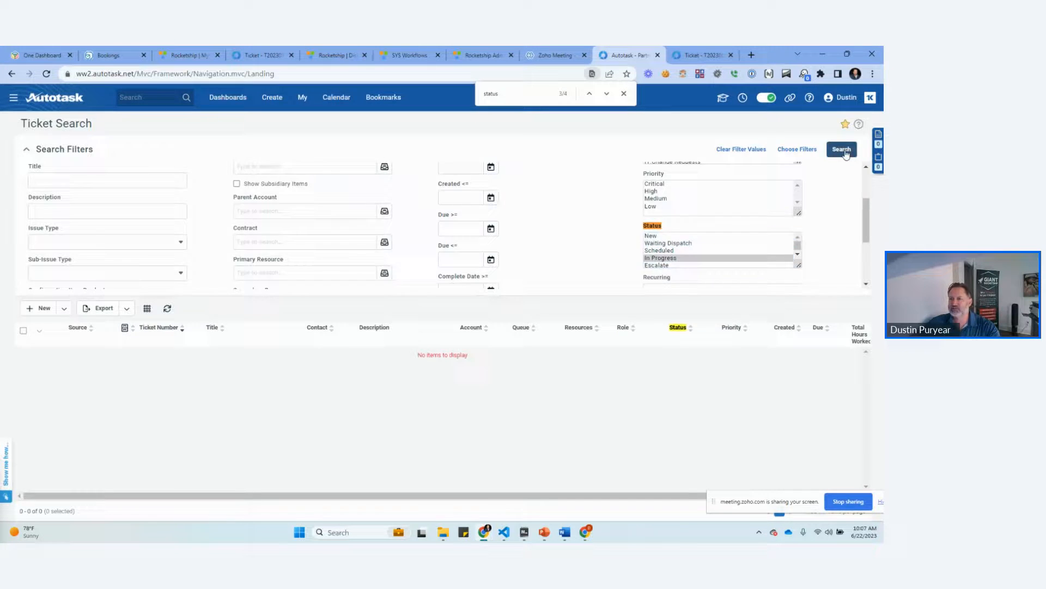
click(842, 149)
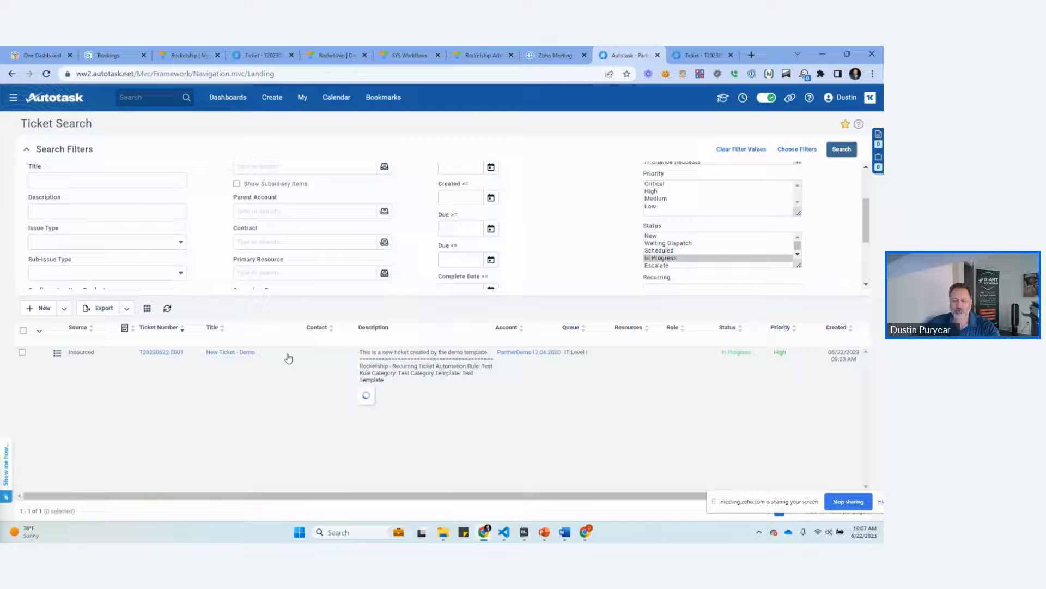
click(301, 97)
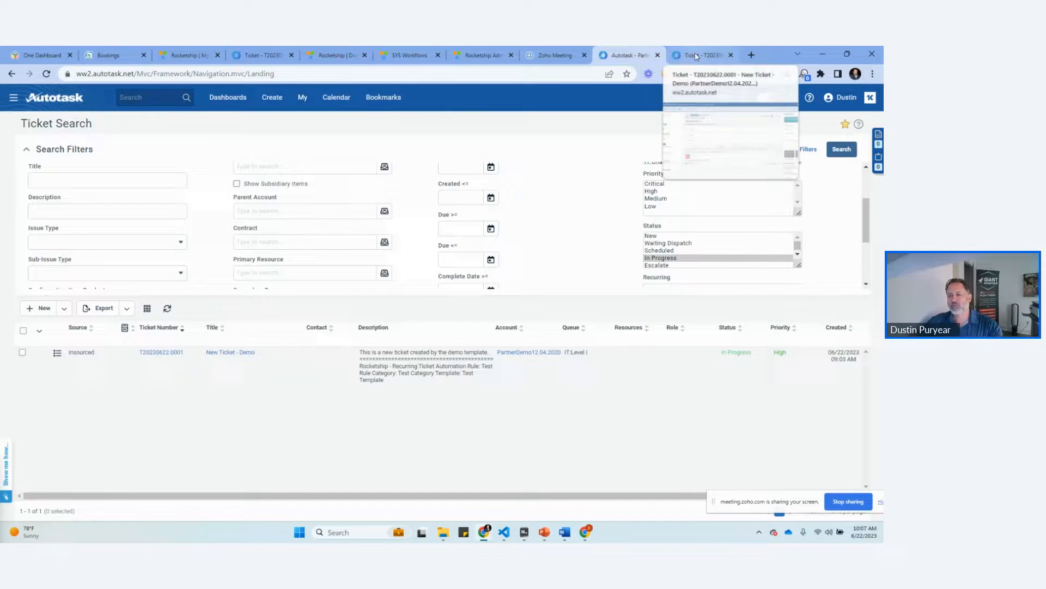
Step: Return to ticket T20230622.0001 and view its details, notes and running timer
click(701, 54)
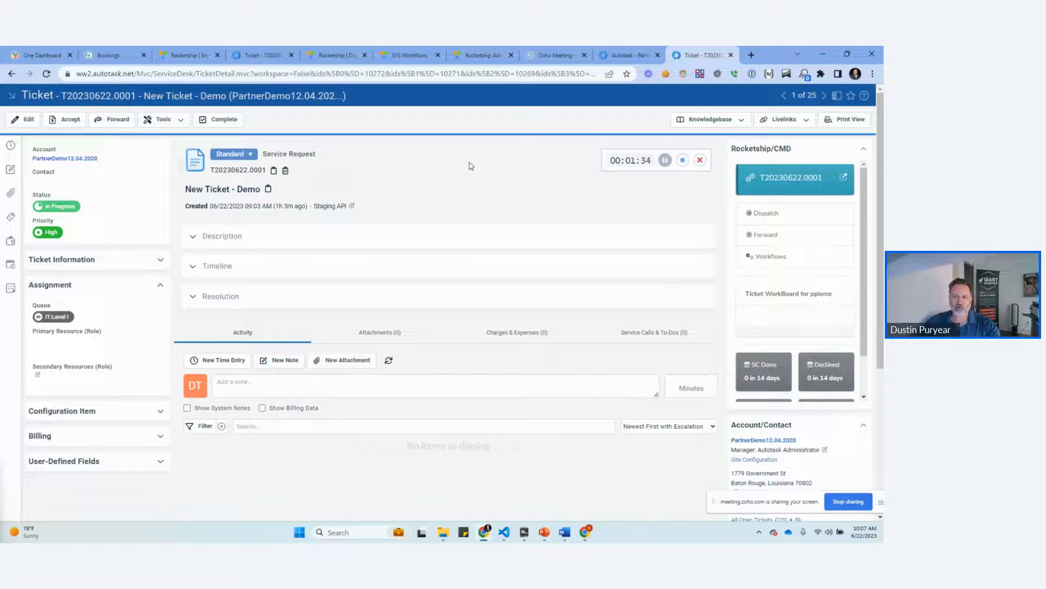
click(163, 119)
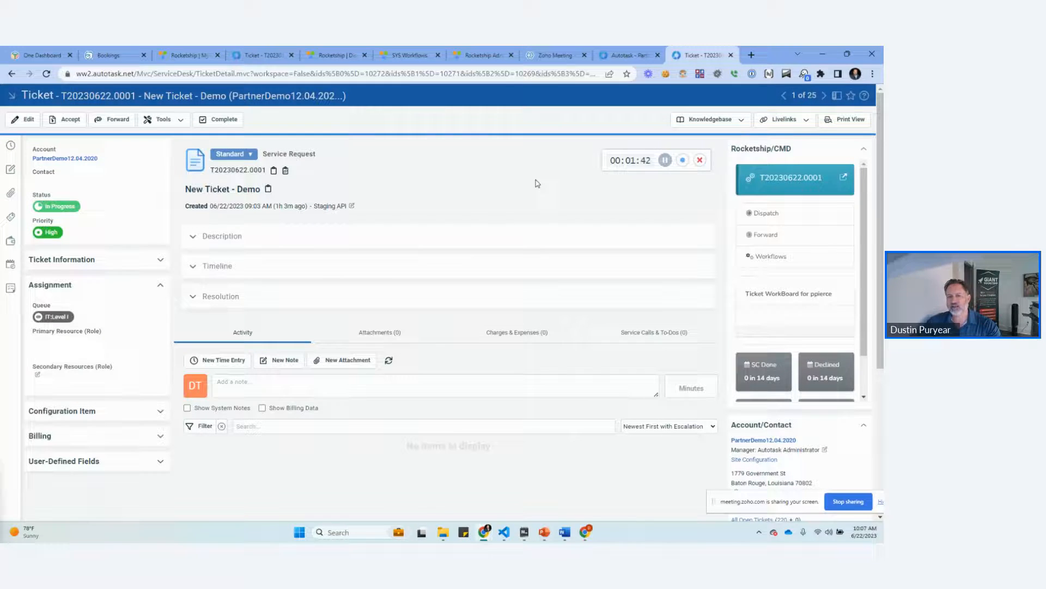
mouse_move(10, 263)
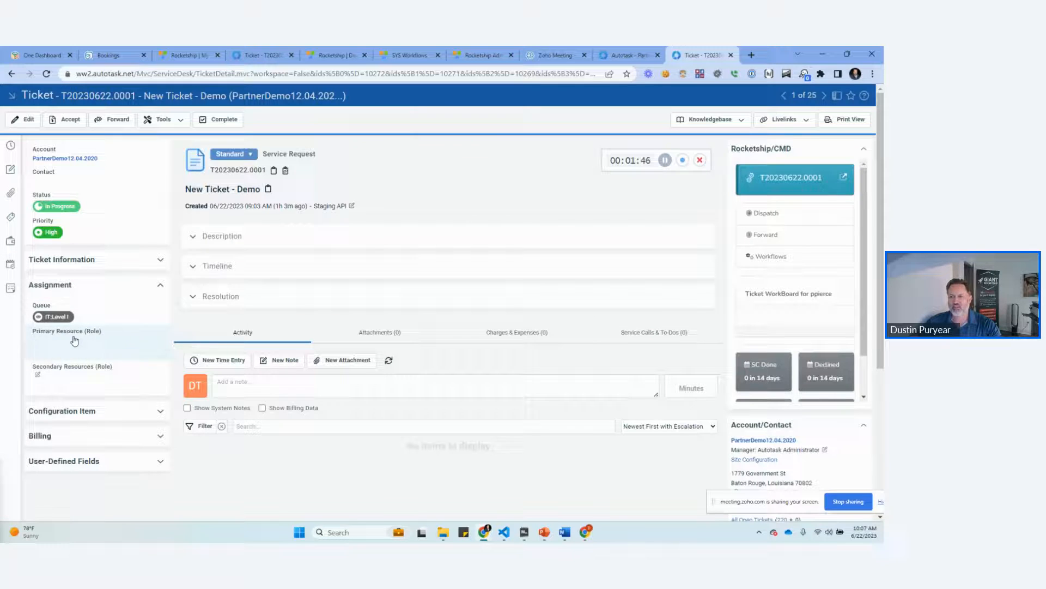
mouse_move(414, 157)
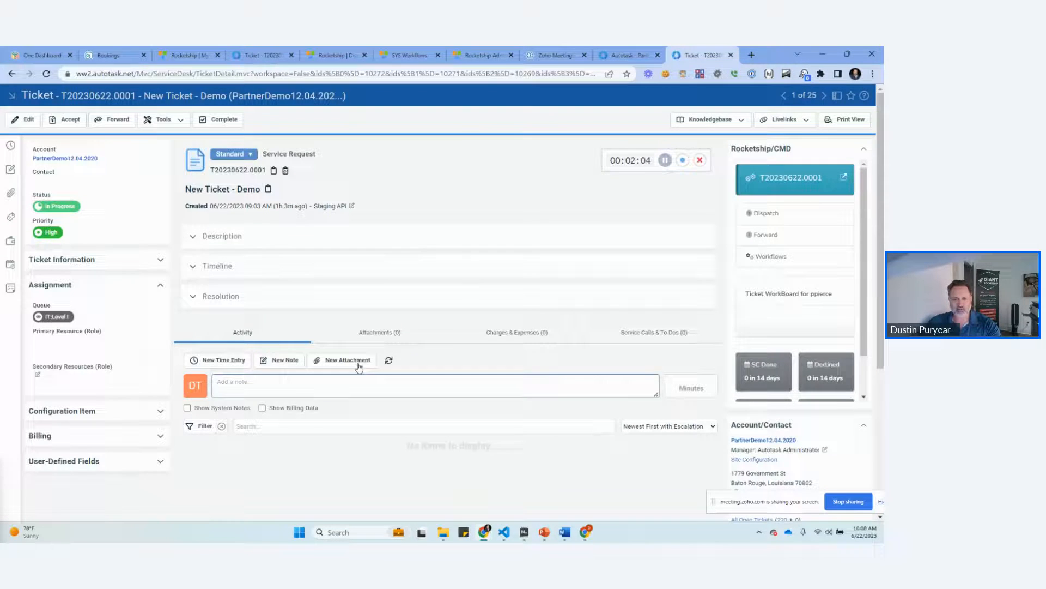
mouse_move(386, 207)
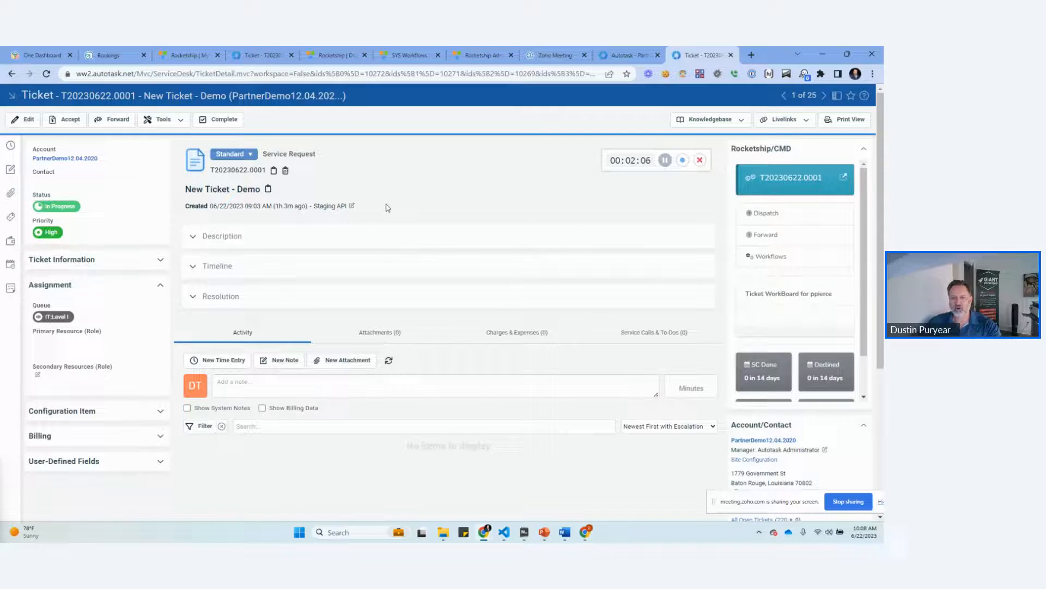
mouse_move(10, 168)
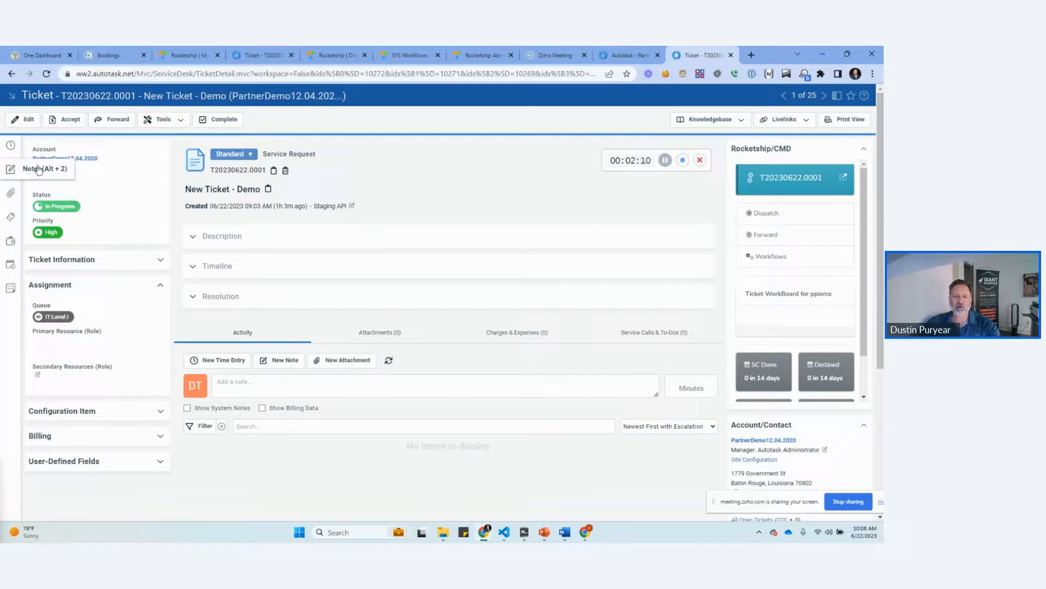
click(284, 359)
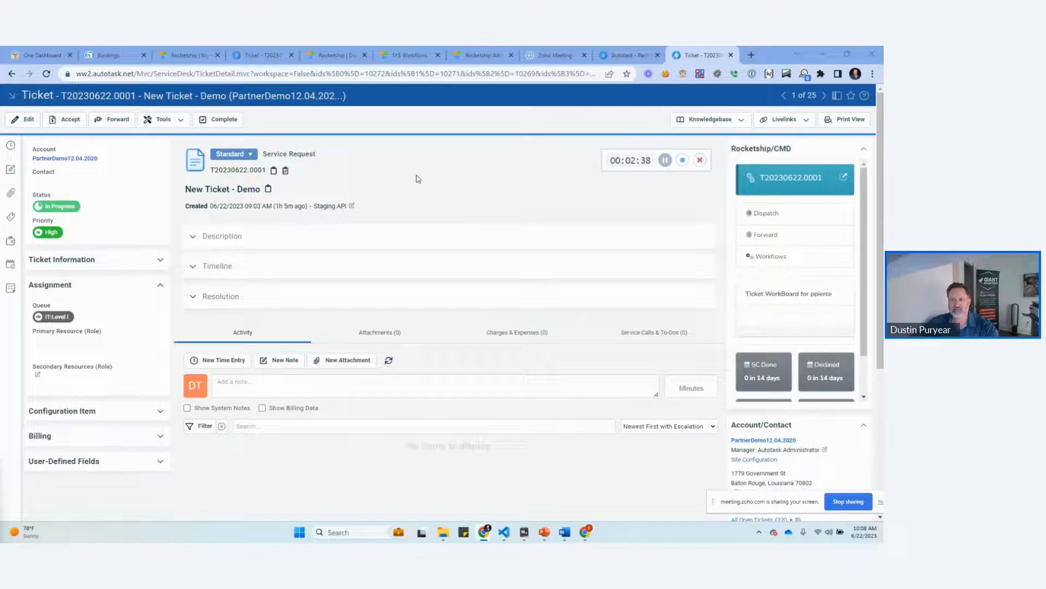
Step: Navigate Admin > Automation > Checklists & Templates to the empty Checklist Library
click(626, 54)
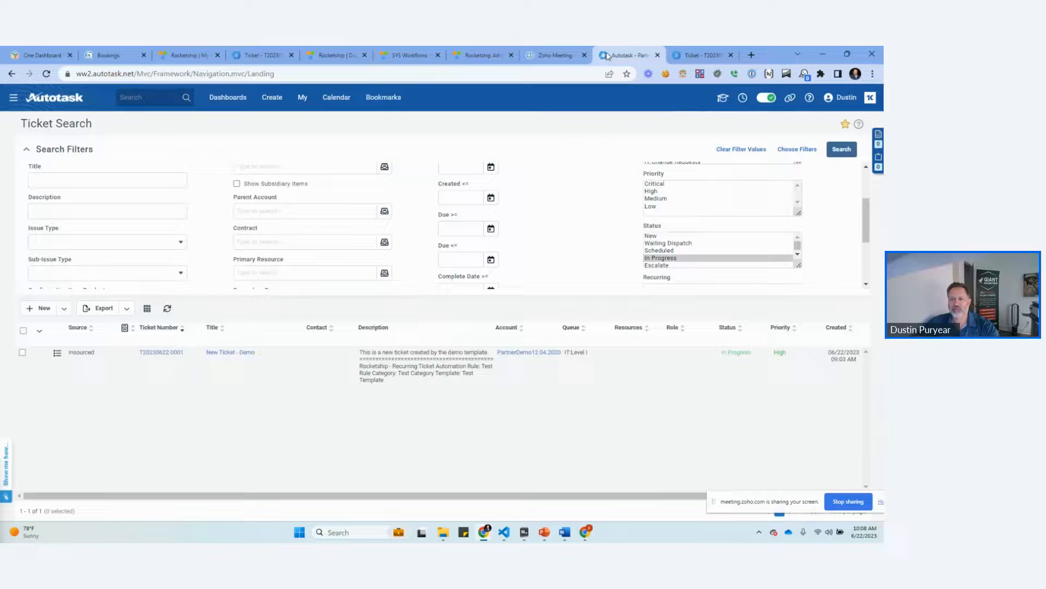
click(639, 55)
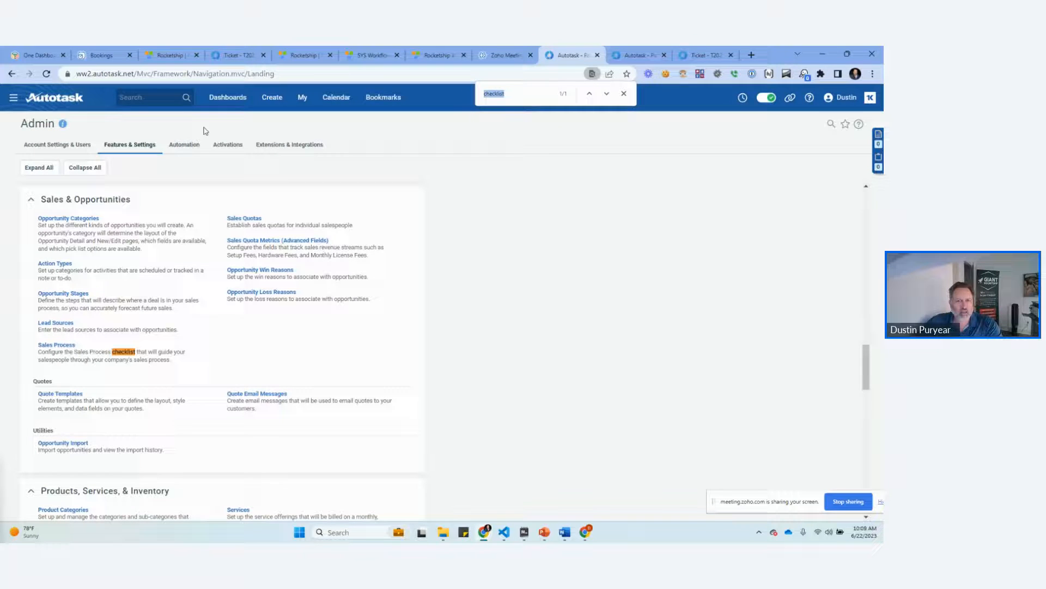
click(184, 144)
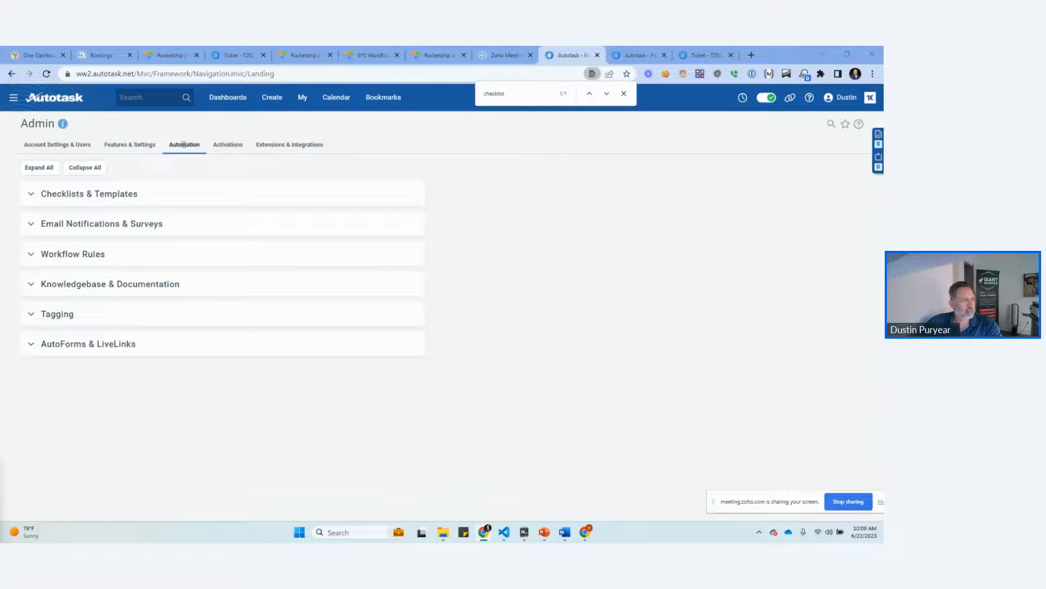
click(89, 194)
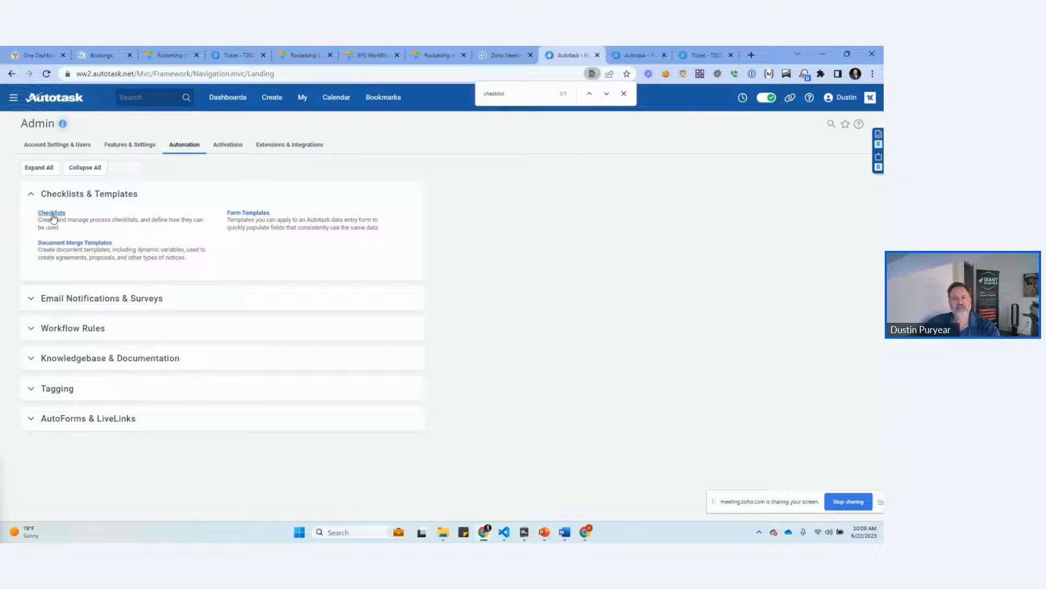
click(51, 212)
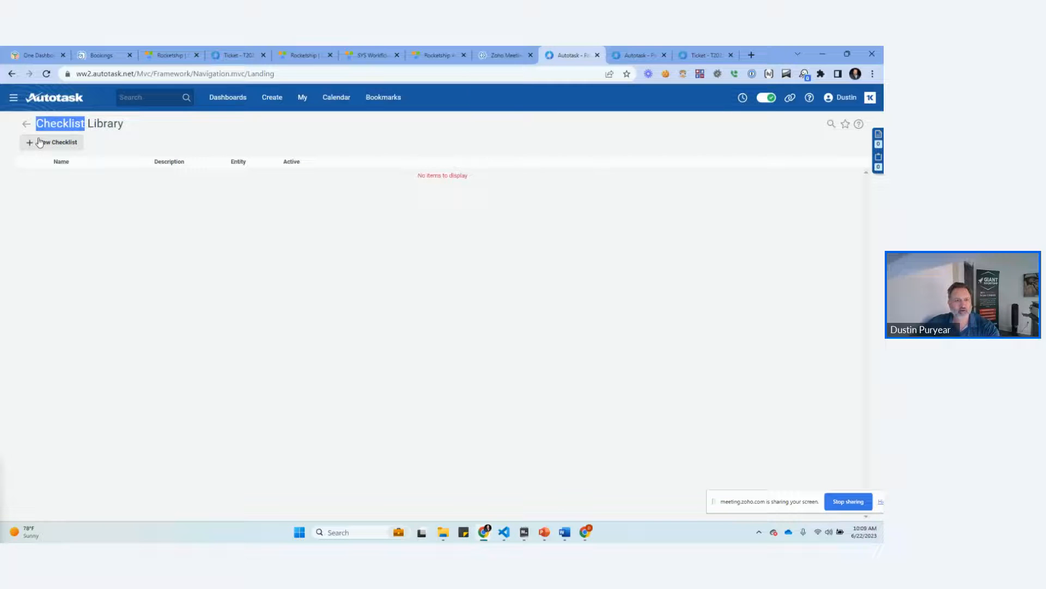
Step: Start a new checklist named New PC with Entity set to Ticket
click(55, 141)
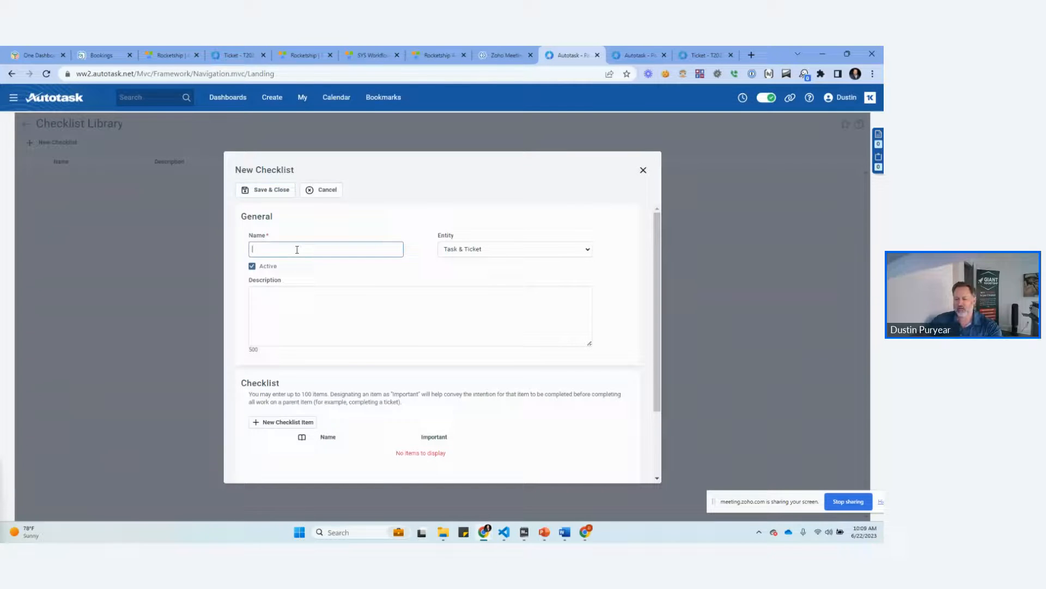
text(New PC)
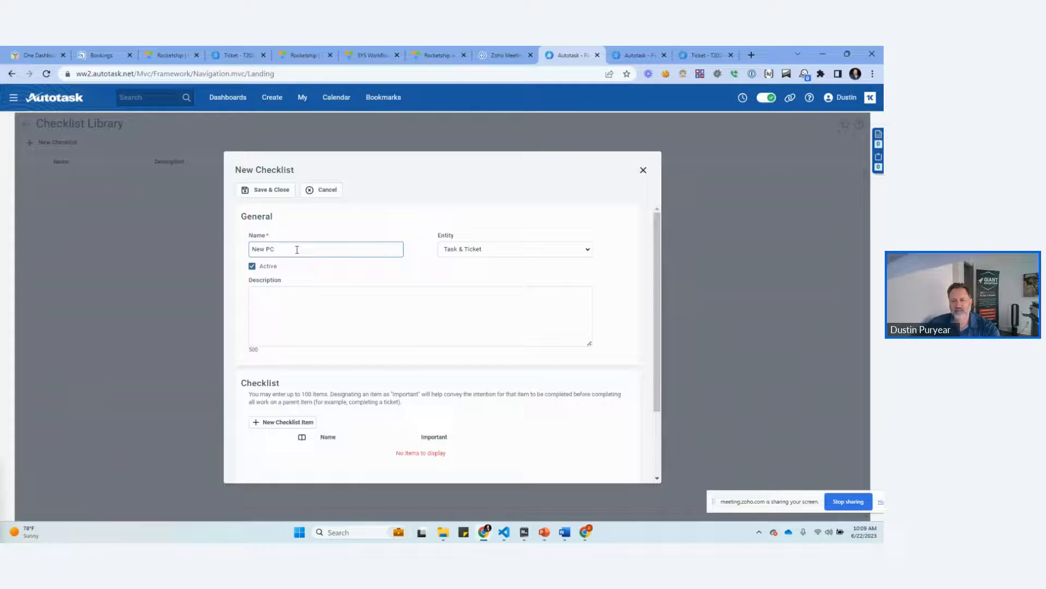
click(514, 249)
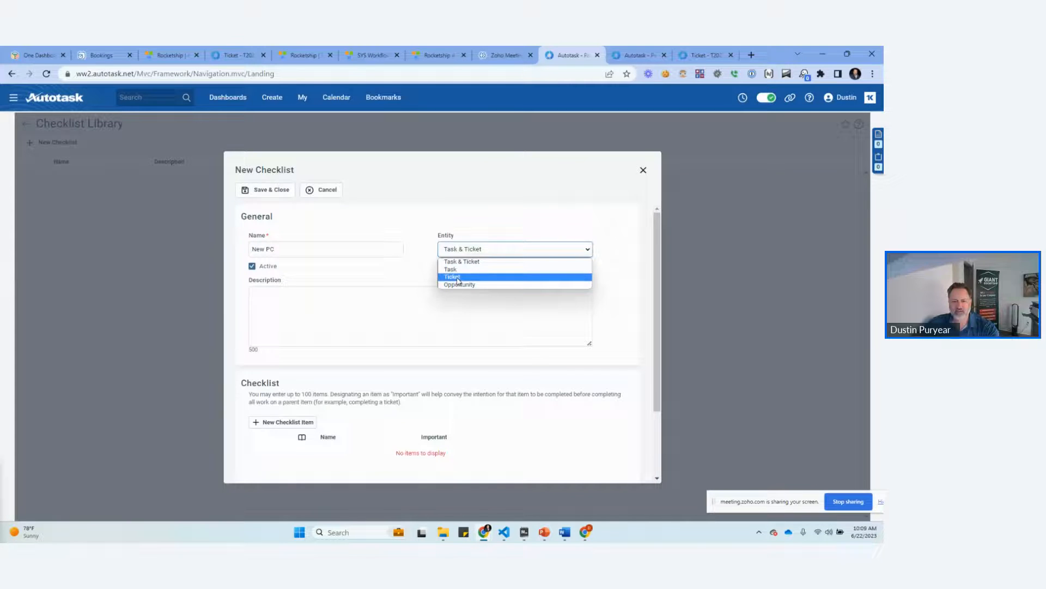
click(453, 275)
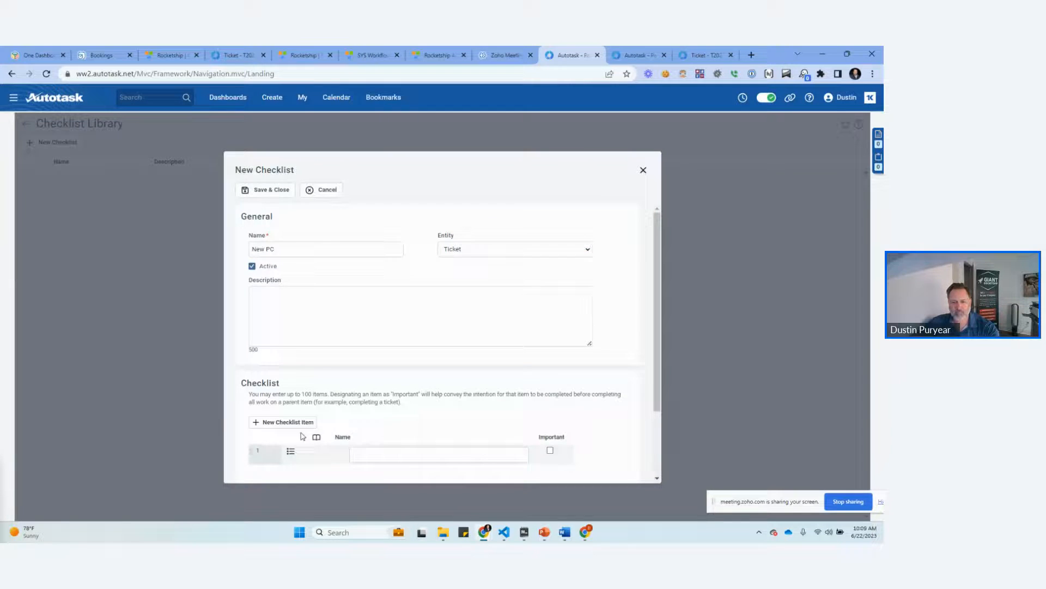
Step: Add items Procedure 1, 2 and 3 and save the checklist
click(282, 422)
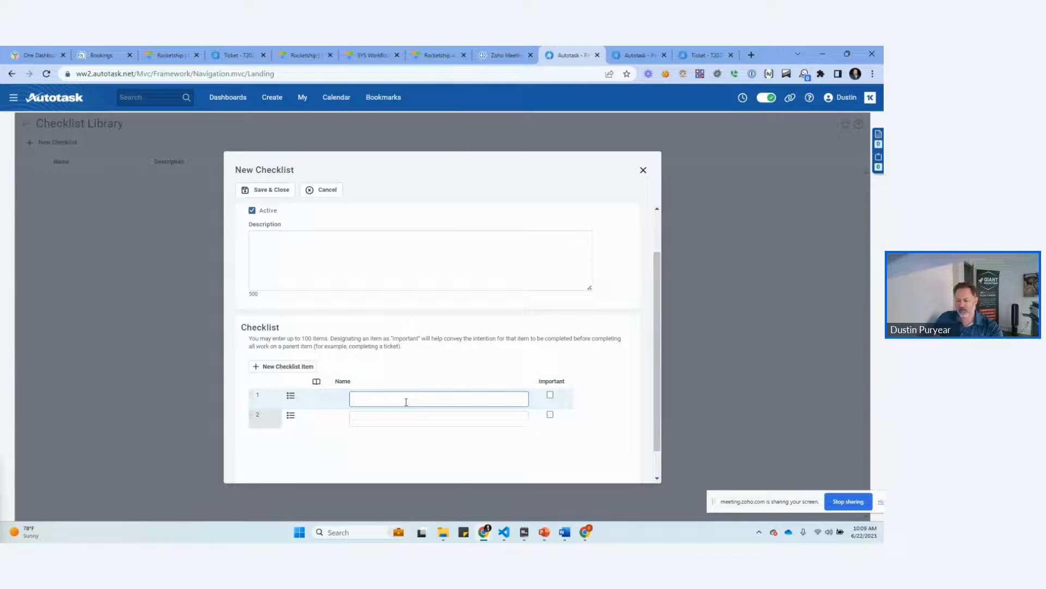
text(Proc)
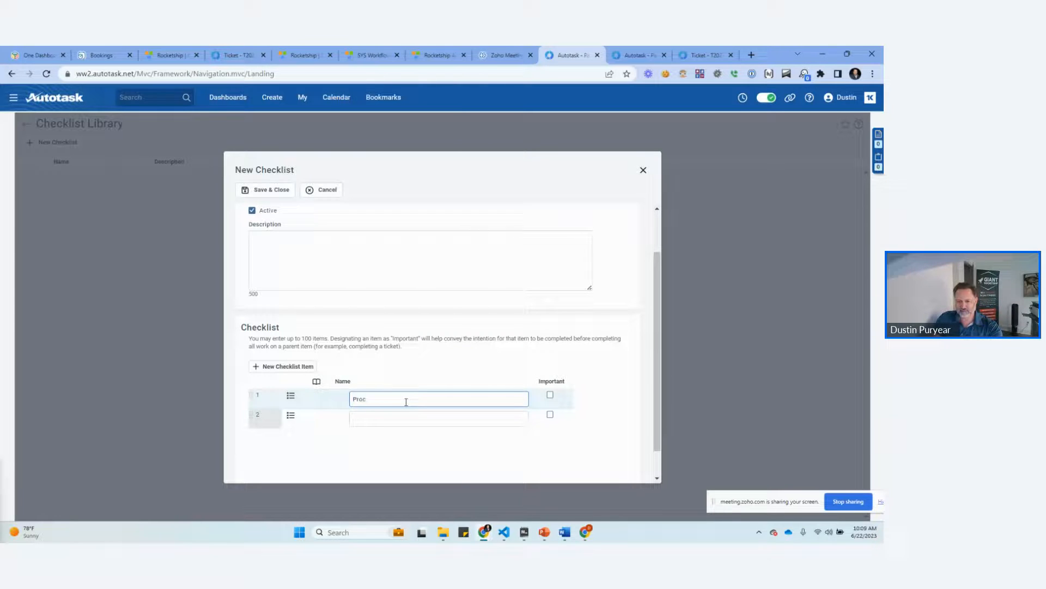
text(Procedure 1)
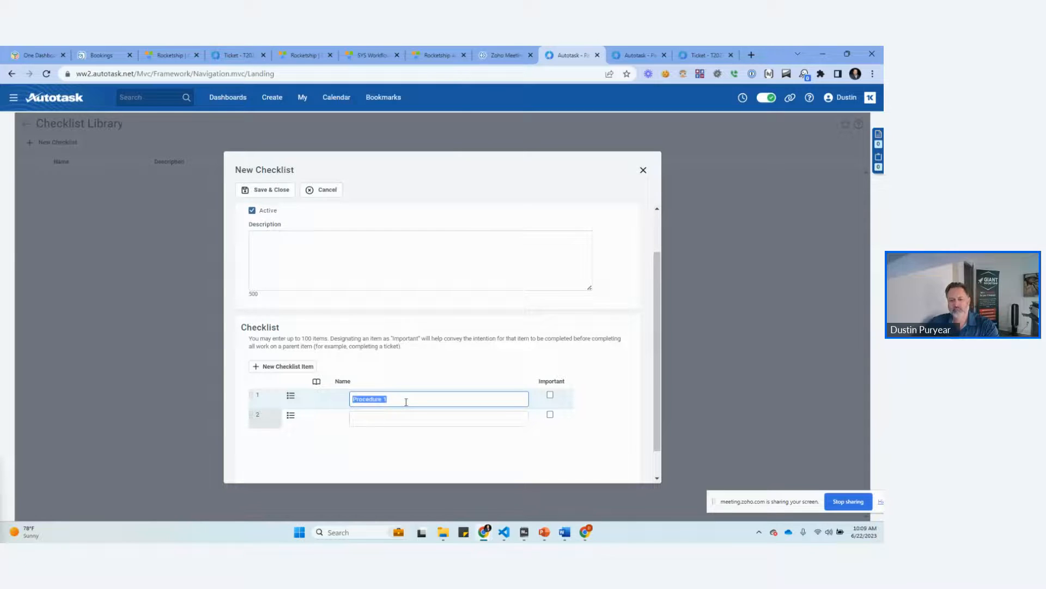
text(Procedure 2)
text(Procedure 3)
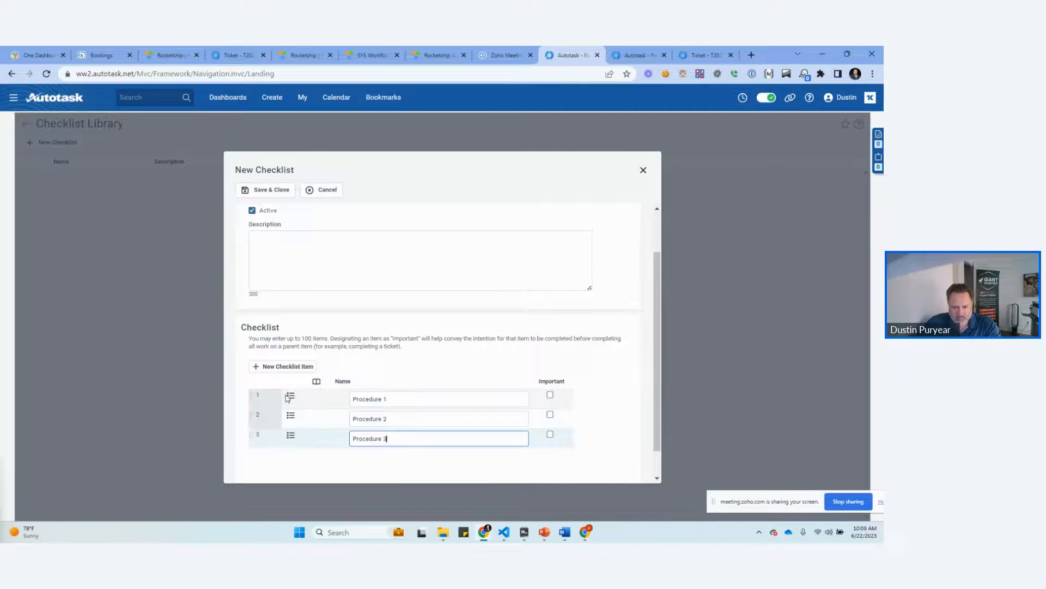
scroll(up, 3)
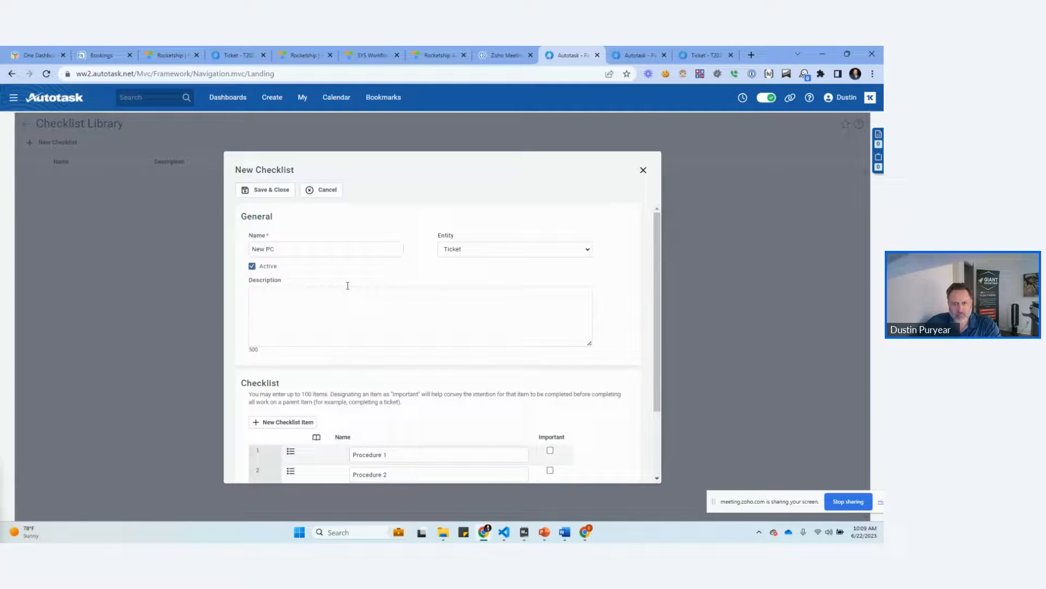
click(265, 190)
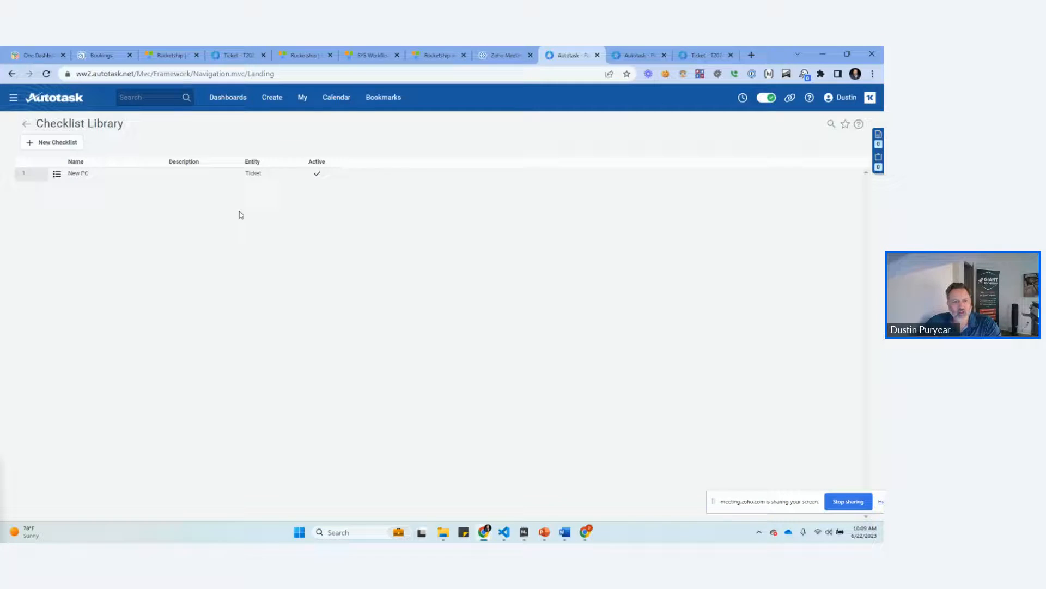
Step: Review the saved New PC checklist, then return to the demo ticket
click(78, 174)
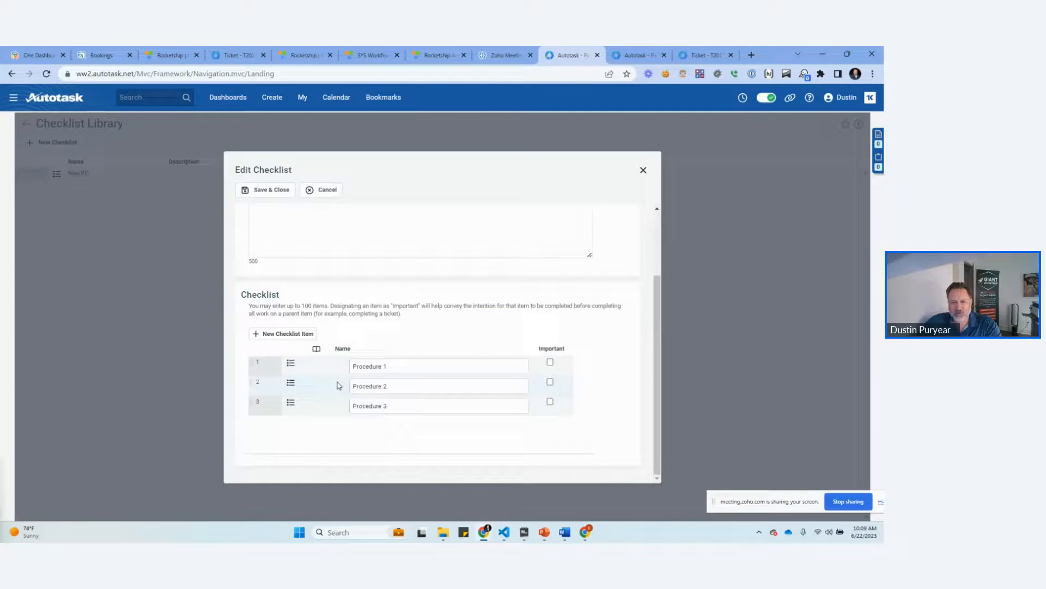
click(265, 189)
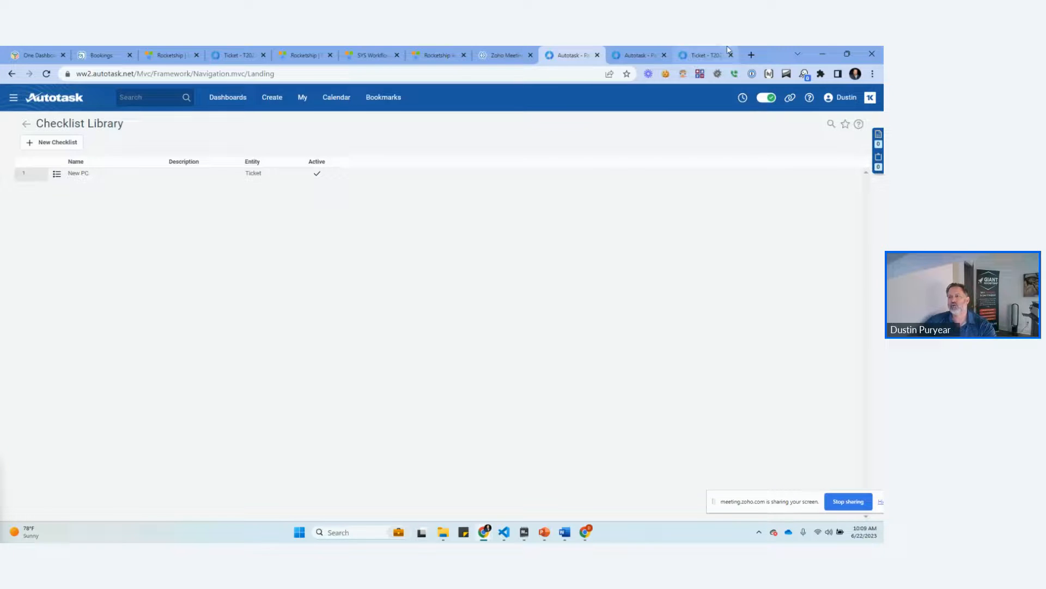
click(706, 55)
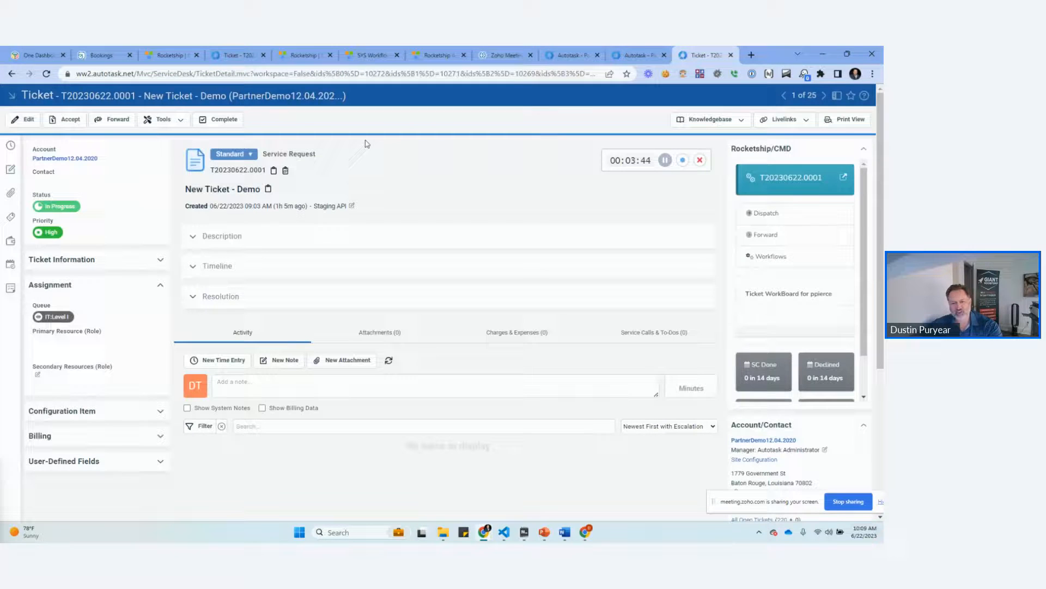
mouse_move(102, 141)
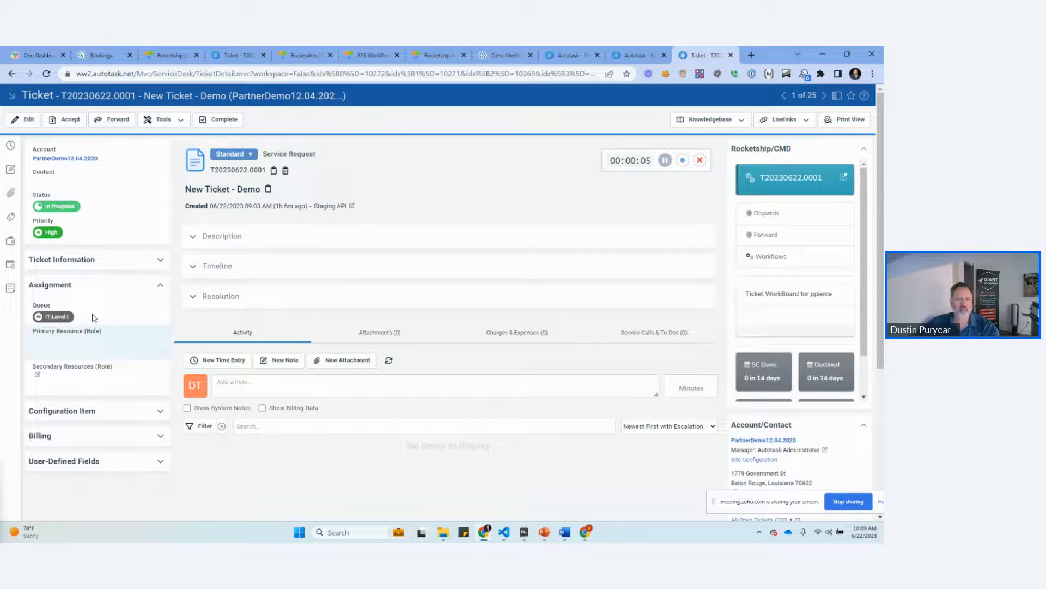
Step: Put ticket T20230622.0001 into edit mode
click(162, 119)
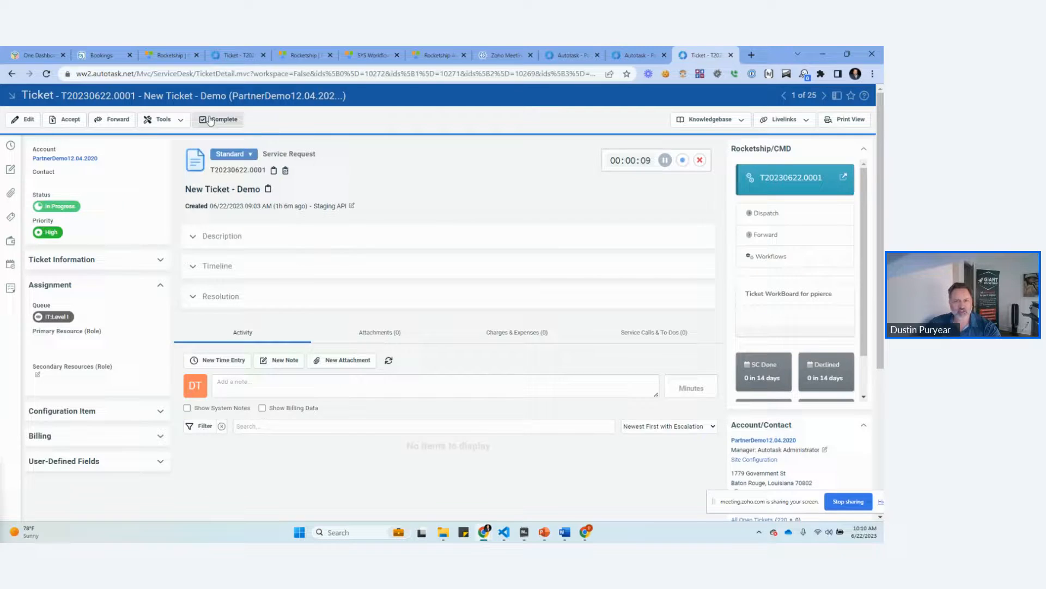
click(162, 118)
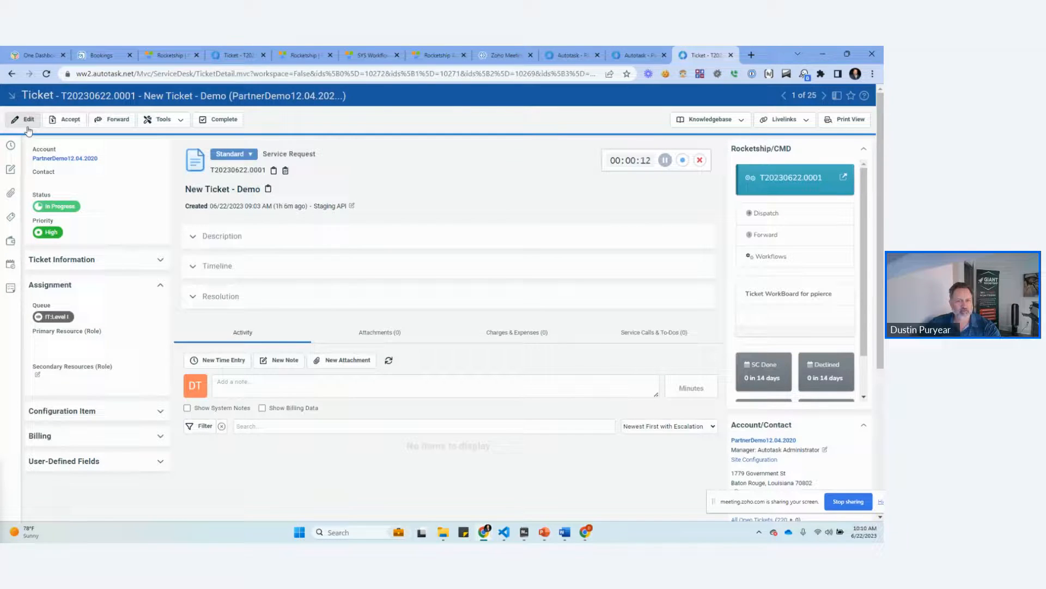
click(164, 119)
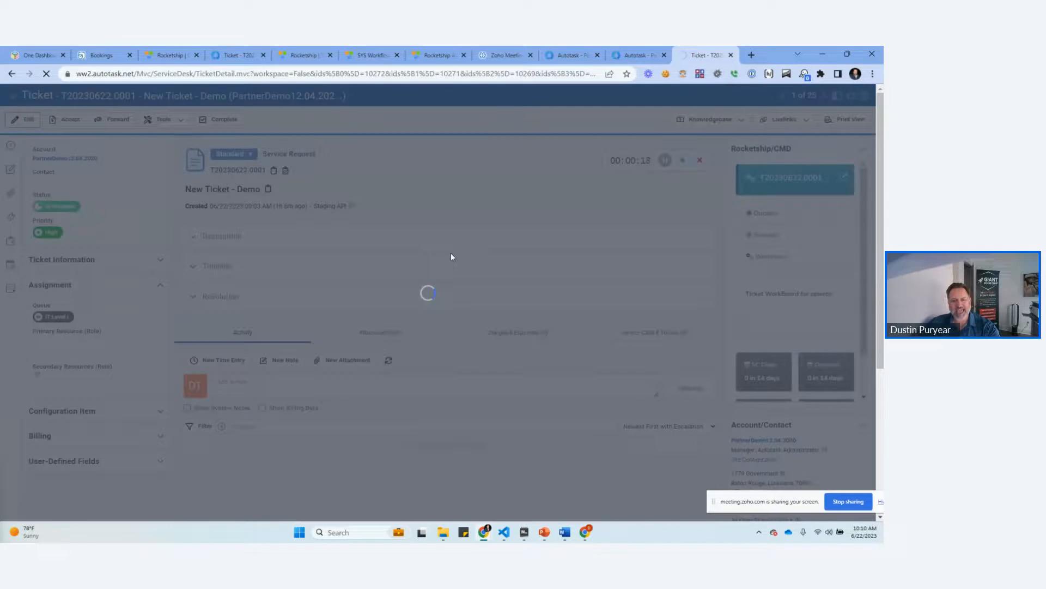
Step: Attach the New PC checklist from the library so the ticket lists Procedure 1–3 uncompleted
click(22, 119)
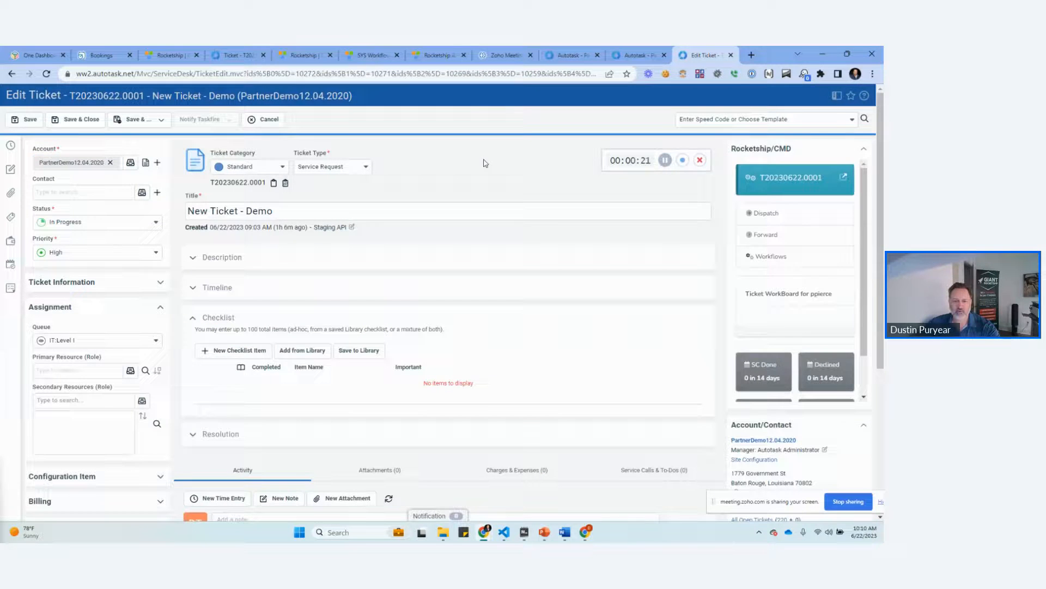
click(302, 350)
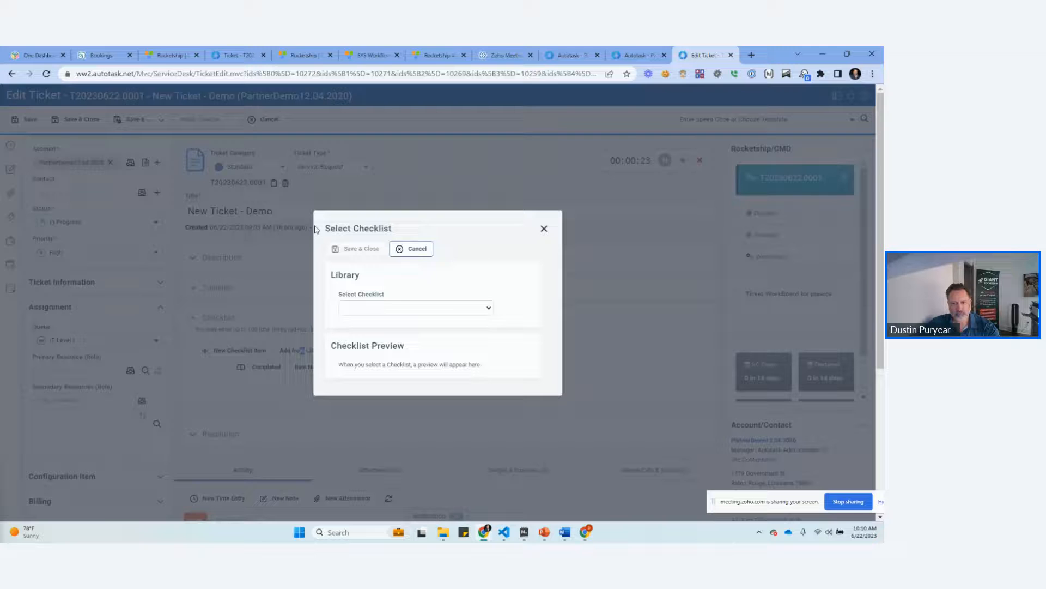
click(415, 297)
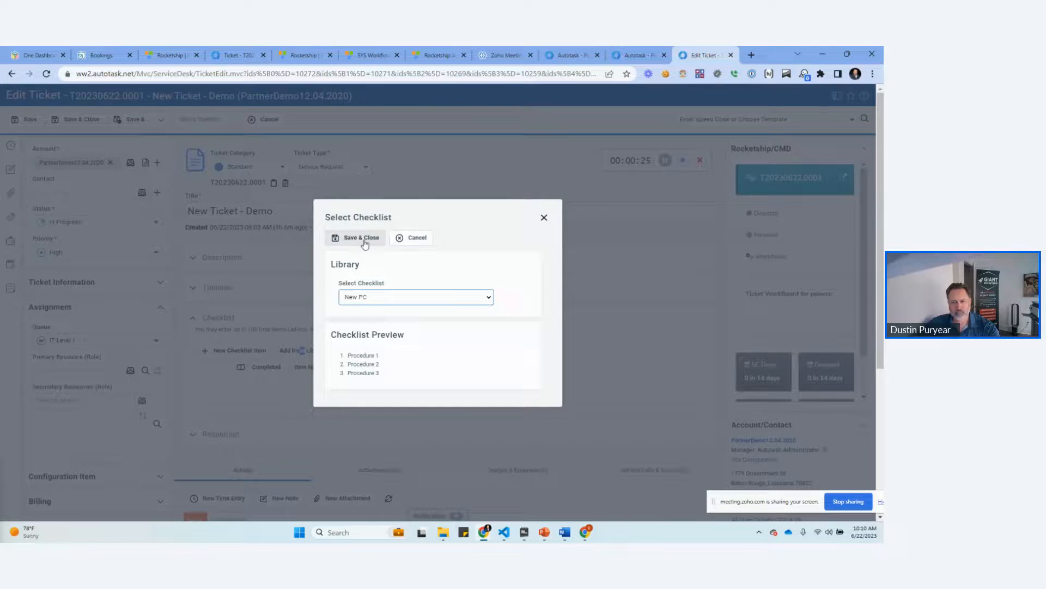
click(355, 237)
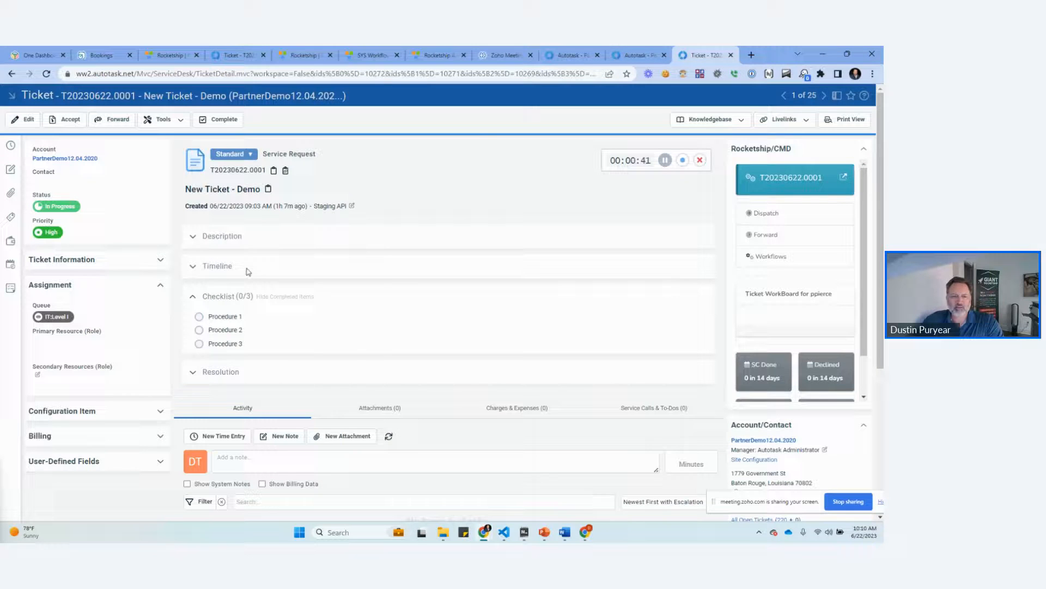
Step: From Admin > Automation Workflow Rules, start a new Service Desk ticket rule
click(571, 54)
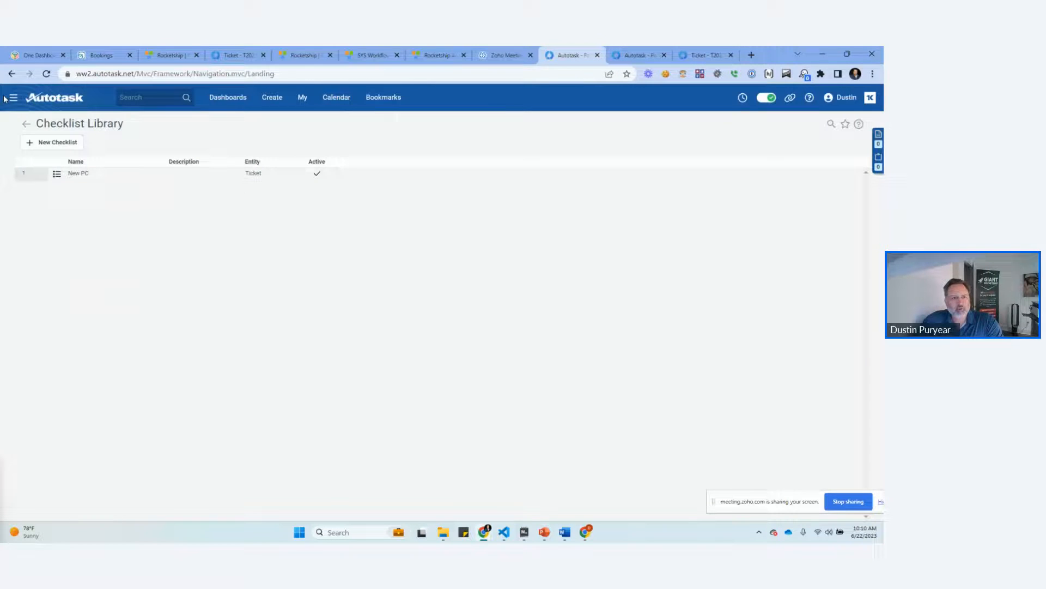
click(14, 97)
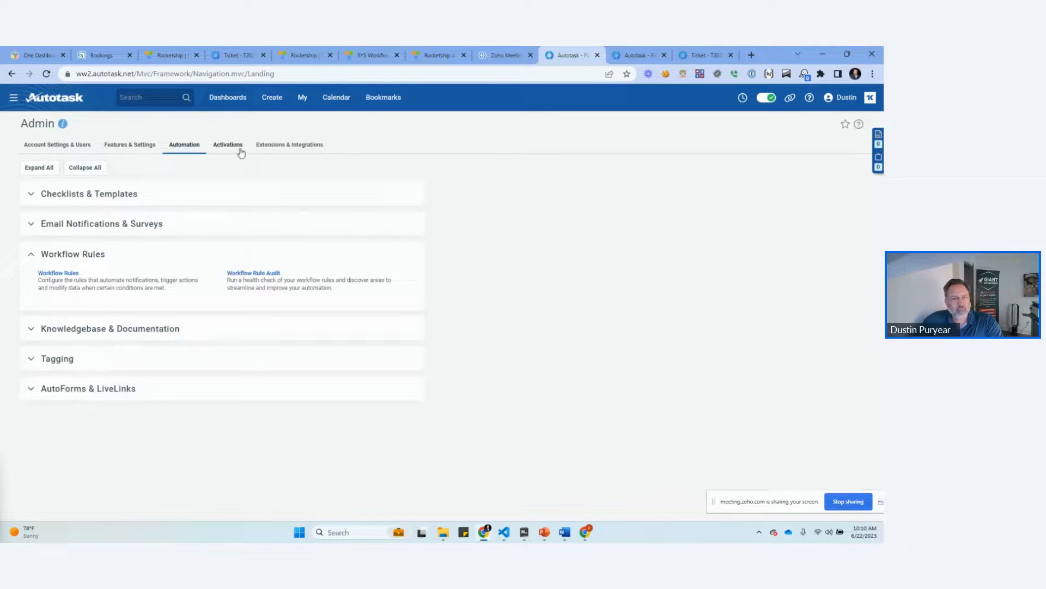
mouse_move(333, 186)
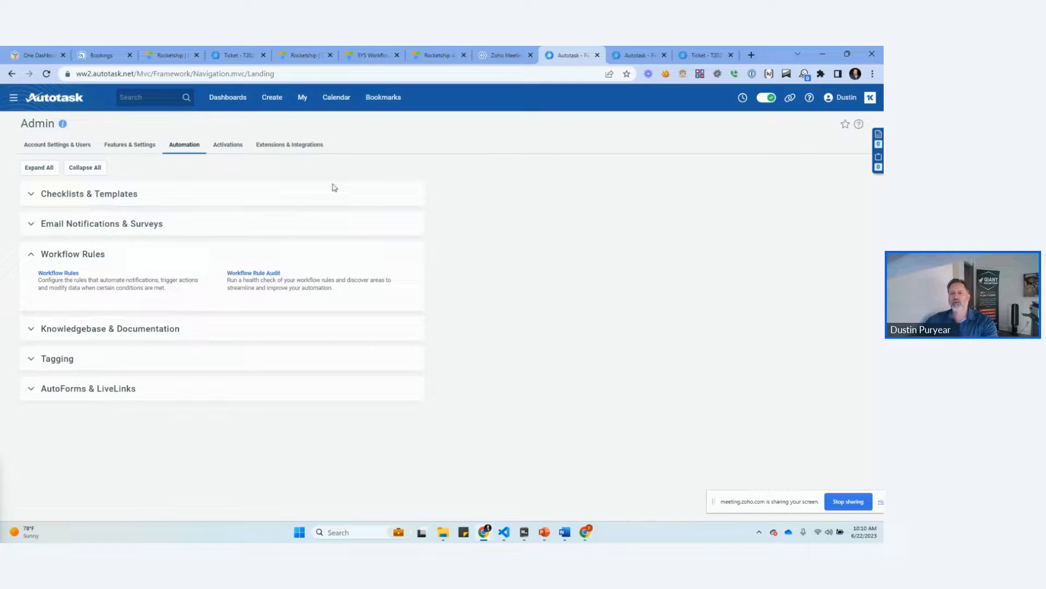
click(58, 272)
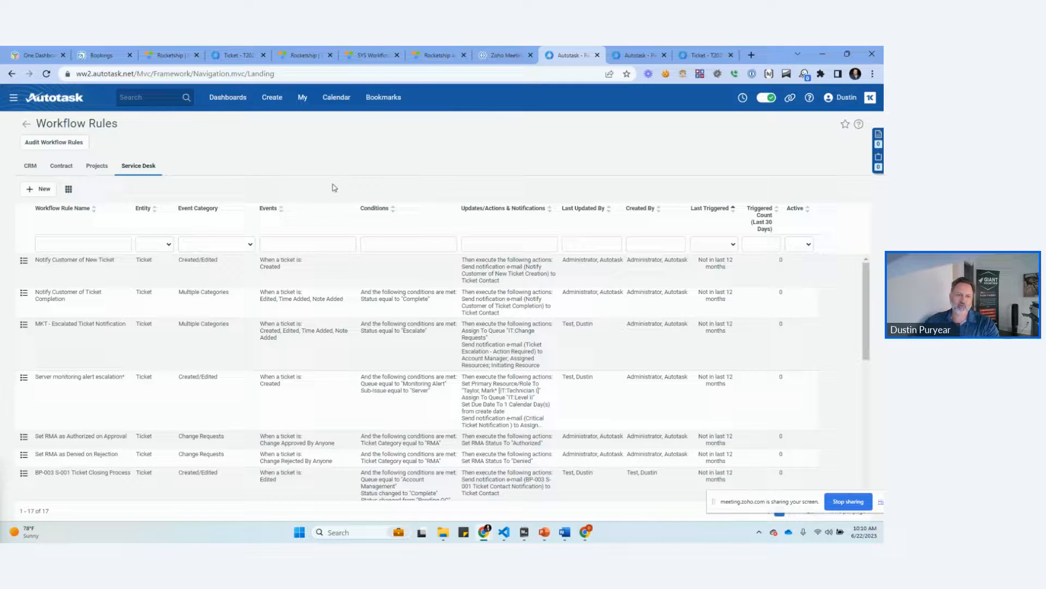
click(38, 188)
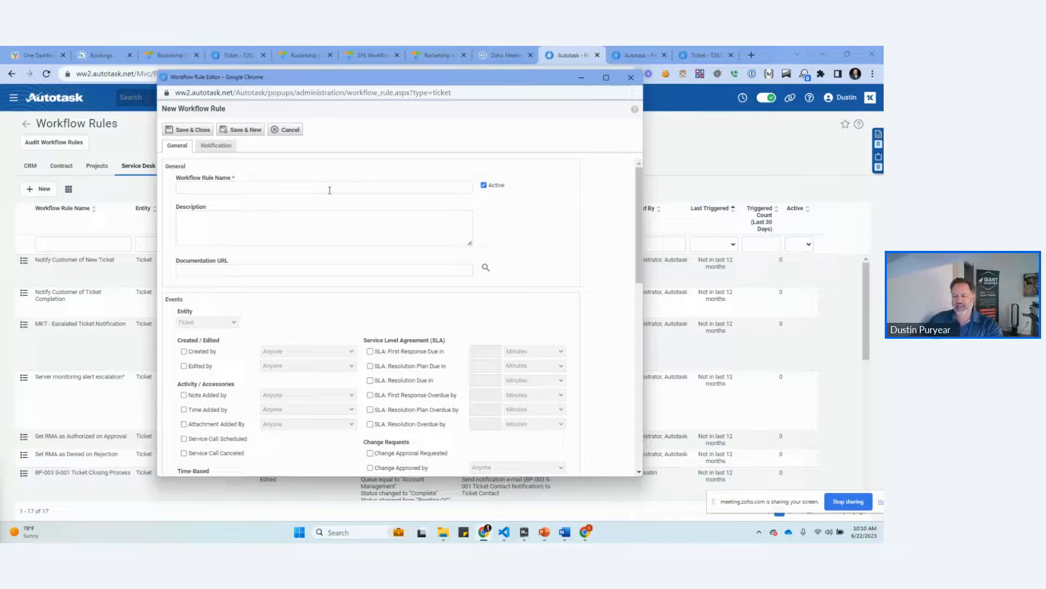
Step: Name the rule 'Add Chec…' and set its condition to Issue Type = IT Hardware
text(Add Chec)
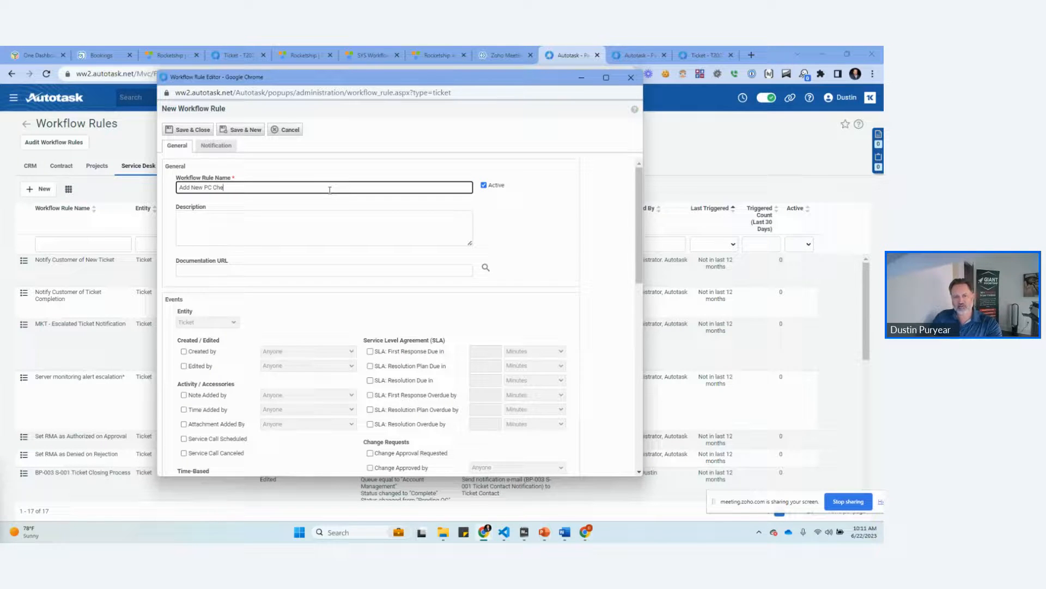
scroll(down, 3)
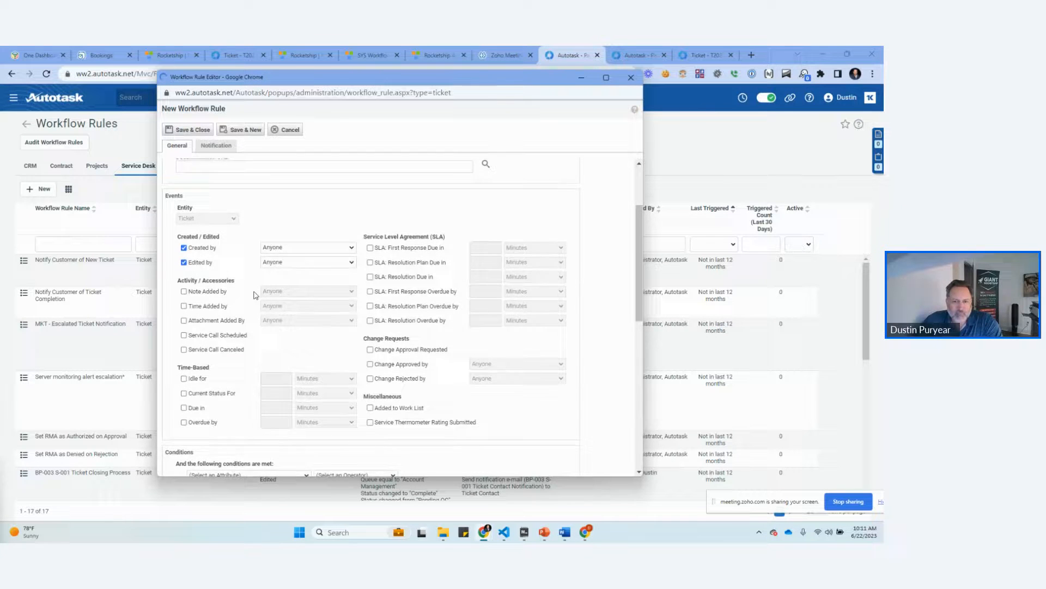
scroll(down, 3)
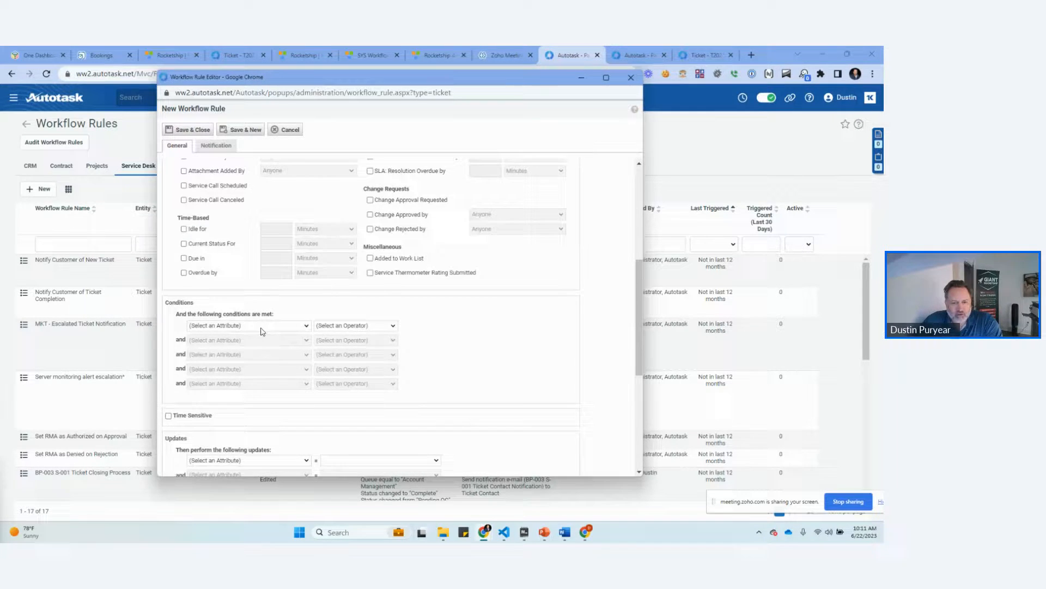
click(248, 325)
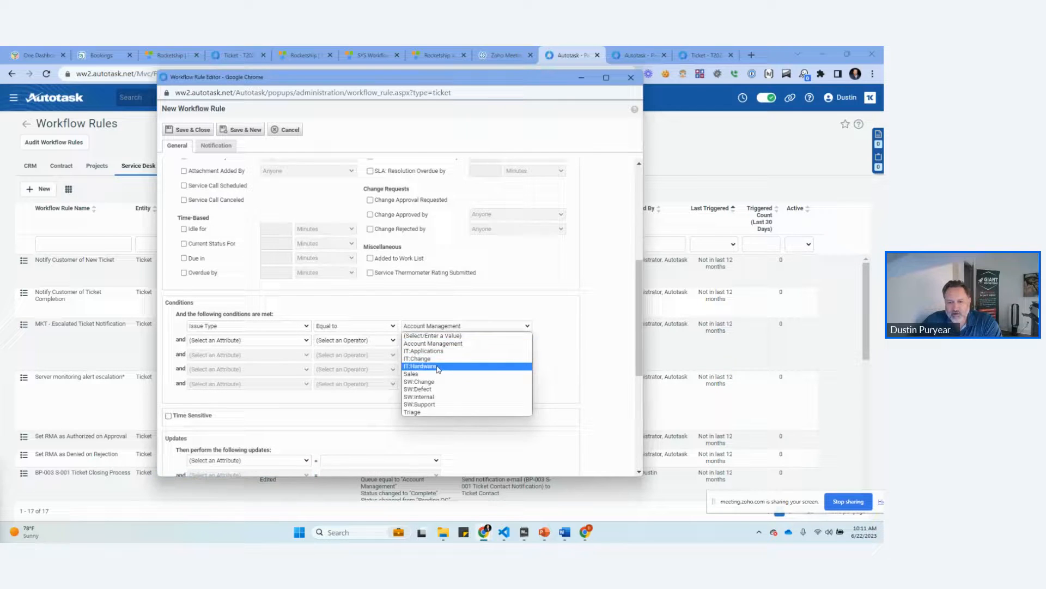
click(420, 366)
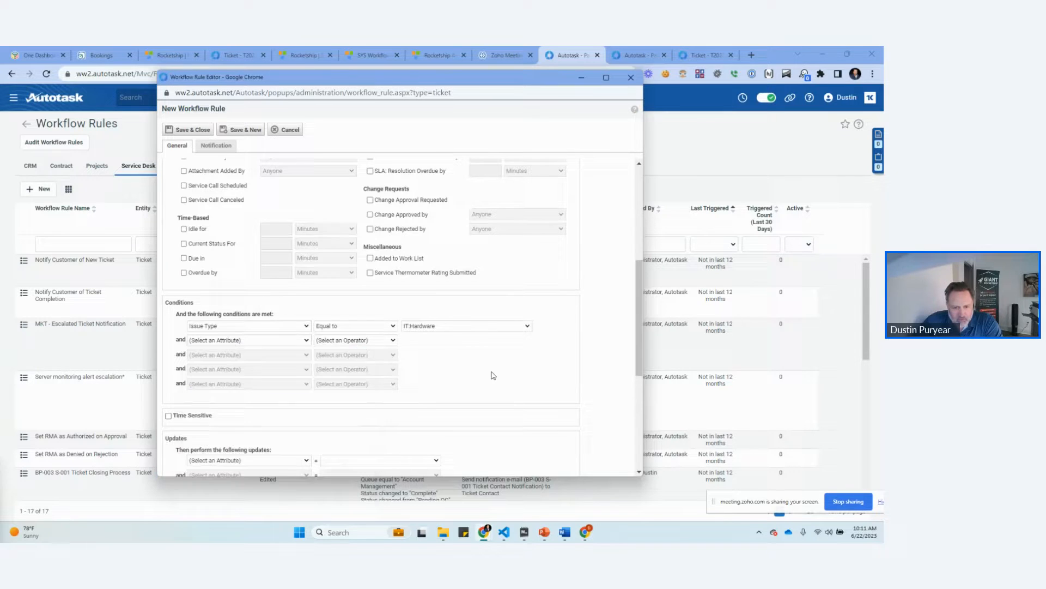
Step: Trigger on Edited (not Created) with operator Changed To IT Hardware
scroll(up, 3)
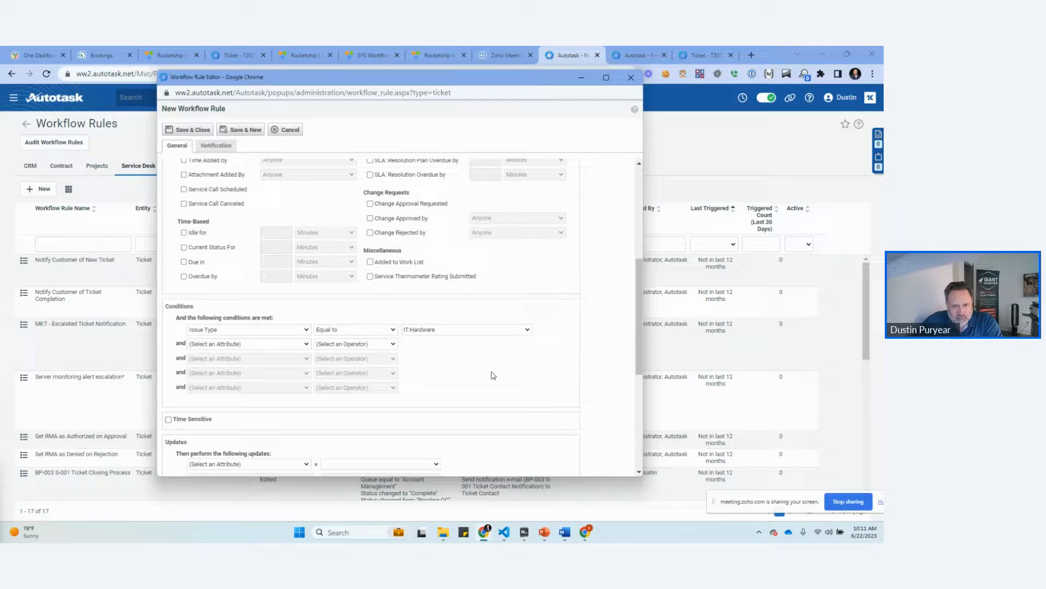
click(353, 329)
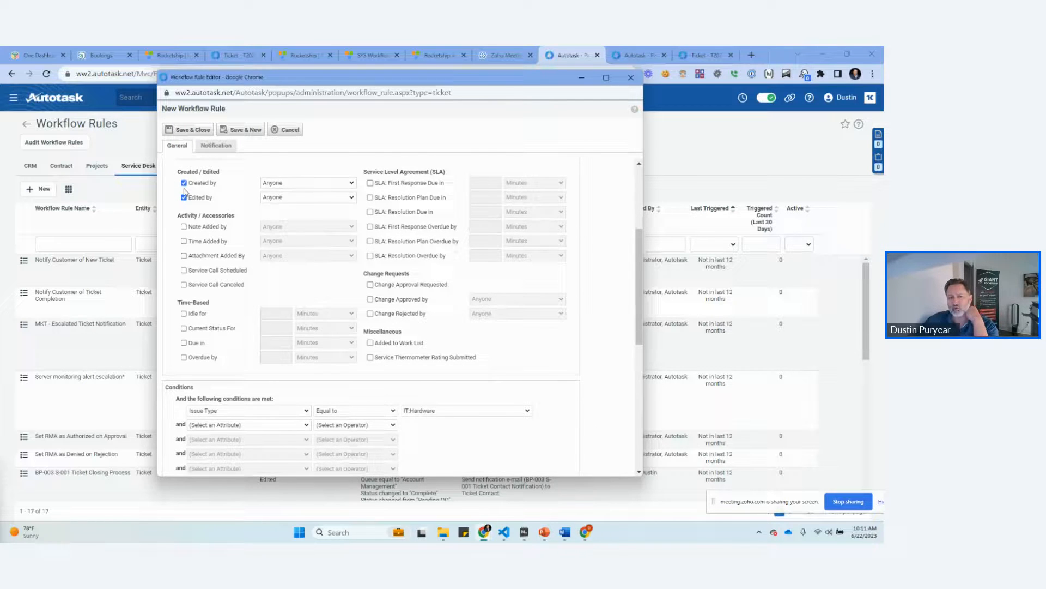
click(184, 183)
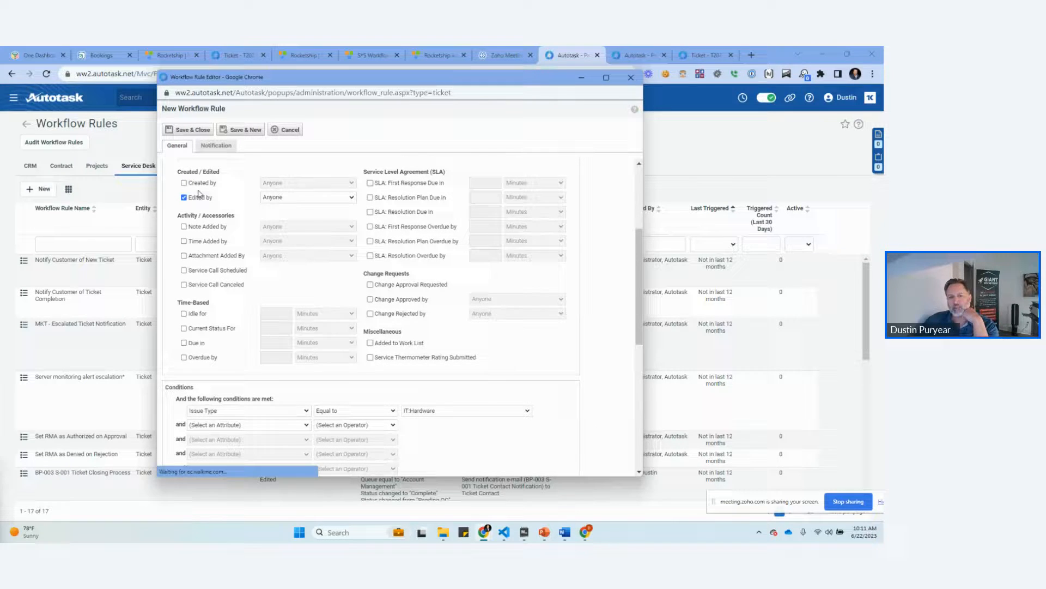
click(184, 183)
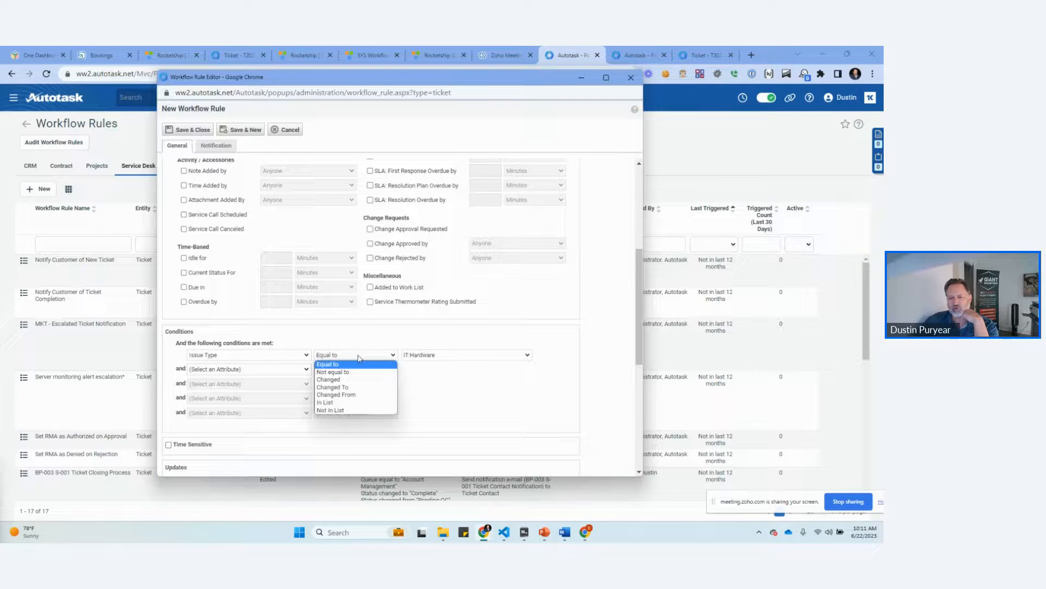
click(332, 387)
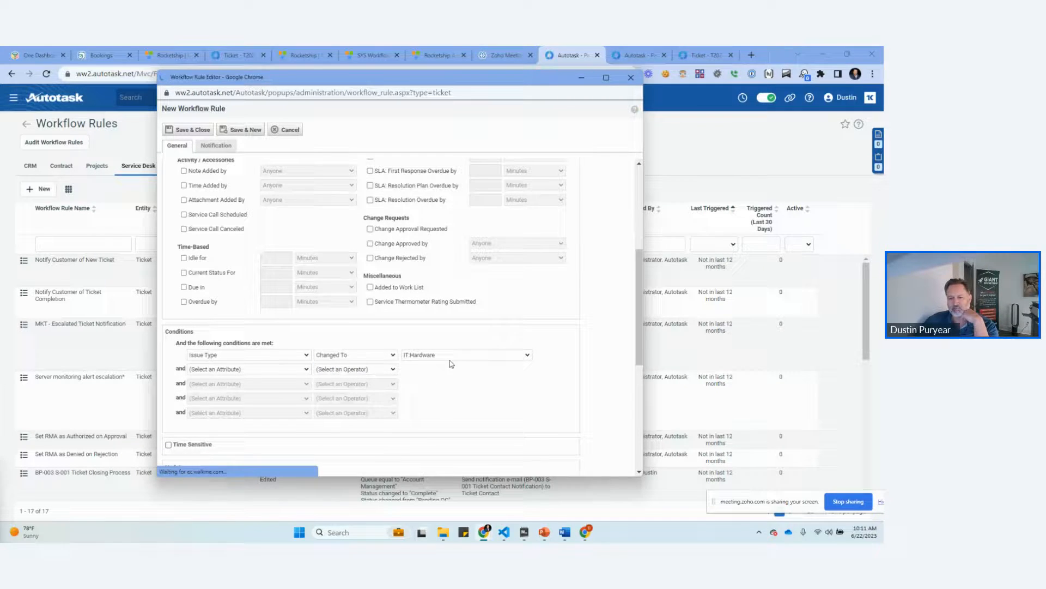
scroll(down, 3)
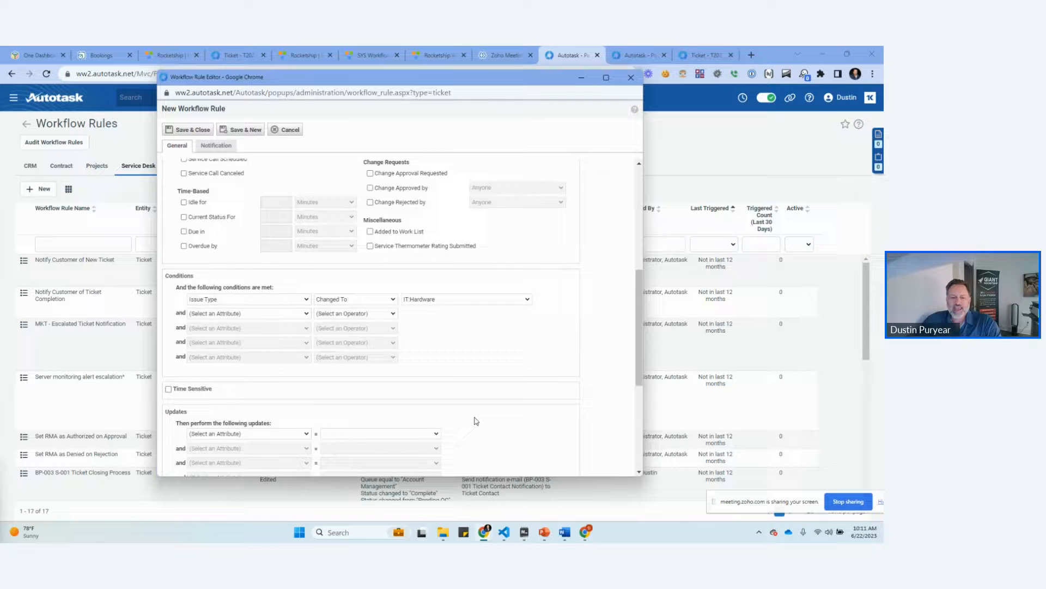
scroll(down, 3)
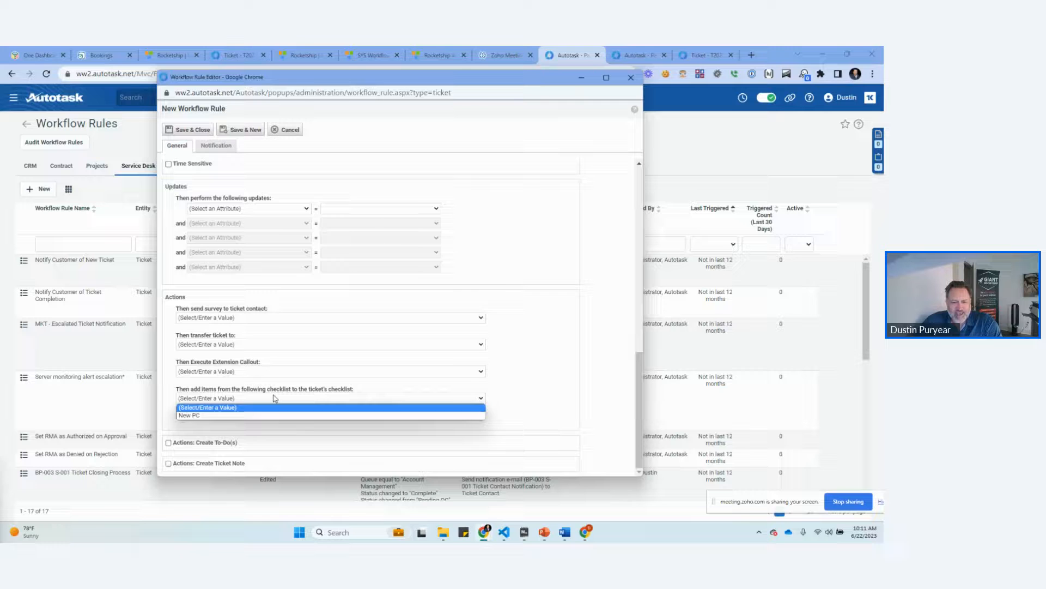
Step: Choose the New PC checklist, review the conditions, and close the editor without saving
click(189, 415)
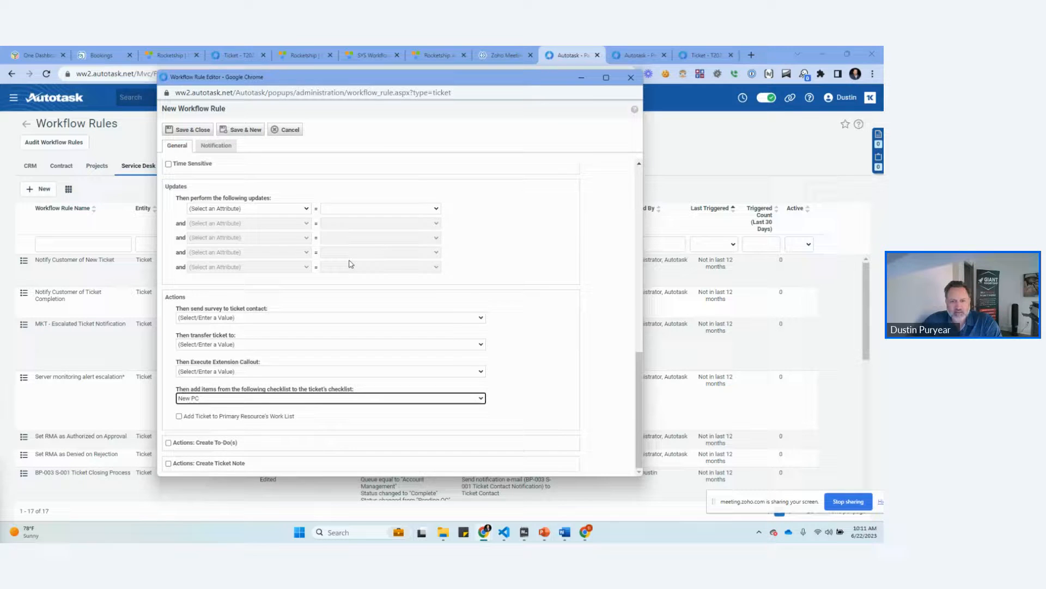
scroll(up, 3)
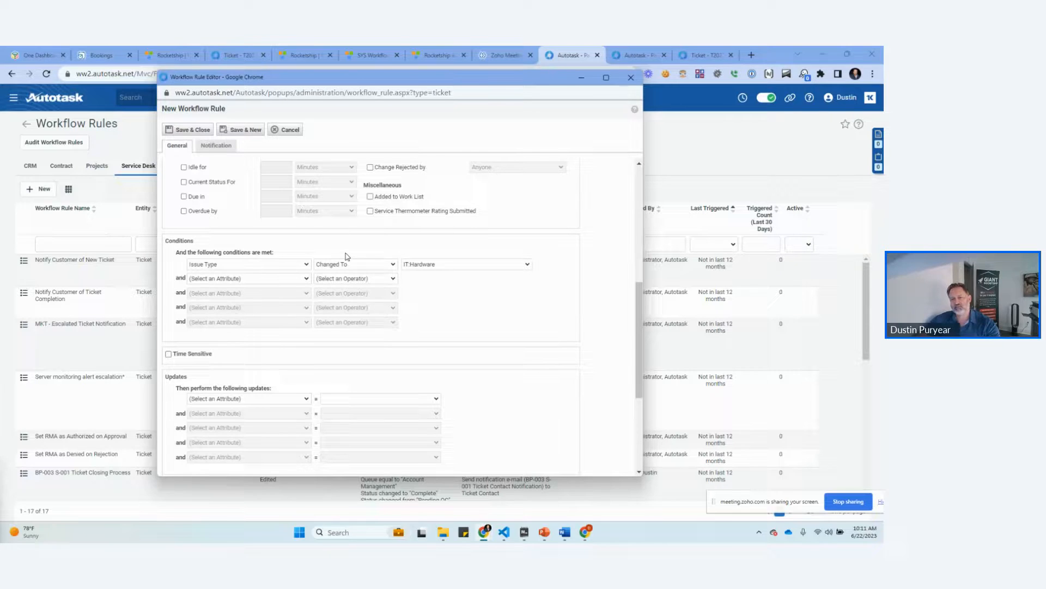
mouse_move(264, 279)
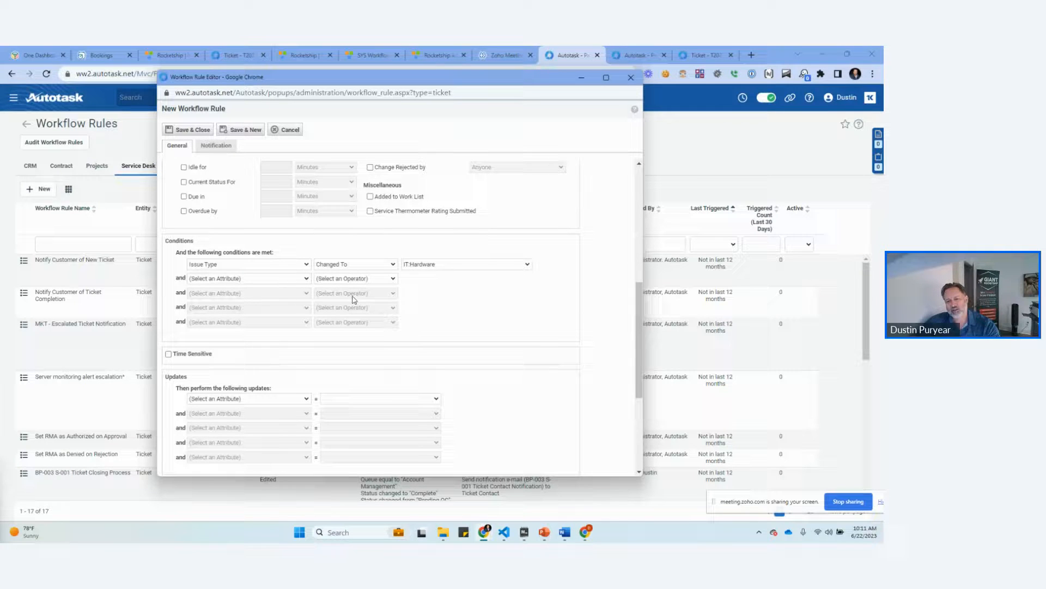
mouse_move(252, 283)
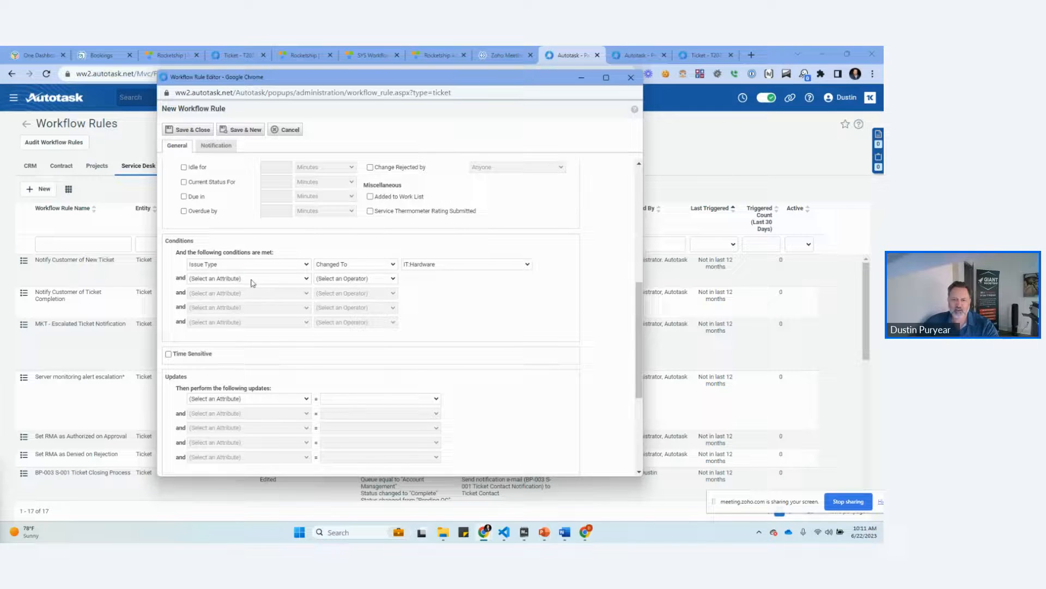
mouse_move(630, 78)
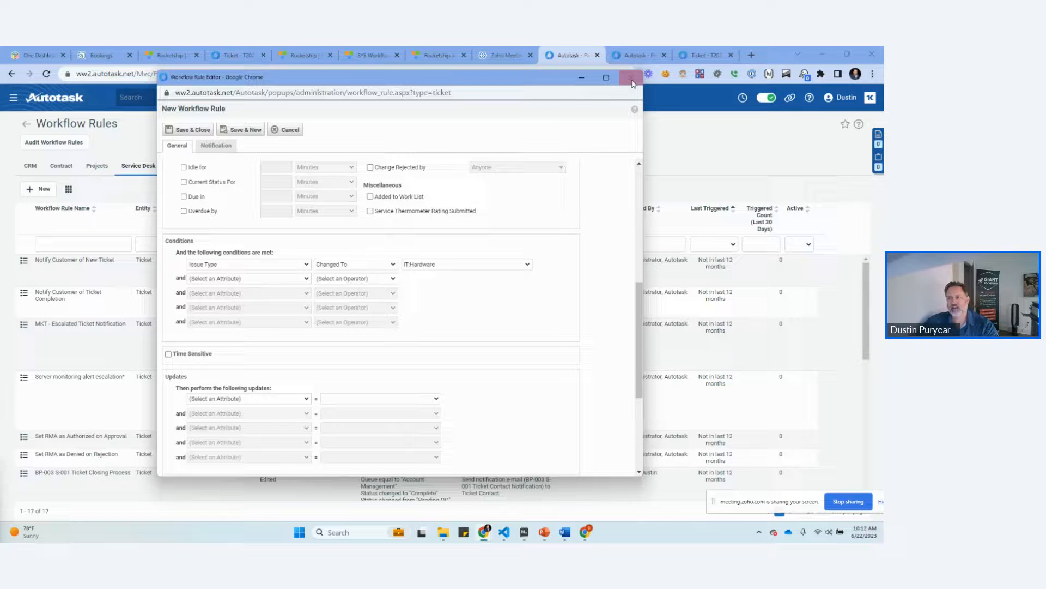
mouse_move(631, 78)
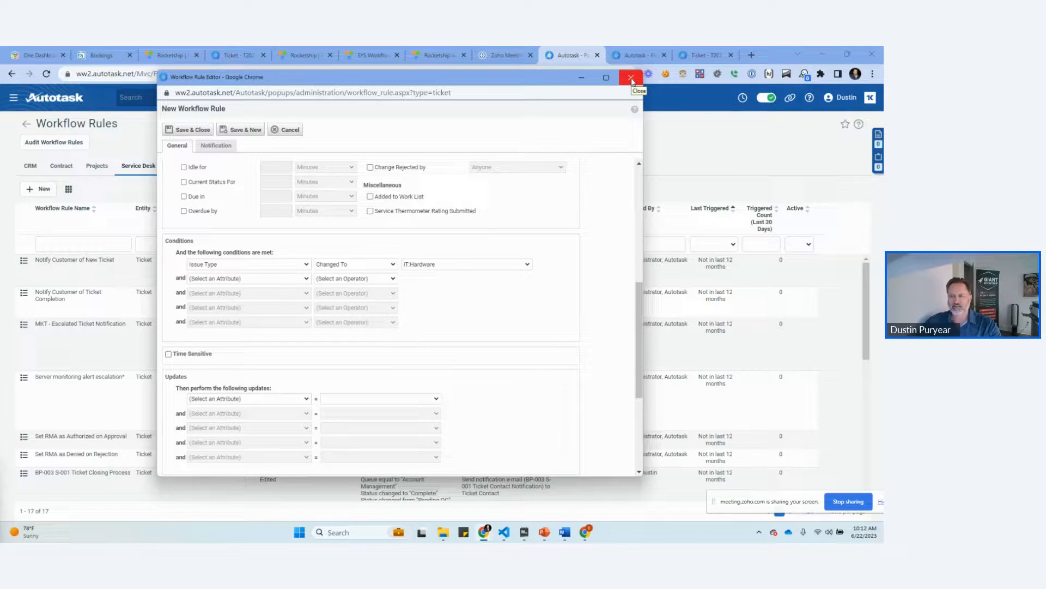
click(628, 76)
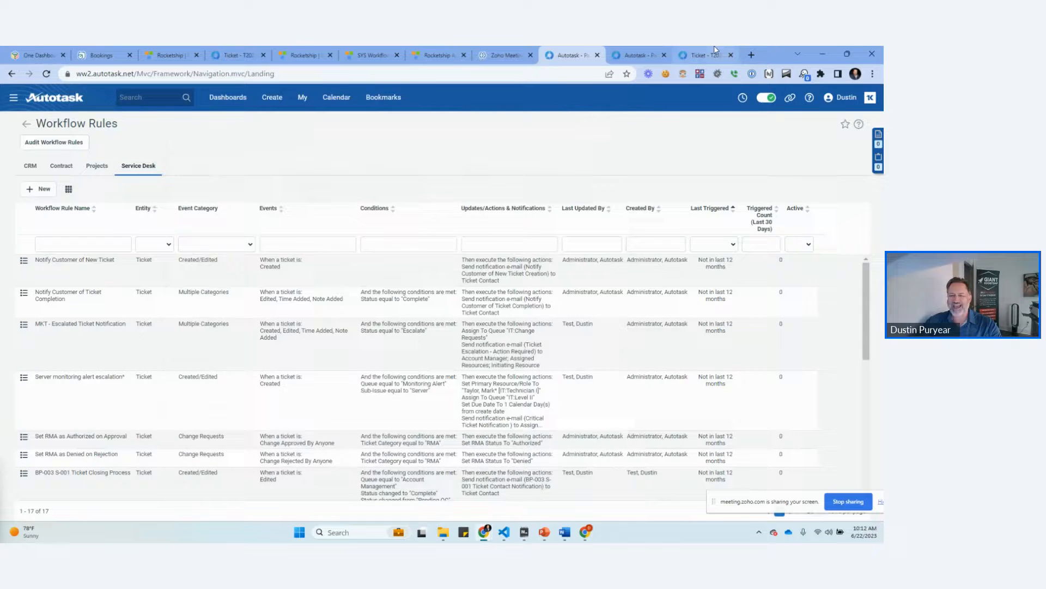
Step: Mark Procedure 1 complete on ticket T20230622.0001, then return to the workflow rules list
click(701, 55)
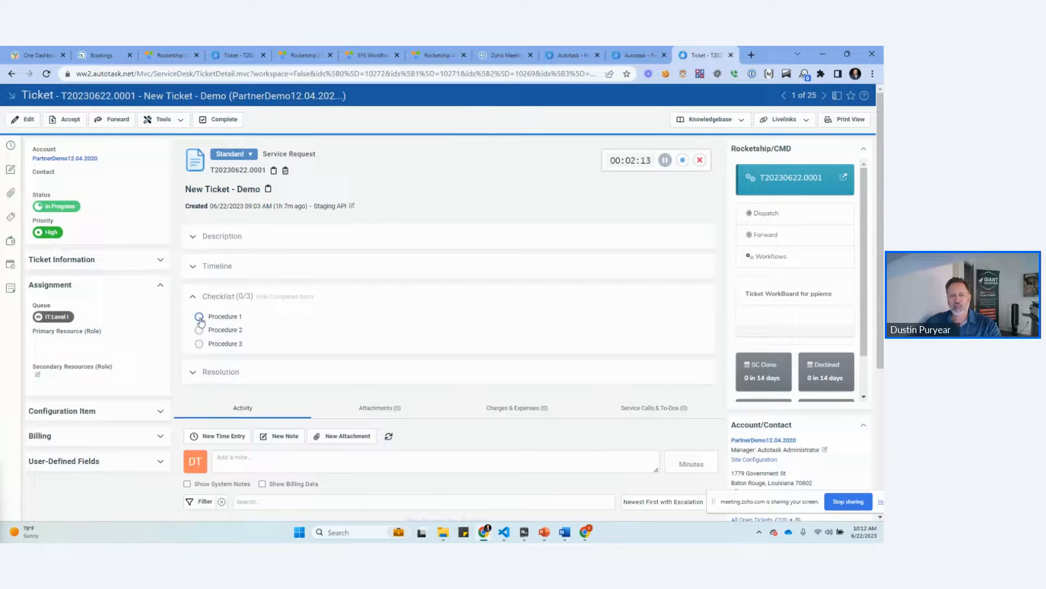
click(199, 329)
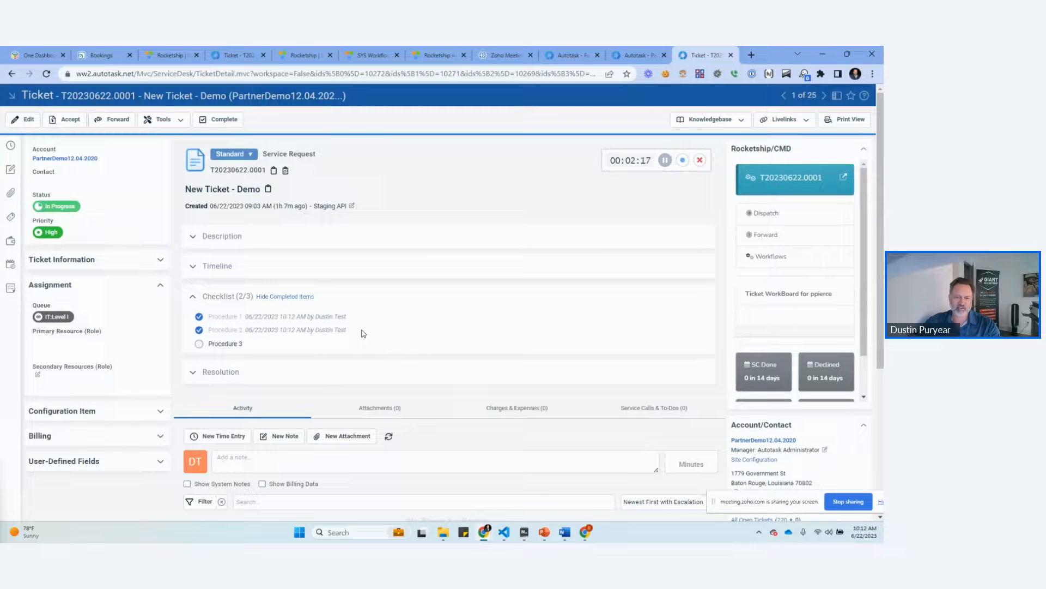
click(637, 54)
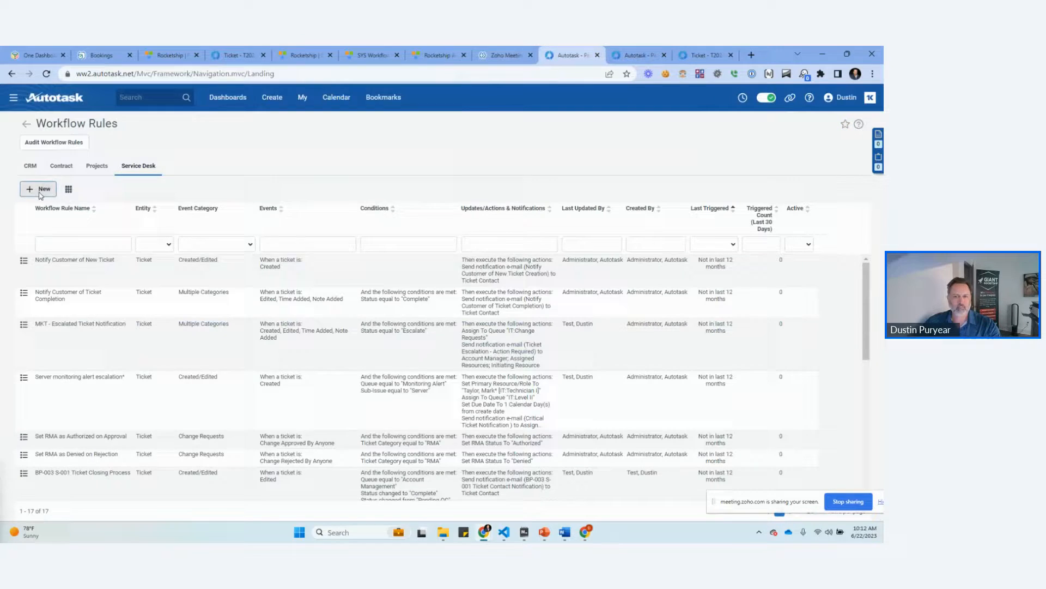
Step: Start a new rule named 'Verify Checklist is' that fires whenever a ticket is edited
click(40, 189)
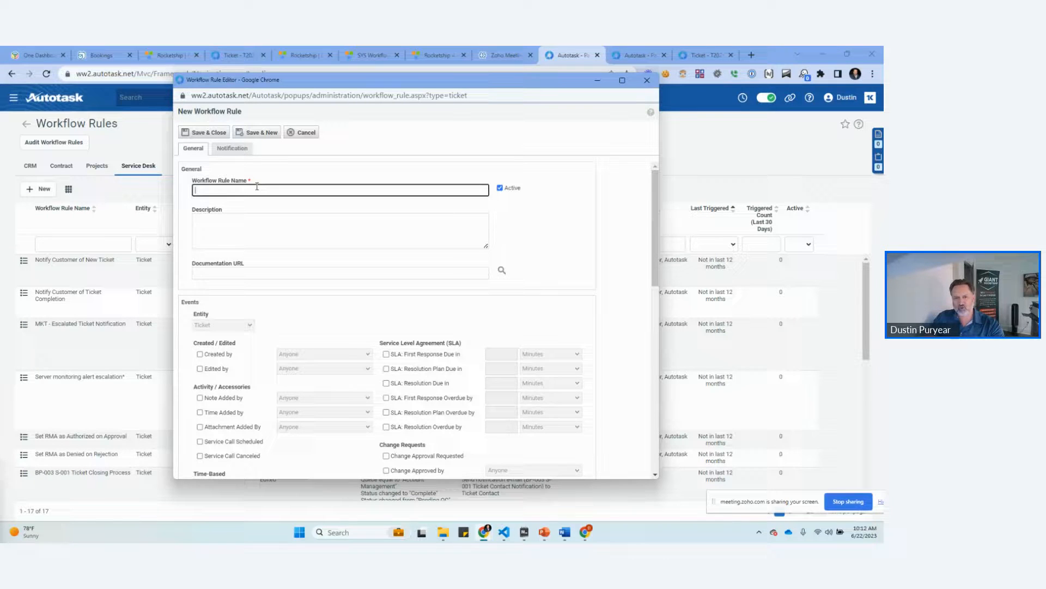
text(Verify Checklist is Complete)
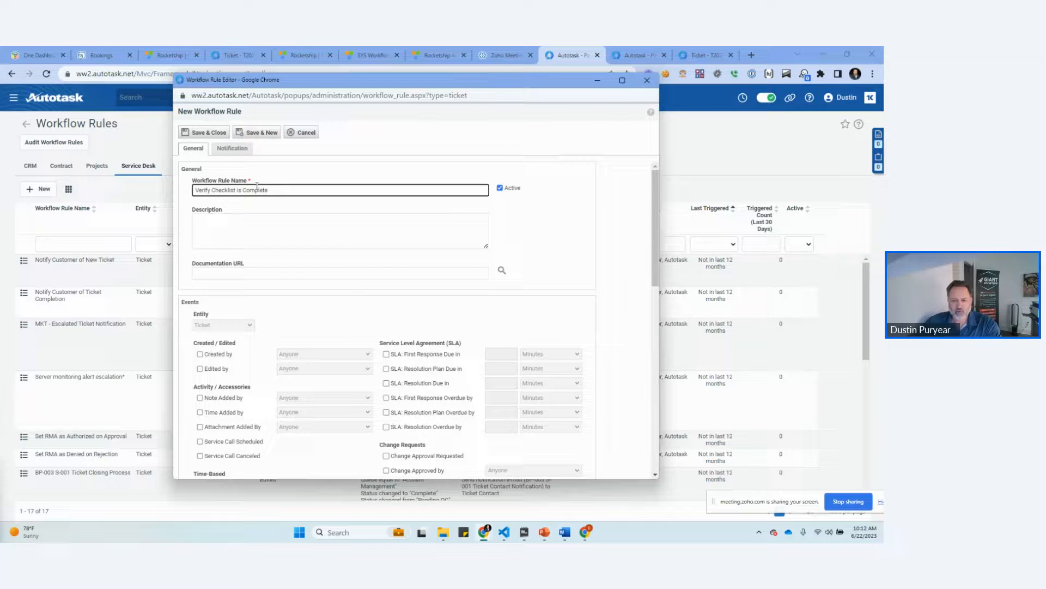
scroll(down, 3)
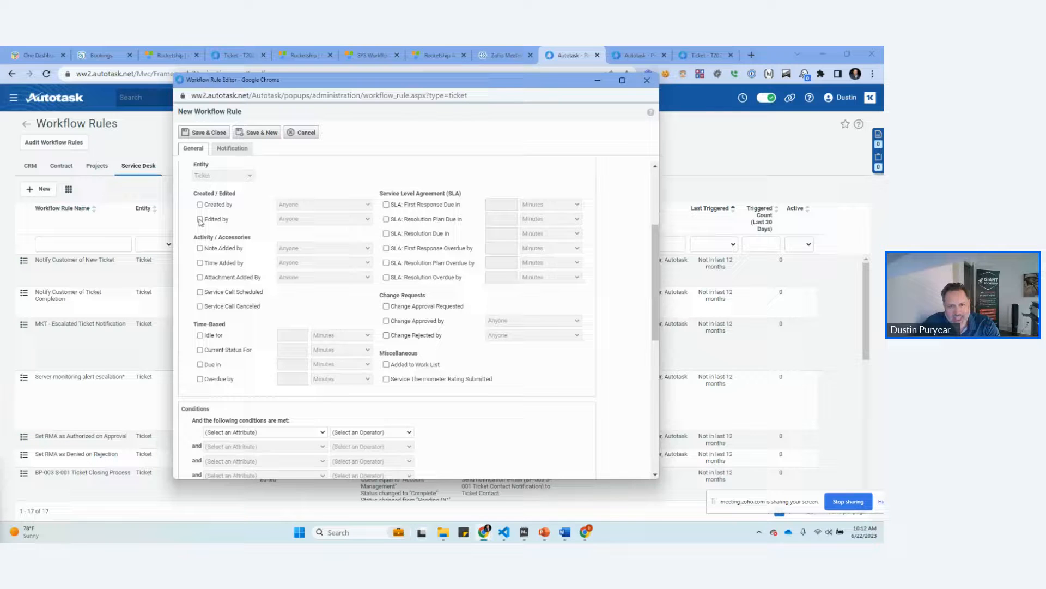
click(200, 218)
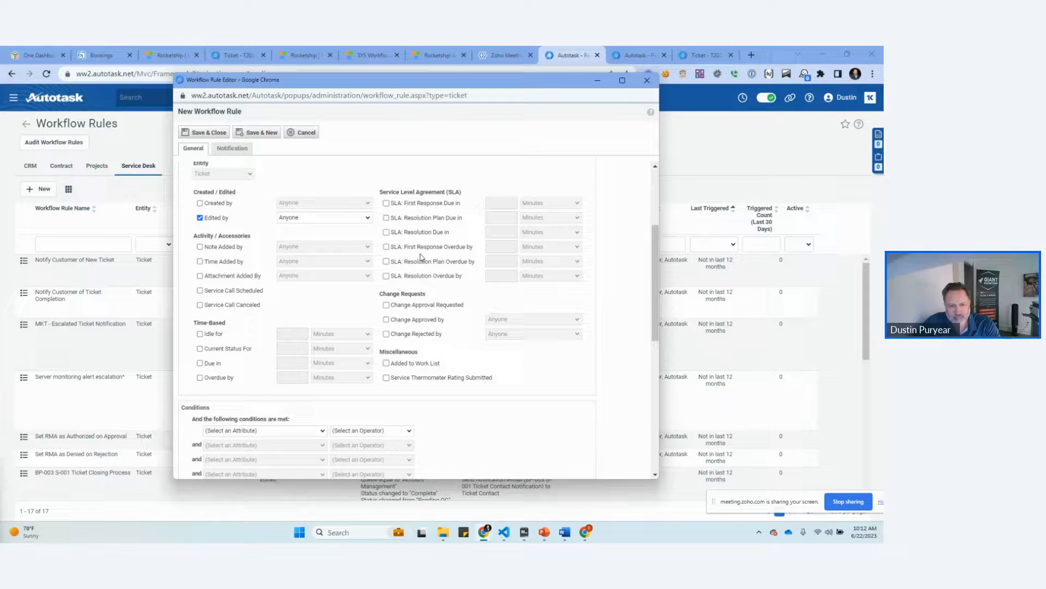
Step: Add the condition Has Incomplete Checklist Item(s) Equal to True
key(ctrl+f)
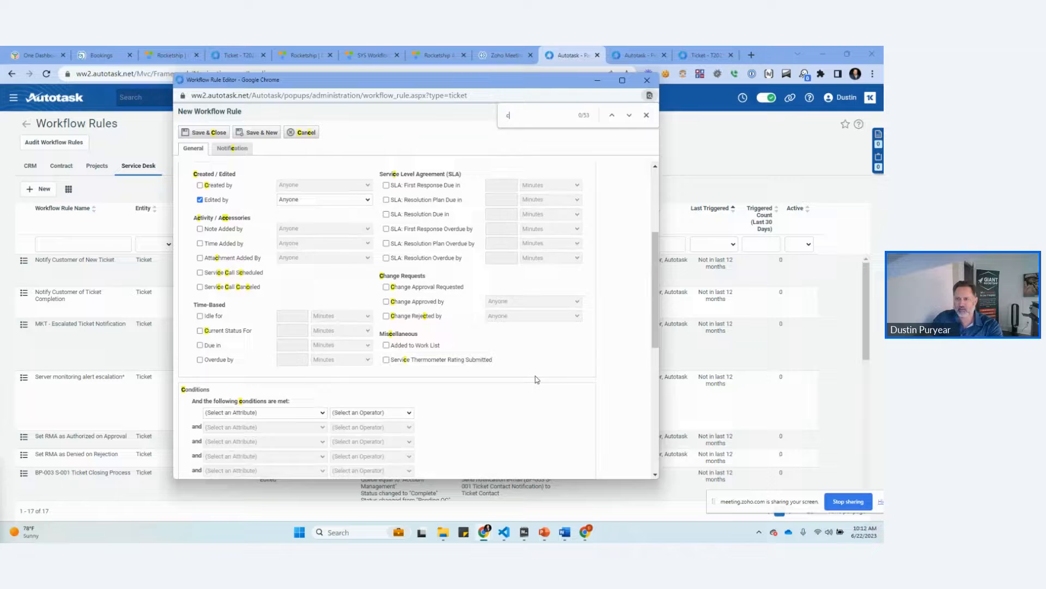
text(checklist)
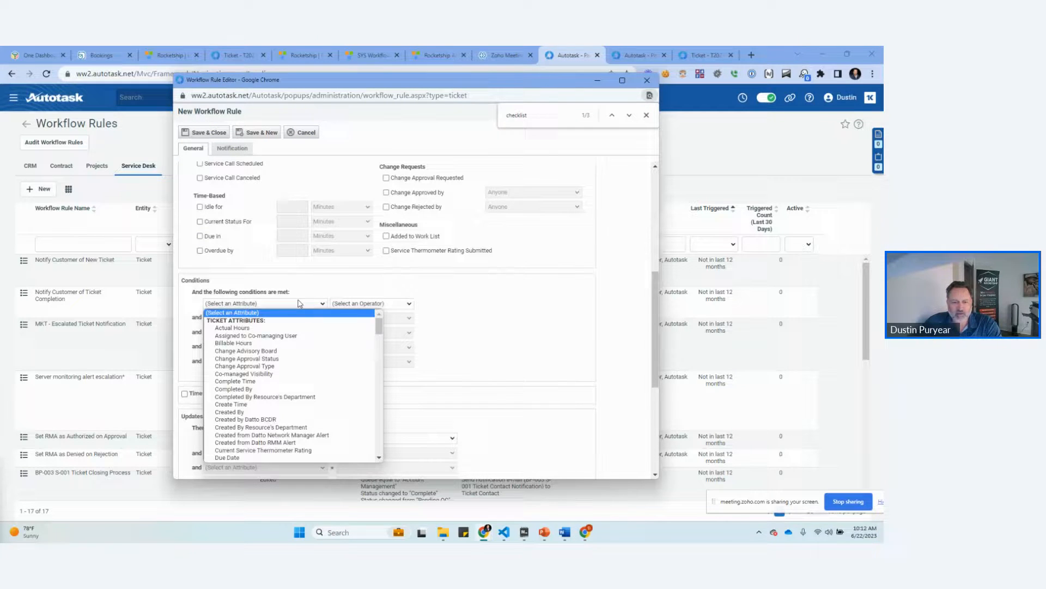
mouse_move(287, 374)
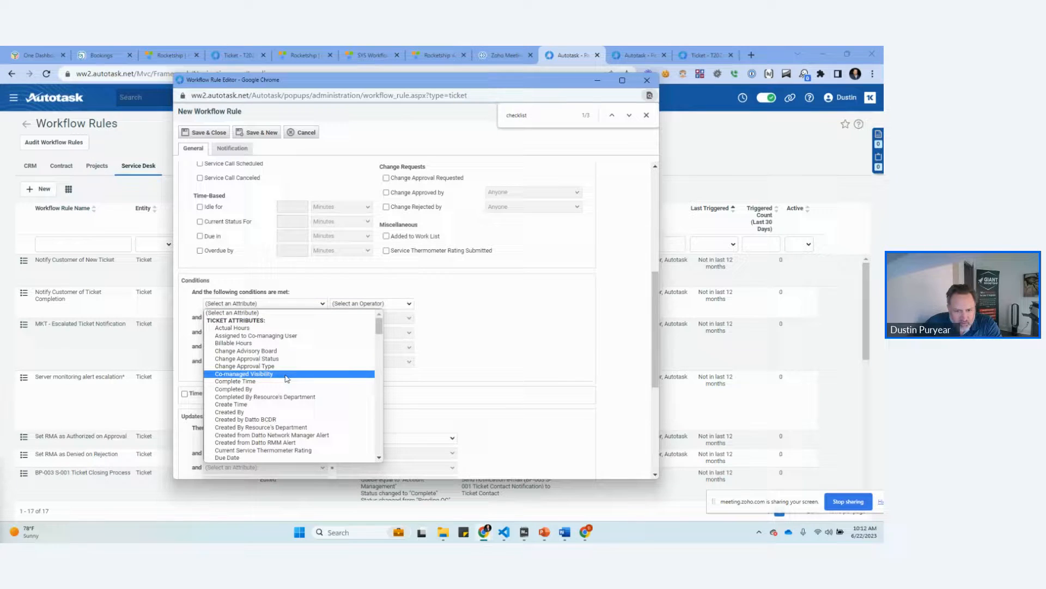
scroll(down, 3)
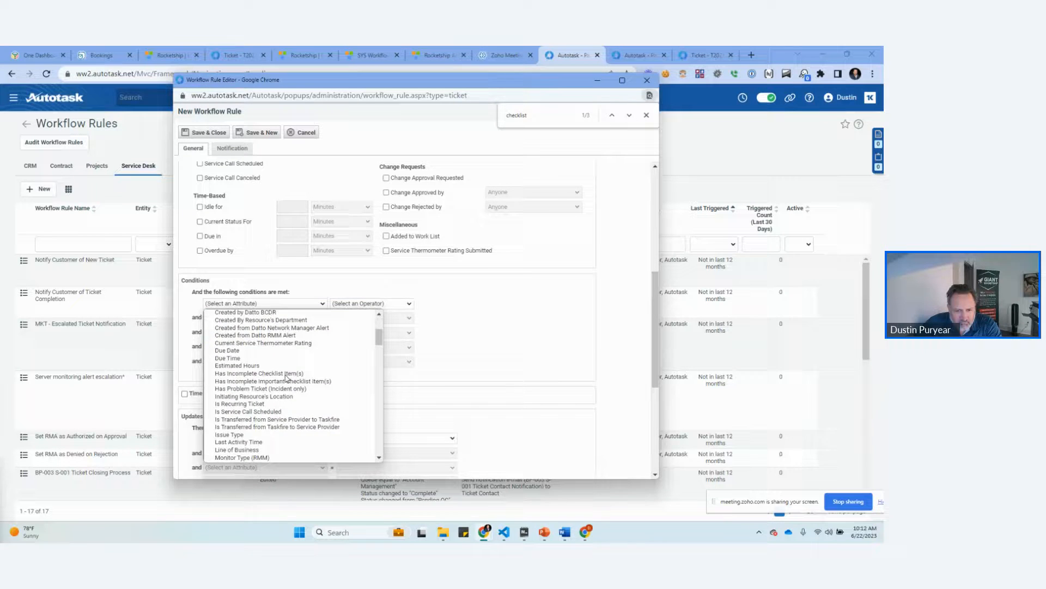
scroll(down, 3)
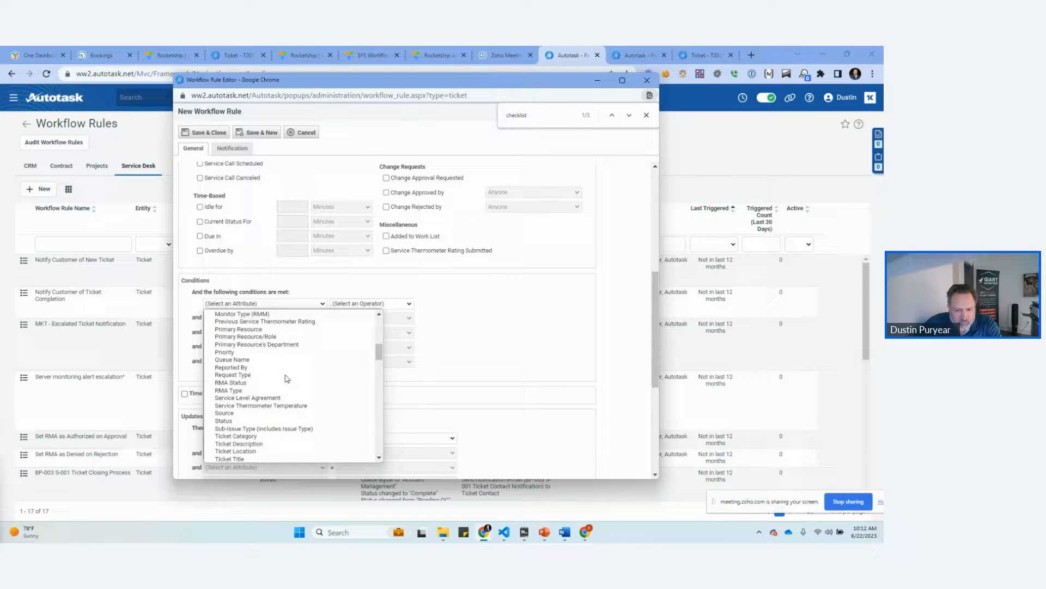
scroll(up, 3)
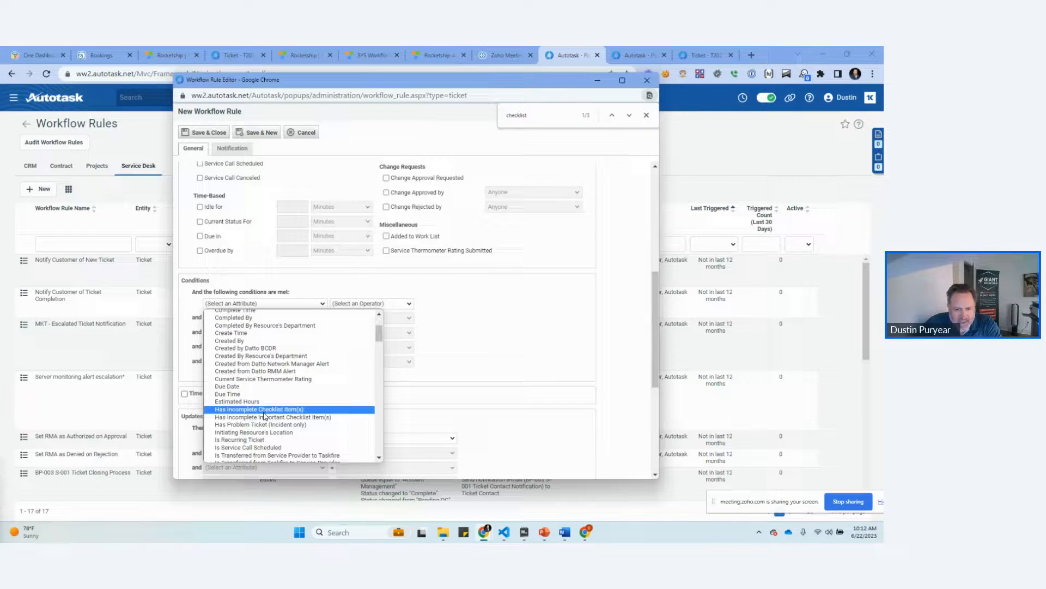
click(259, 408)
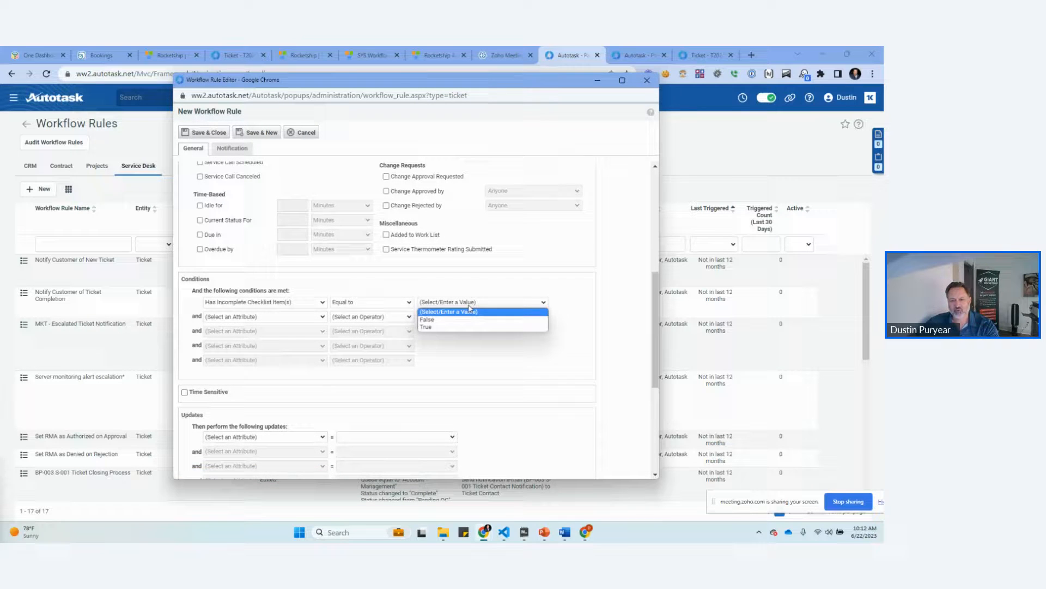
click(426, 327)
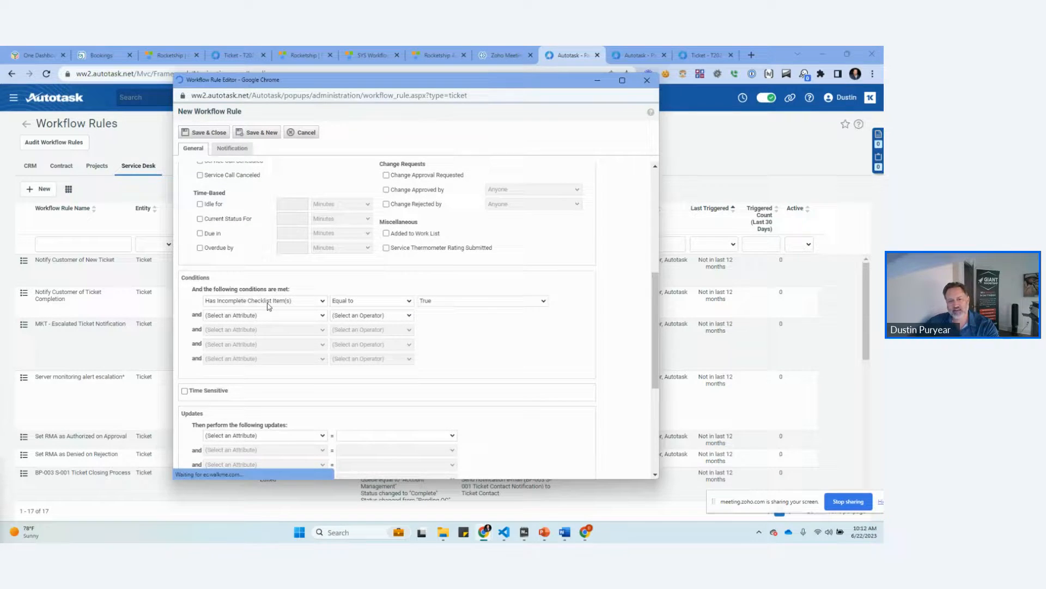
Step: Add the second condition Status Changed To Complete
click(264, 314)
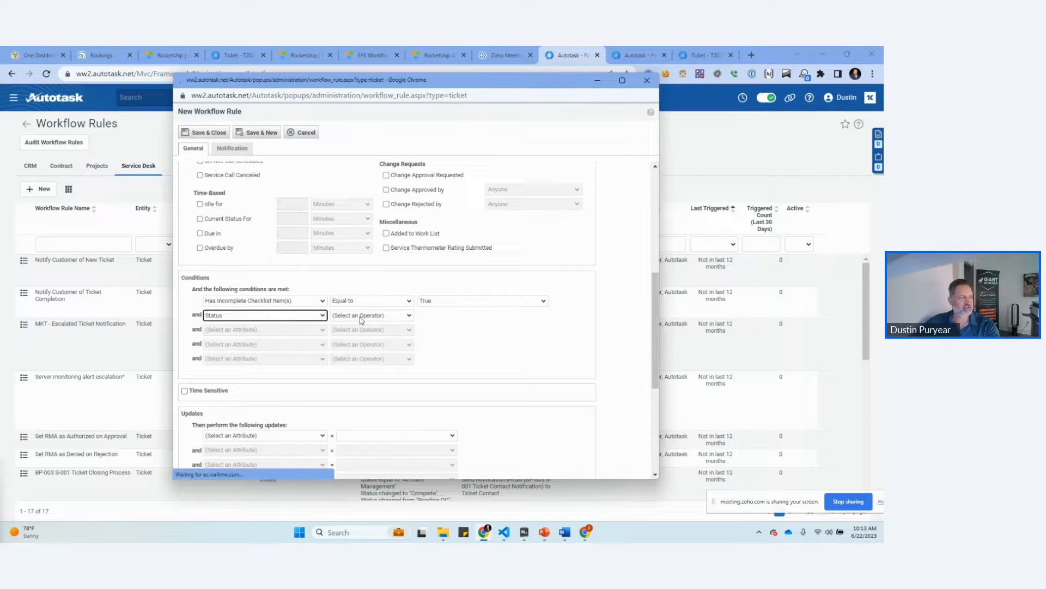
click(371, 315)
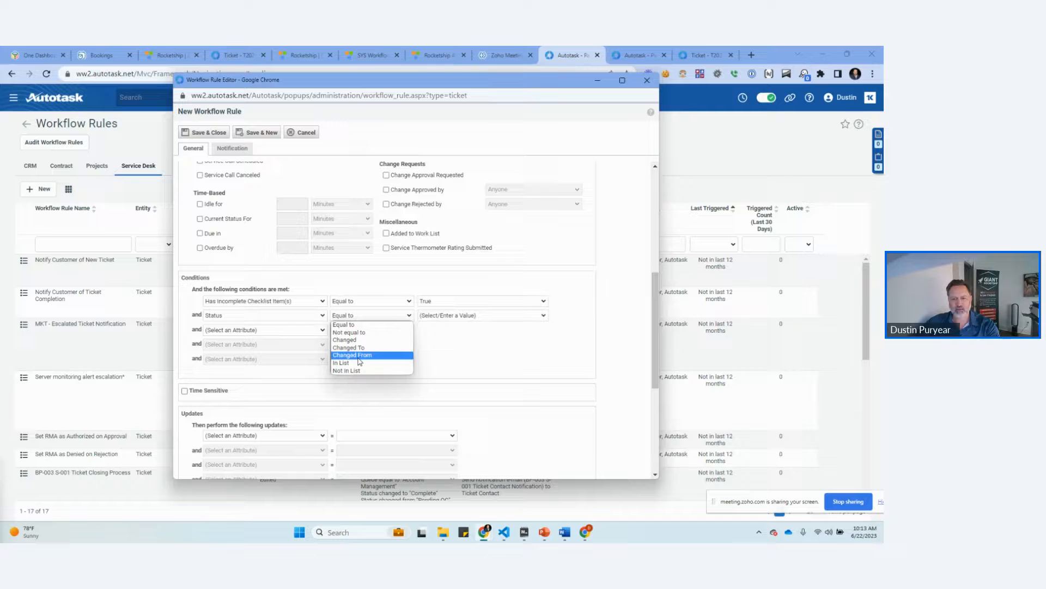
click(349, 347)
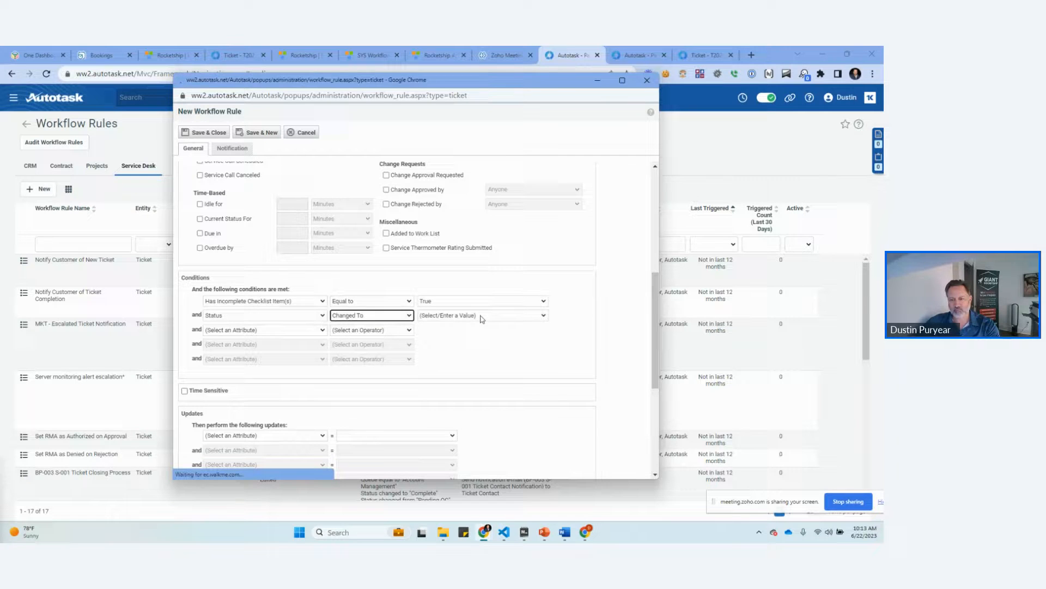
click(482, 315)
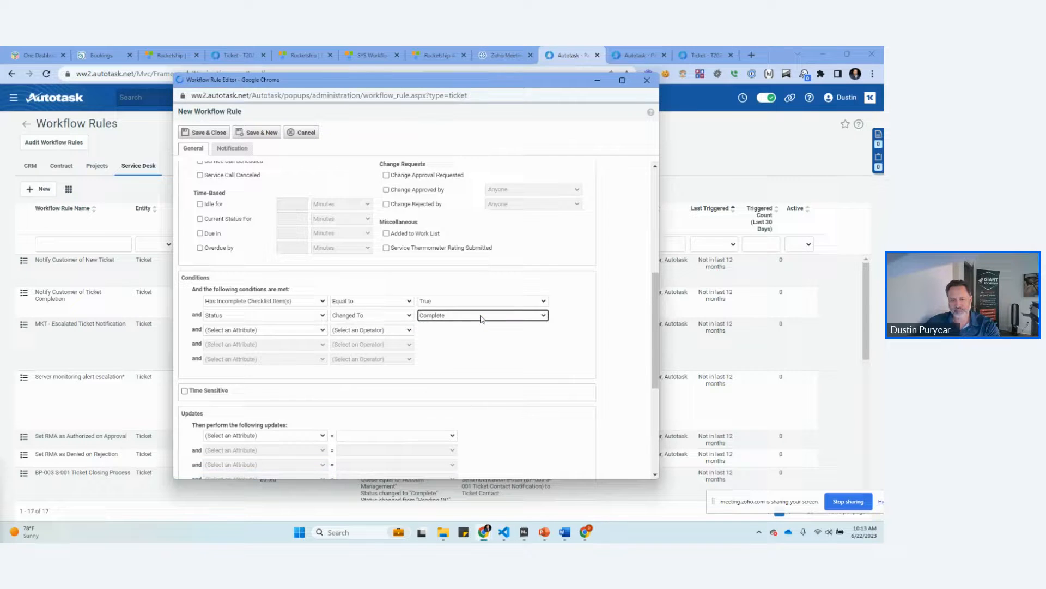
click(263, 361)
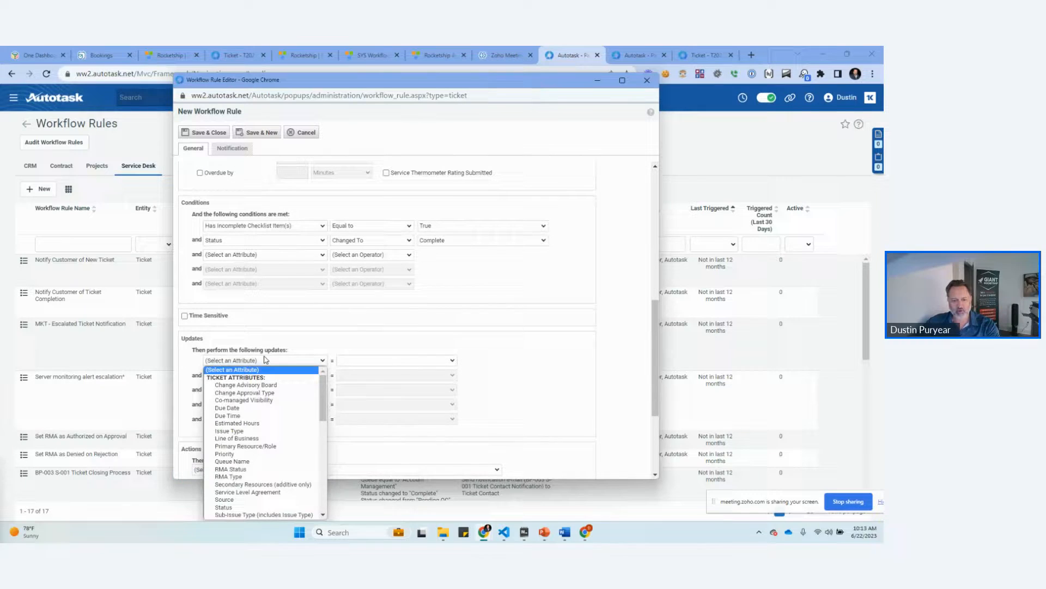
Step: Set the rule's update to Status = Done Yet? and enable the Create Ticket Note action
click(224, 507)
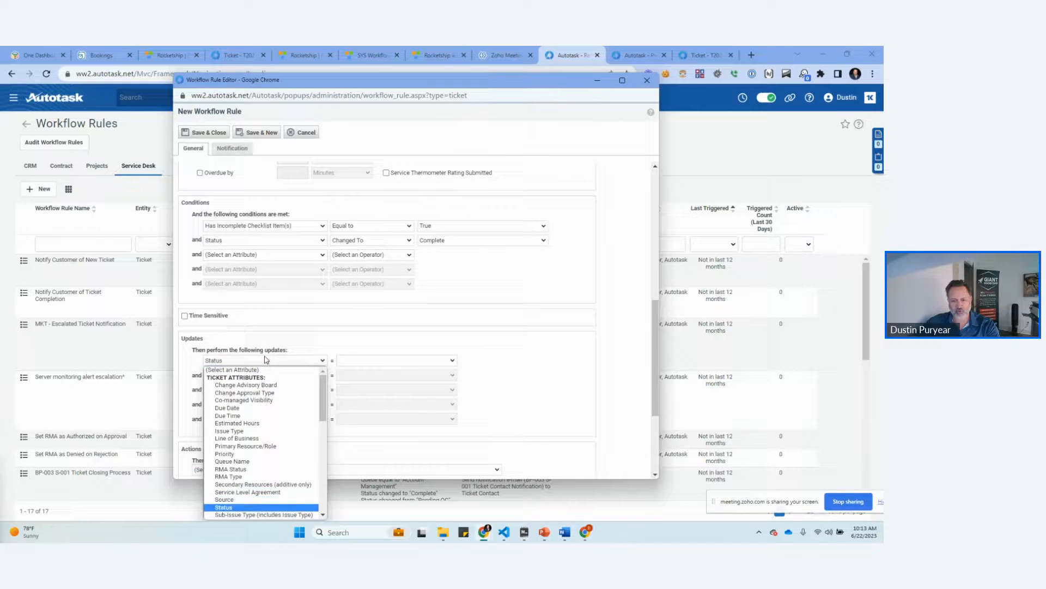
click(222, 507)
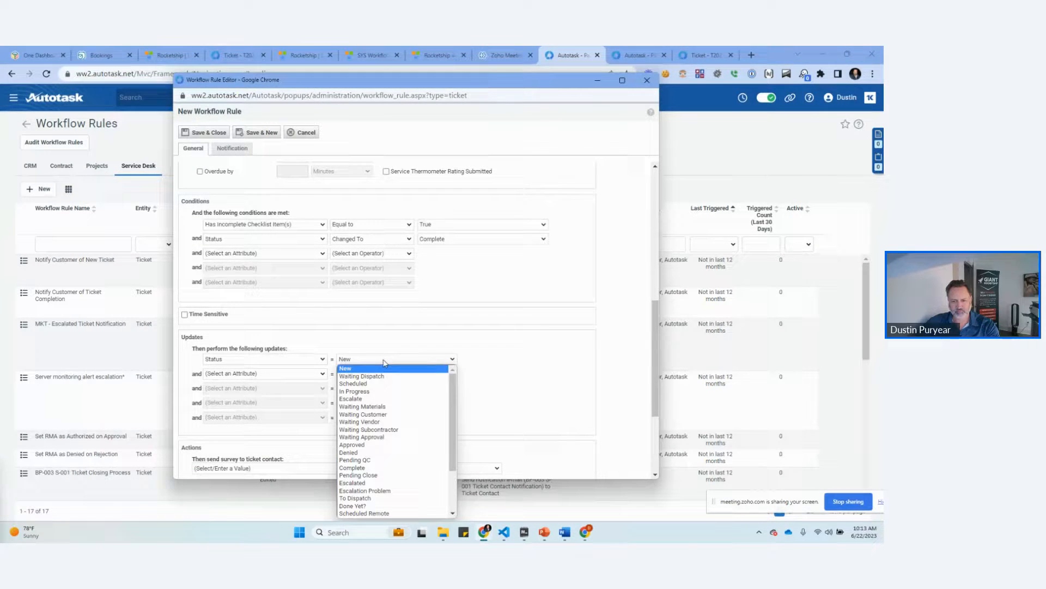
mouse_move(380, 376)
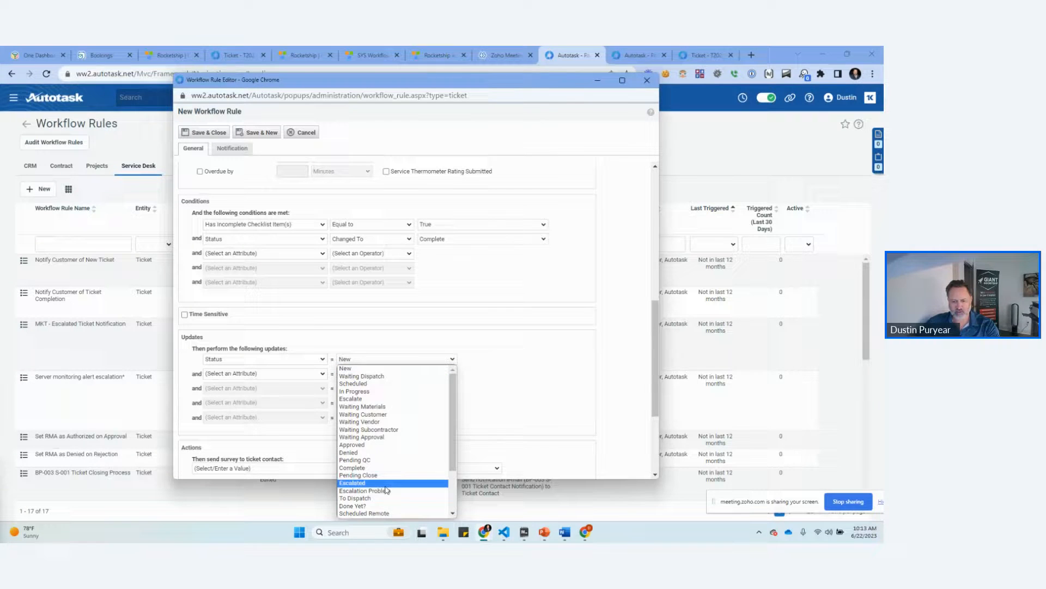
click(363, 505)
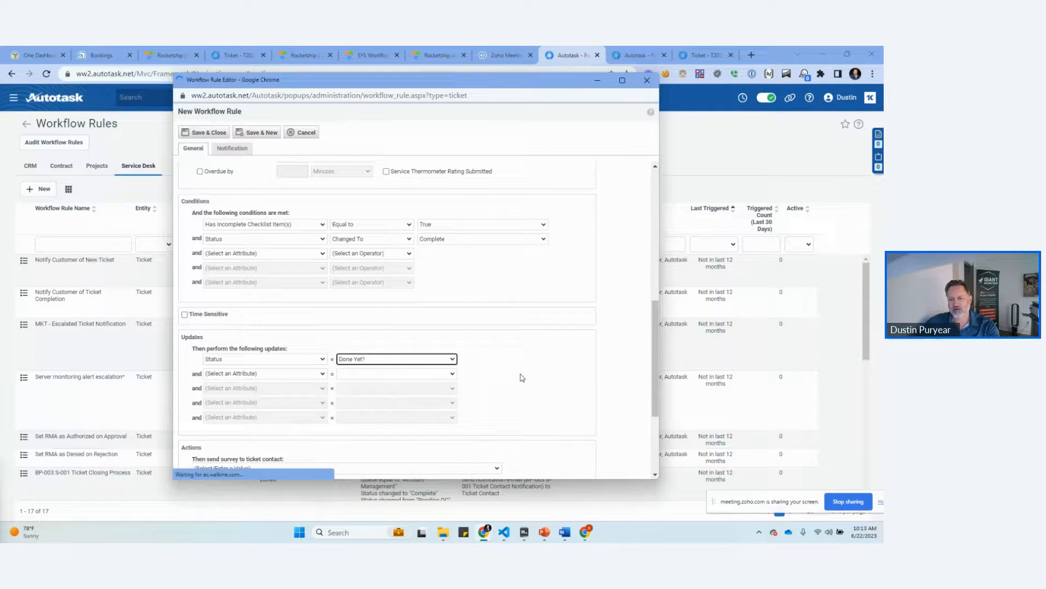
scroll(down, 3)
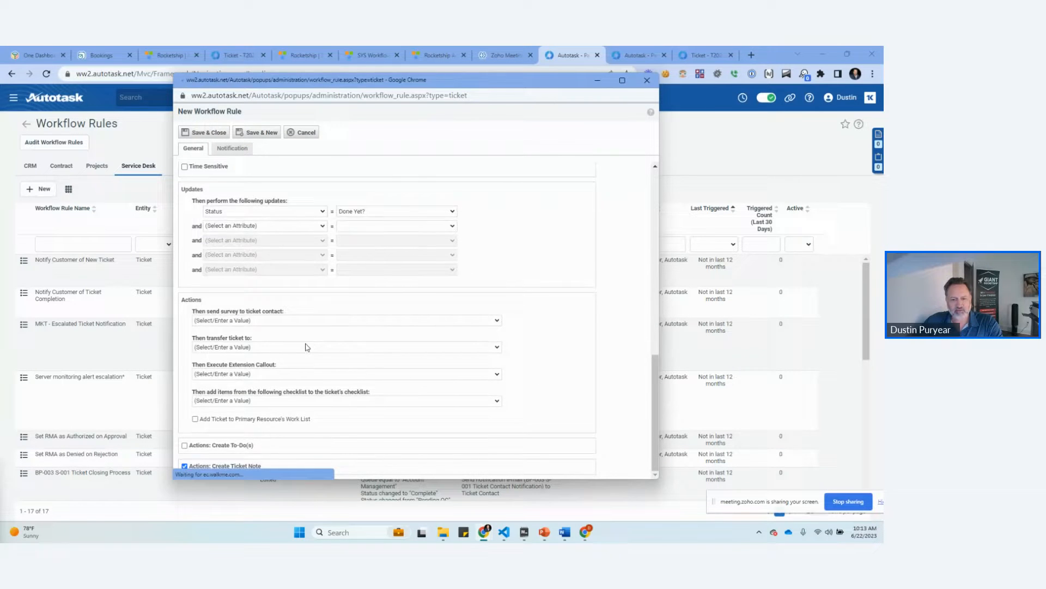
click(276, 394)
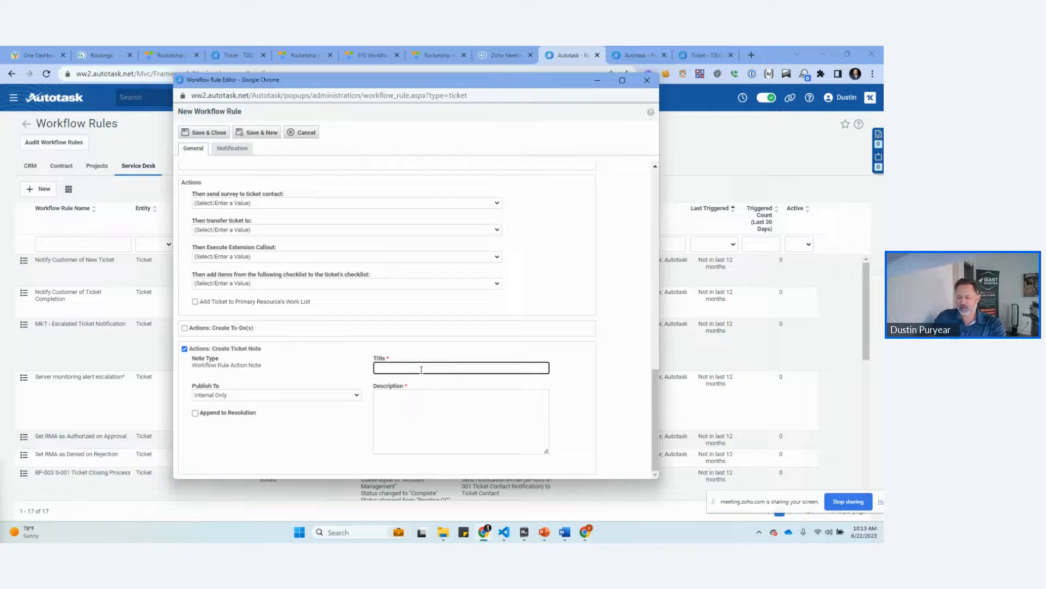
Step: Write the 'Incomplete Checklist' note asking to complete all checklist items before closing the ticket properly
text(Incomplete Checklist)
click(461, 421)
text(You have not com)
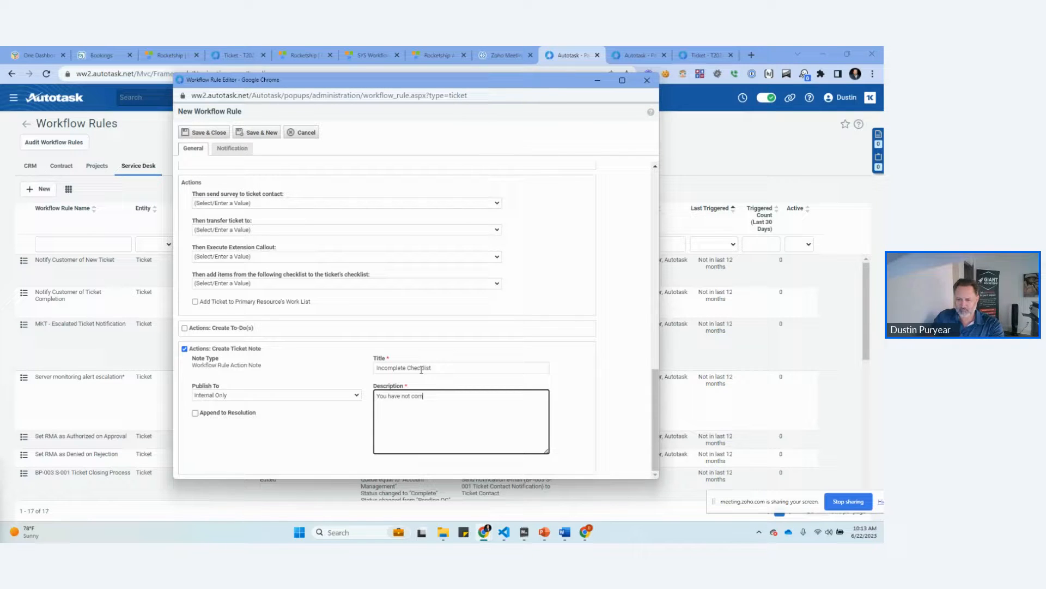
text(pleted a)
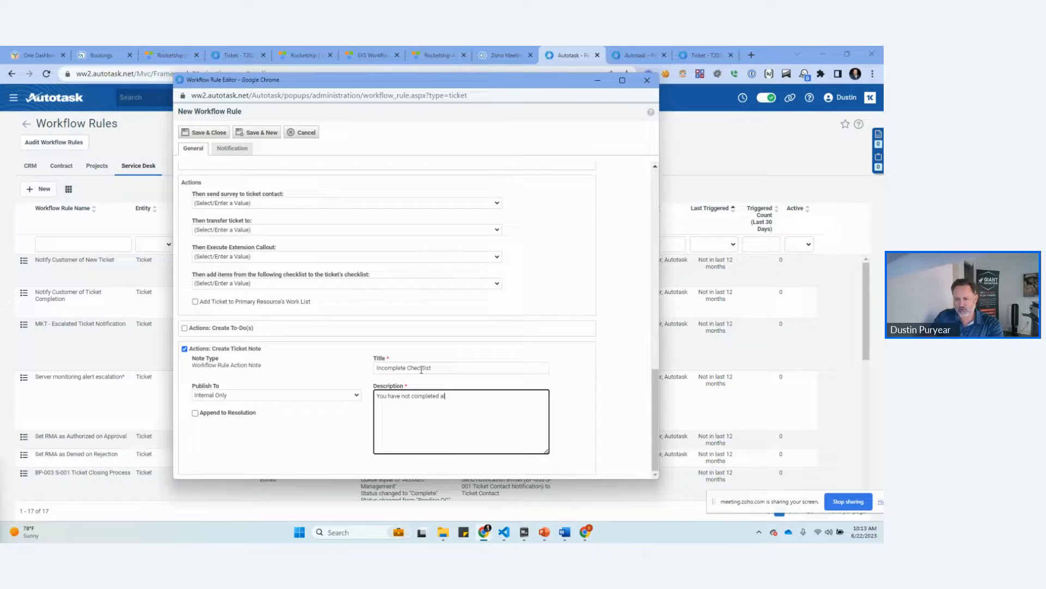
text(ll items on the checklist. Please)
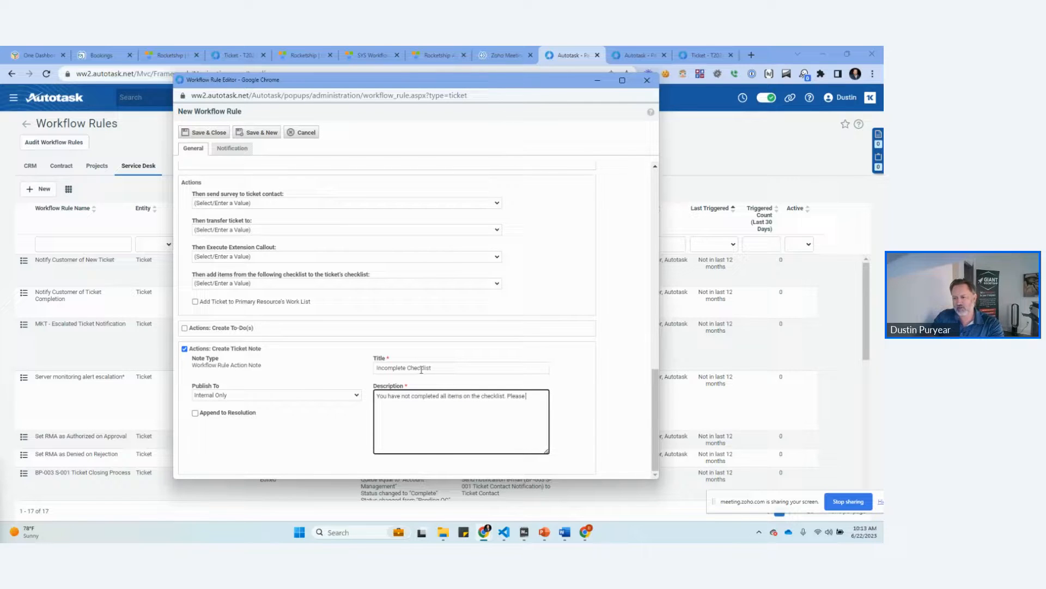
text(completely t)
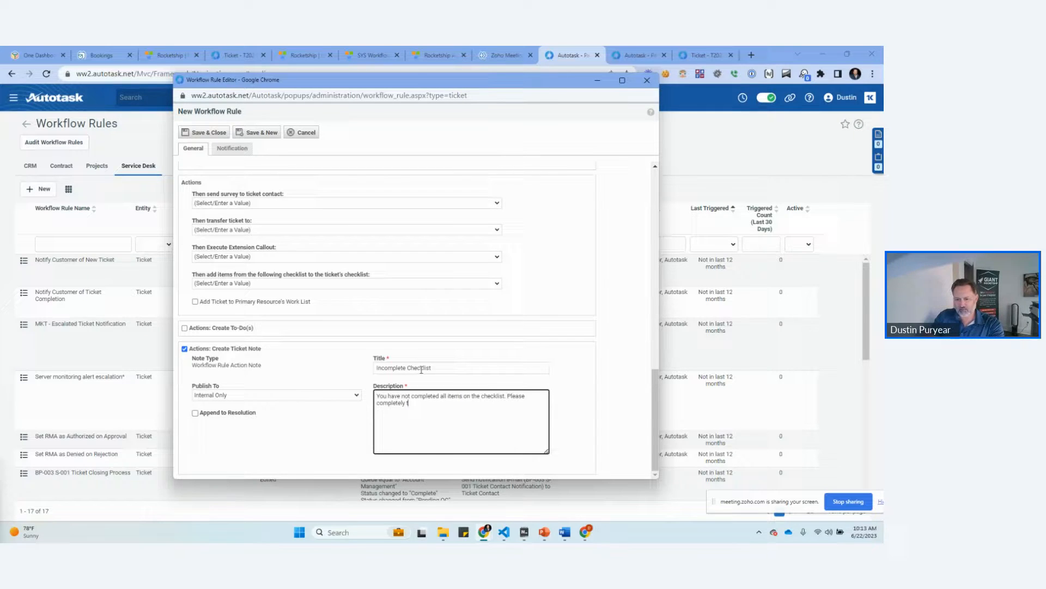
text(he ticket properly)
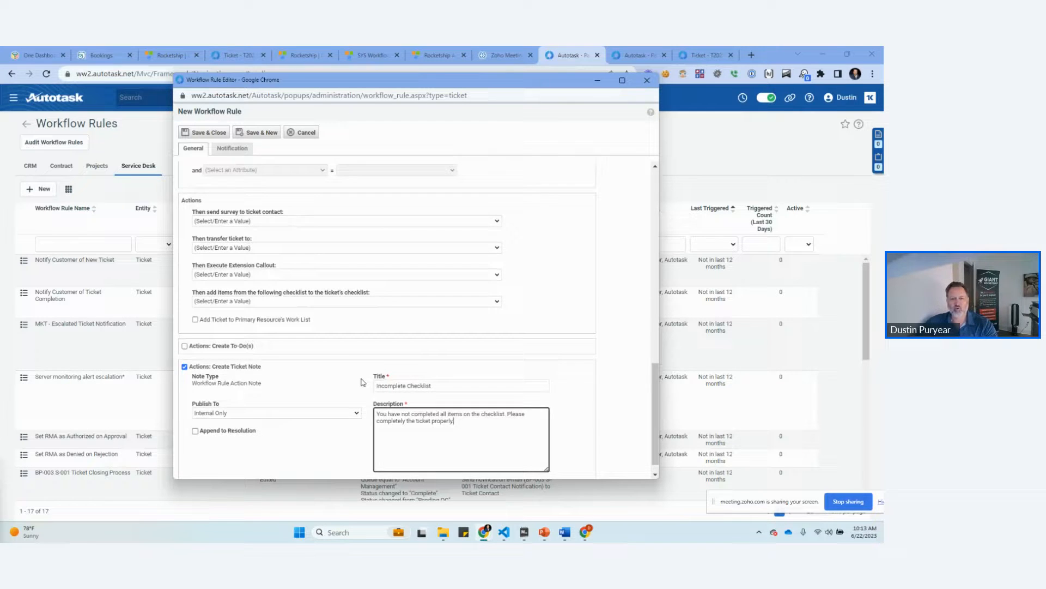
Step: Review the rule and save it so the Service Desk list shows 18 rules
scroll(up, 3)
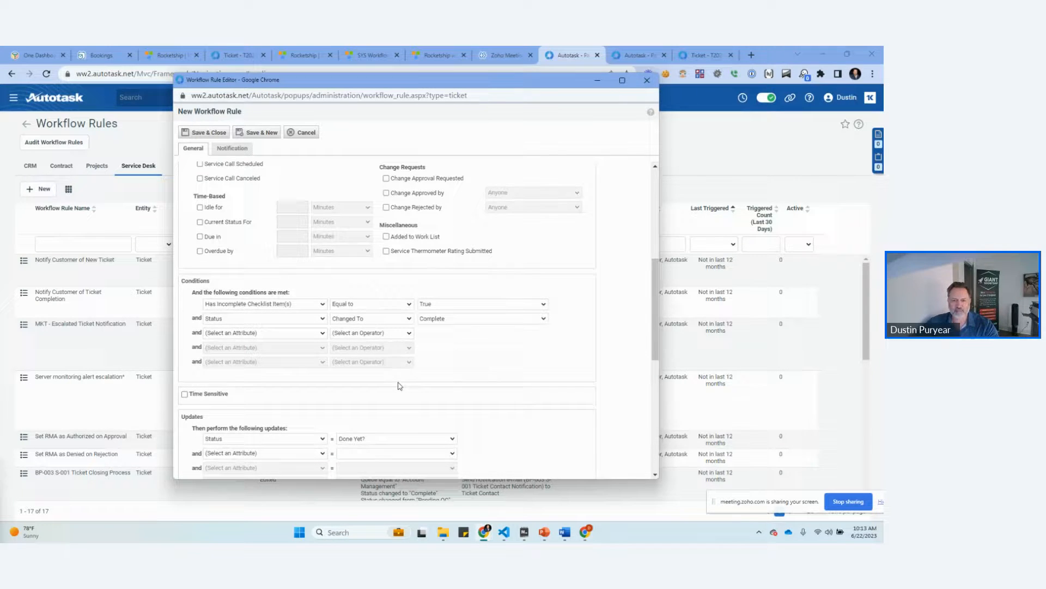
scroll(down, 3)
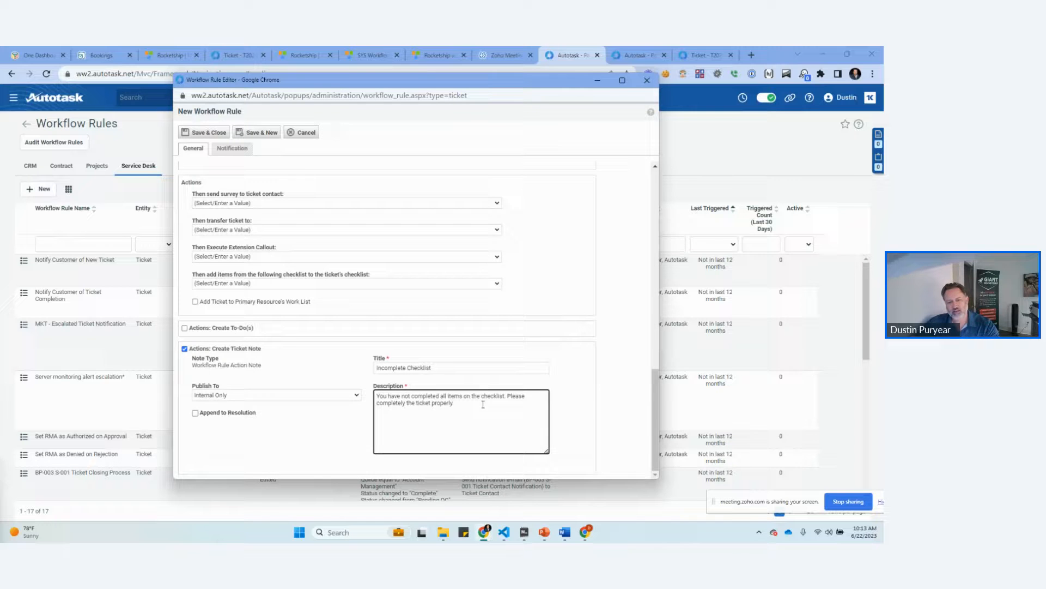
scroll(up, 3)
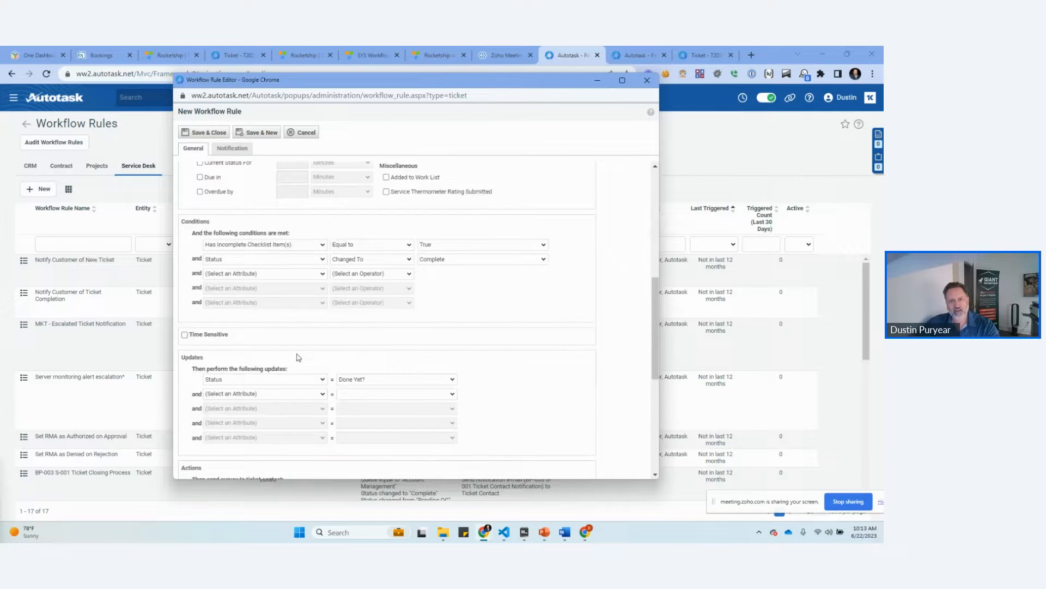
click(302, 132)
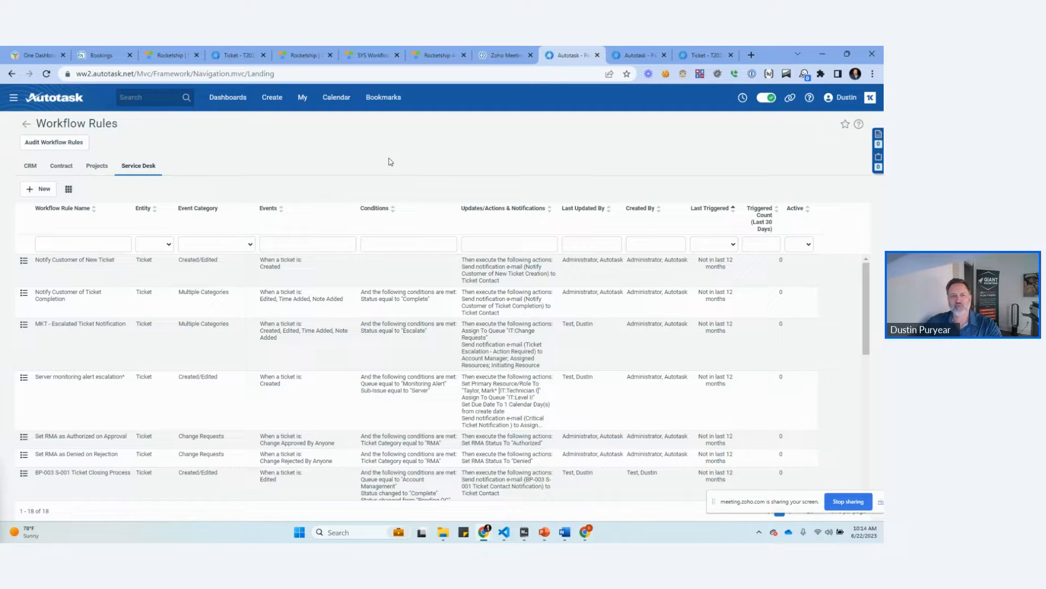
Step: Go to the Admin settings area
click(13, 97)
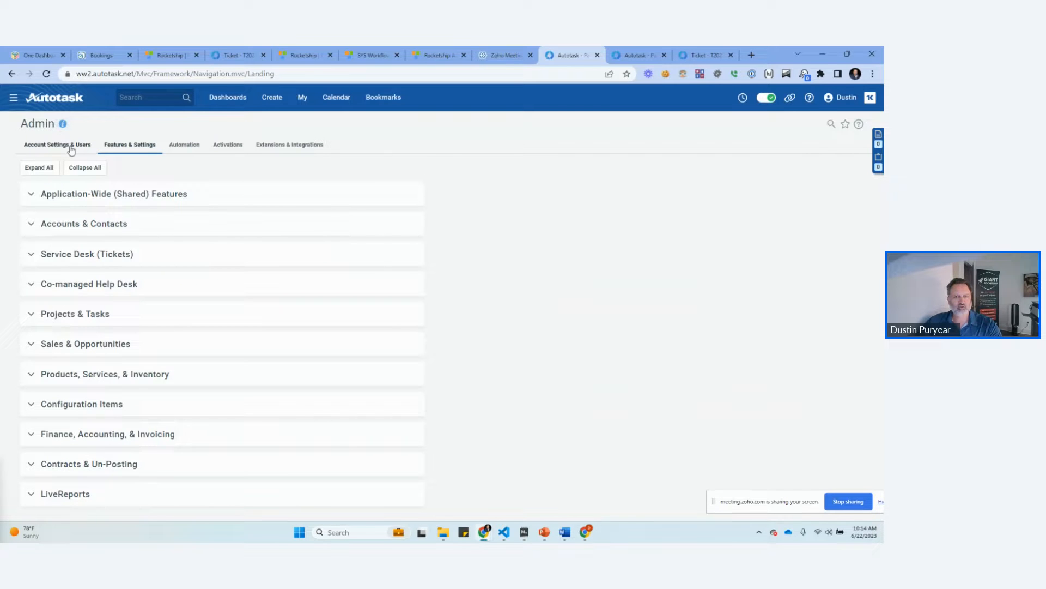
Step: Open the Resources list under Account Settings & Users and view a resource's Security settings
click(57, 144)
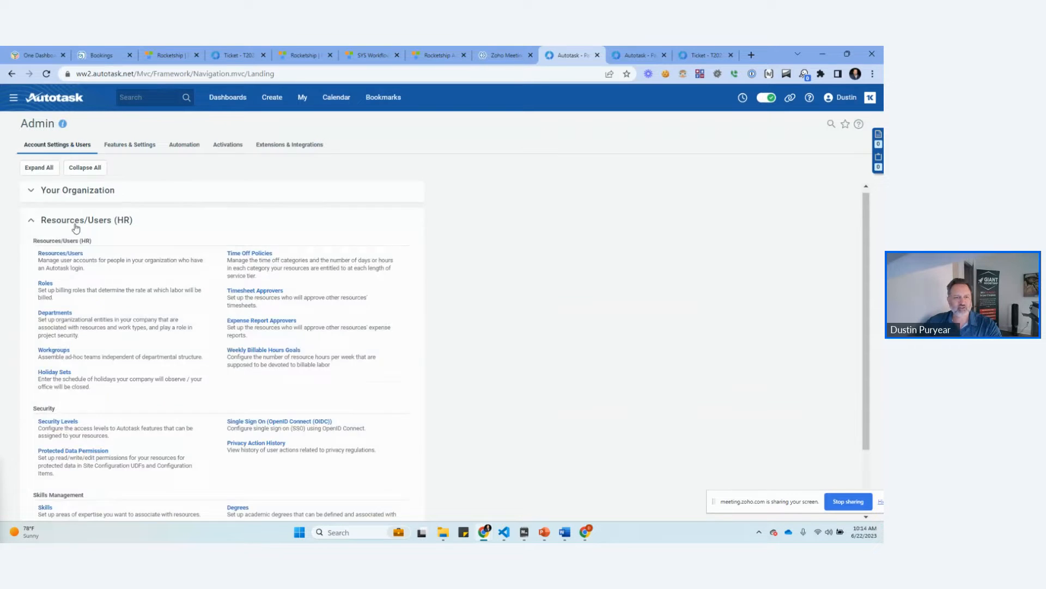
click(78, 190)
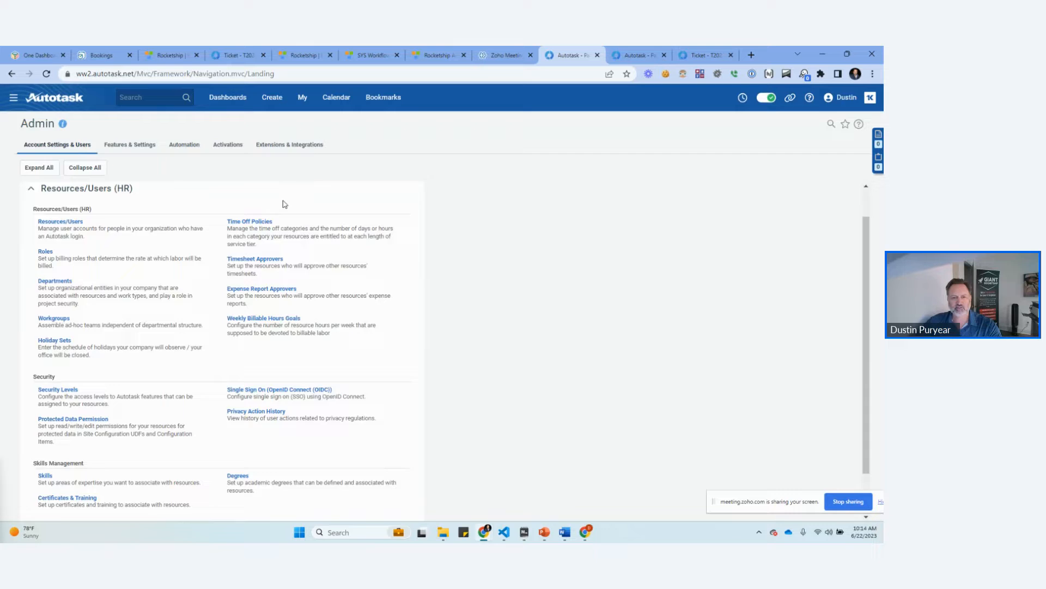
click(60, 221)
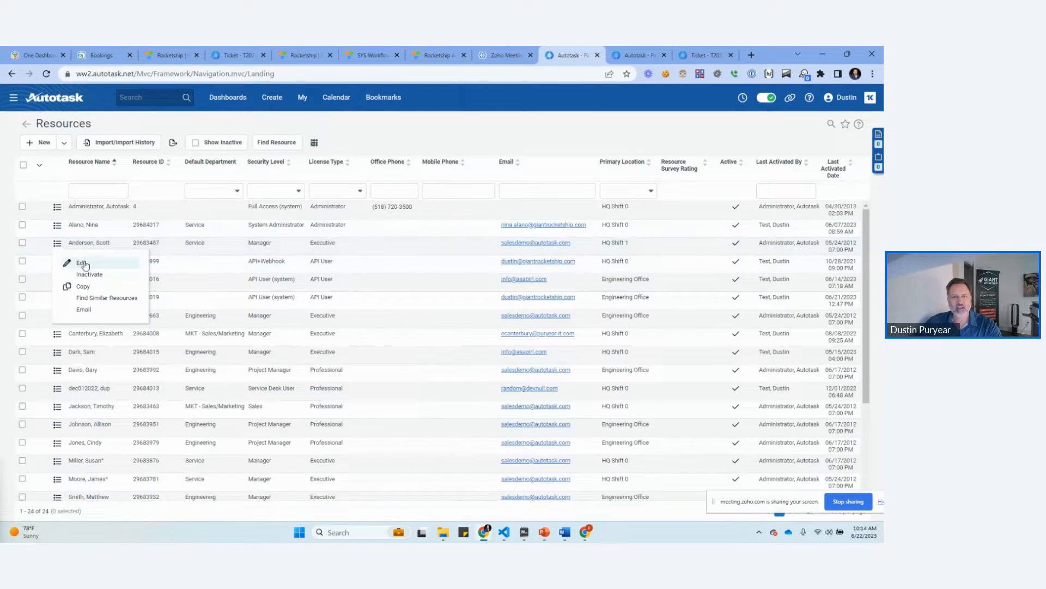
click(81, 262)
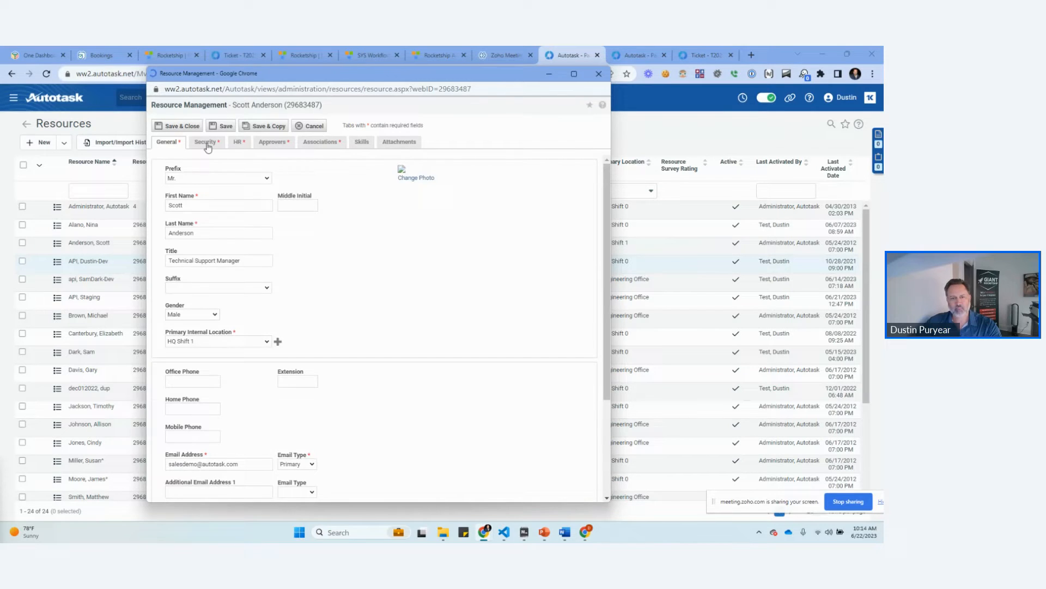
click(206, 142)
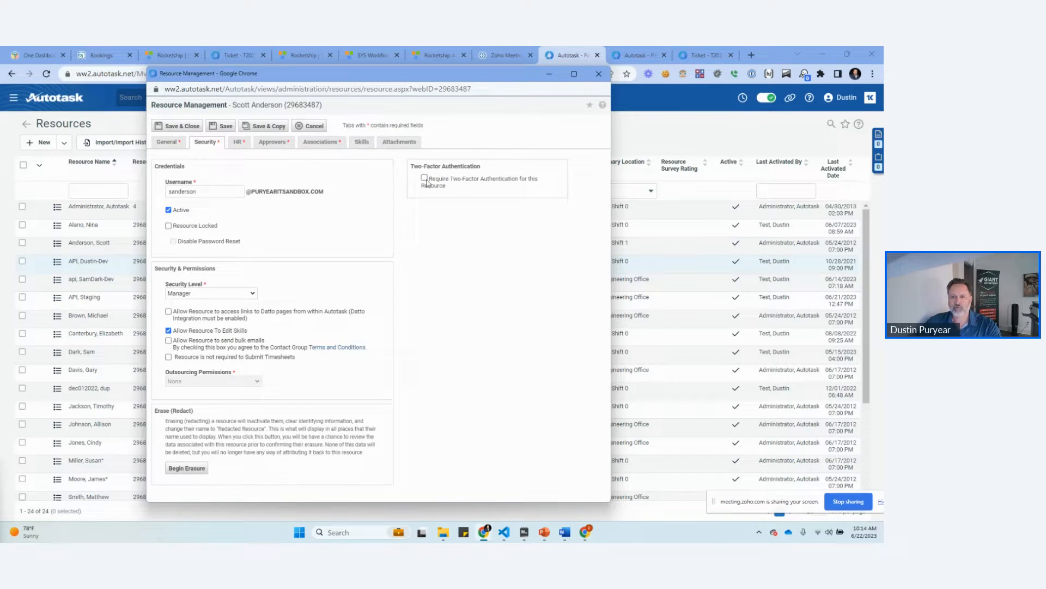
click(313, 125)
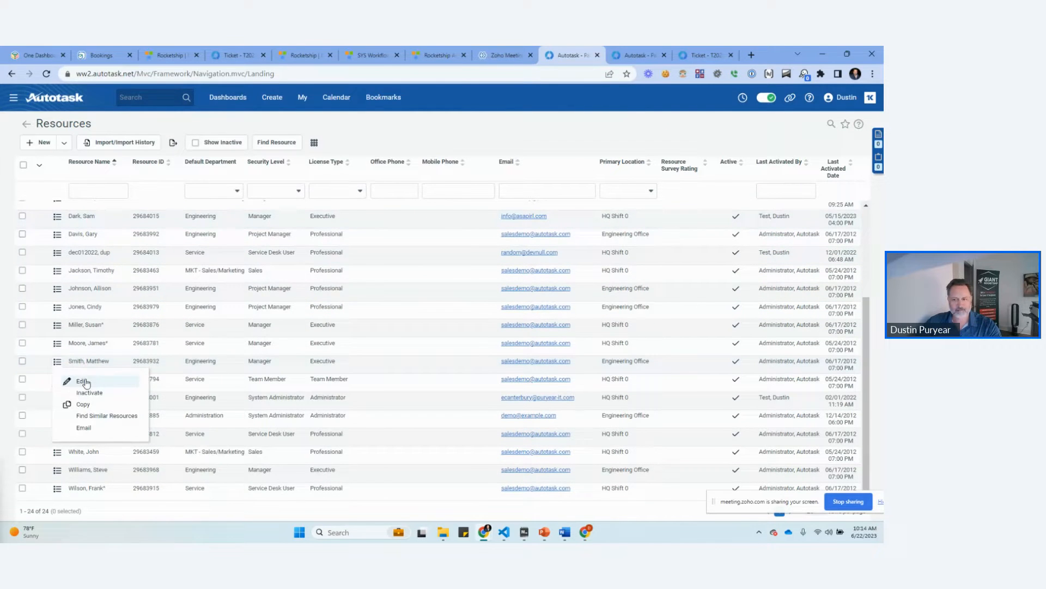
Step: Filter resources to 'dustin', review the test account's two-factor authentication settings, and close it
click(81, 381)
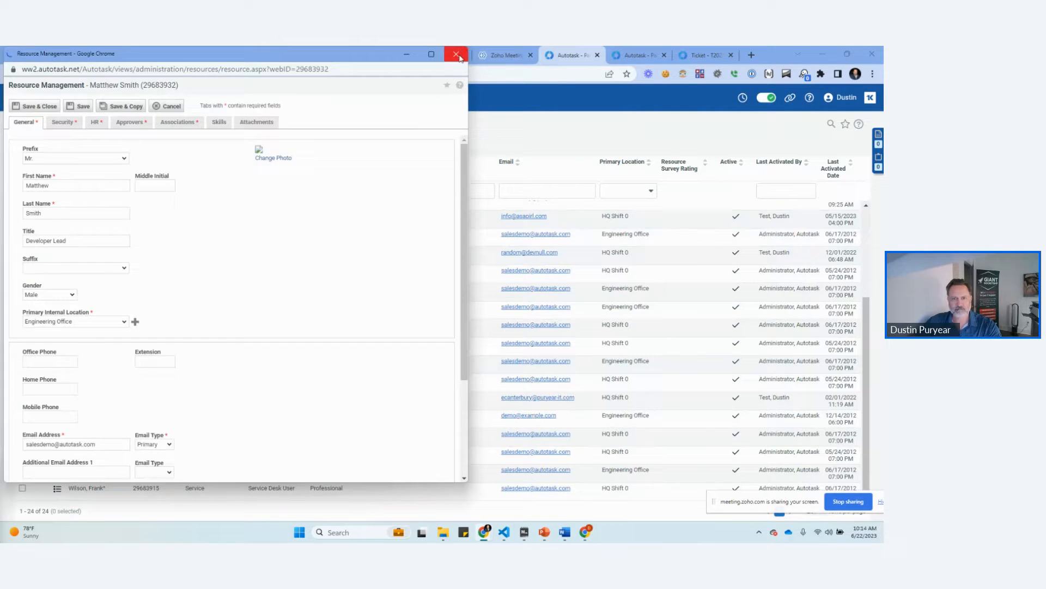
click(456, 54)
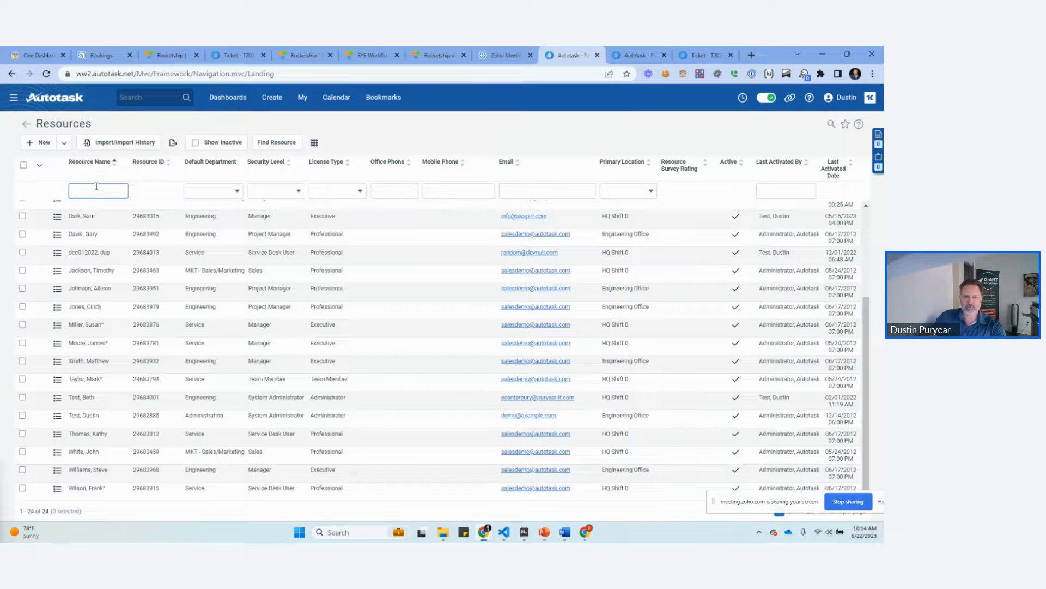
text(dustin)
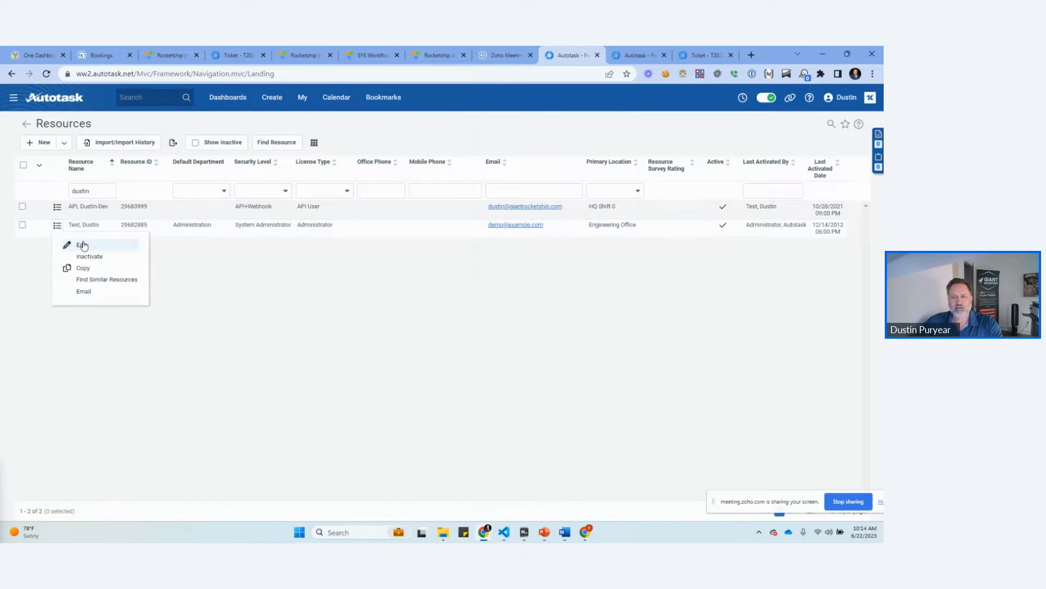
click(81, 245)
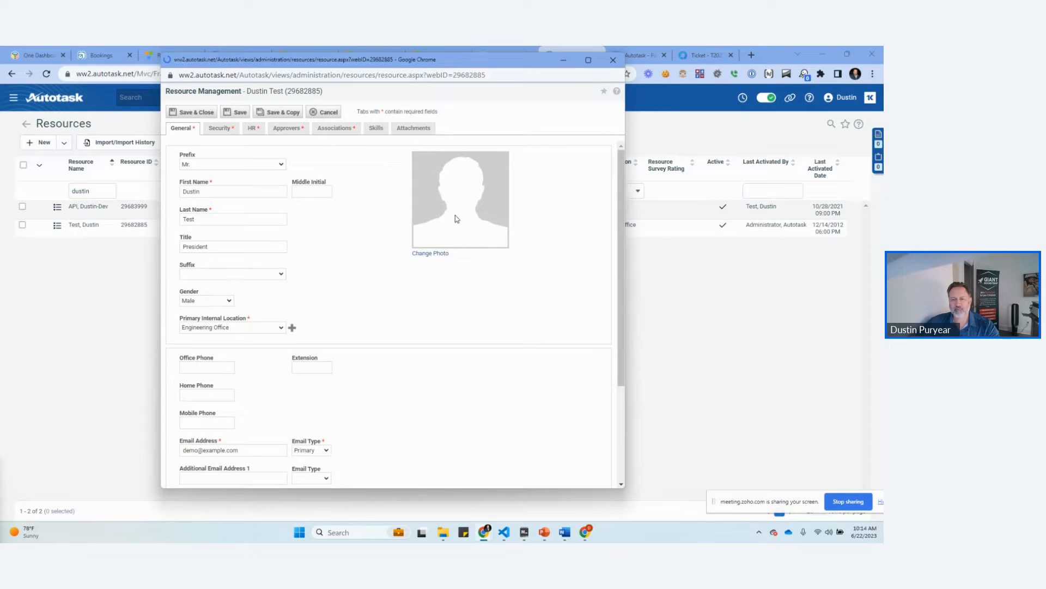
click(219, 128)
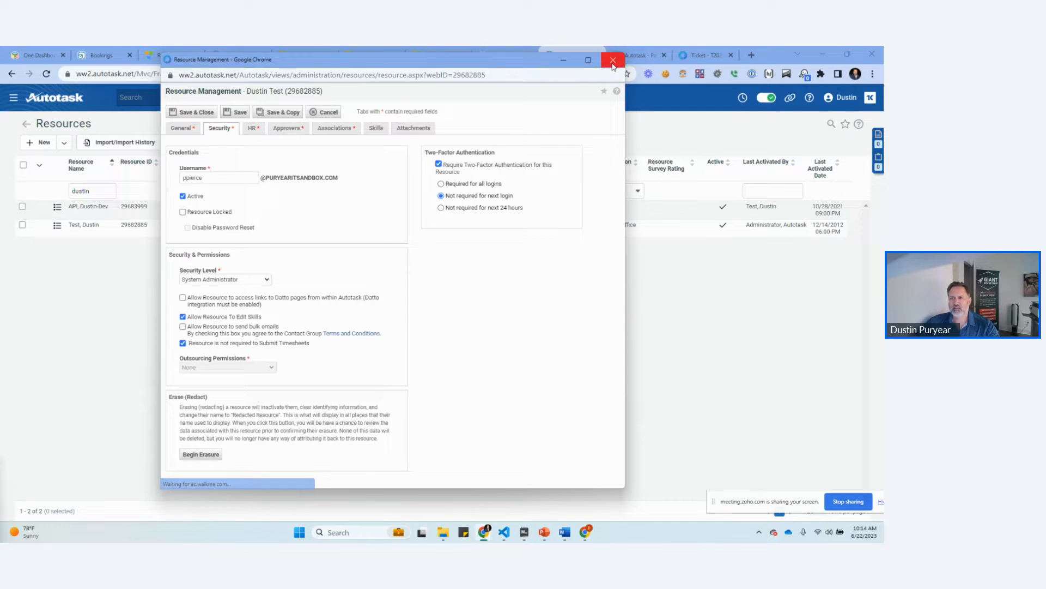
click(611, 60)
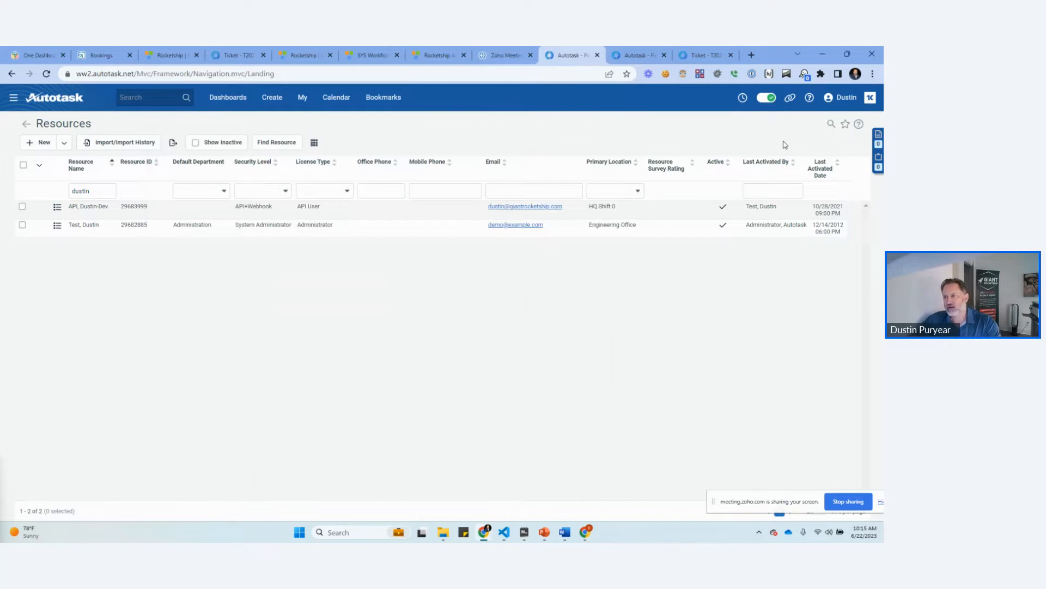
mouse_move(456, 114)
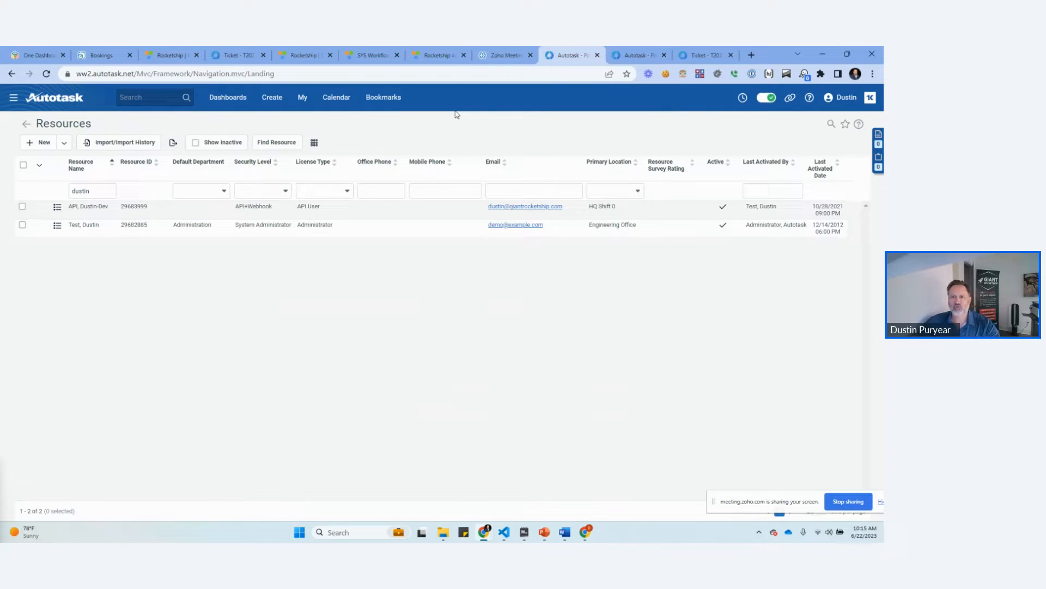
Step: Open My Preferences and its One-Time Password Options
click(302, 97)
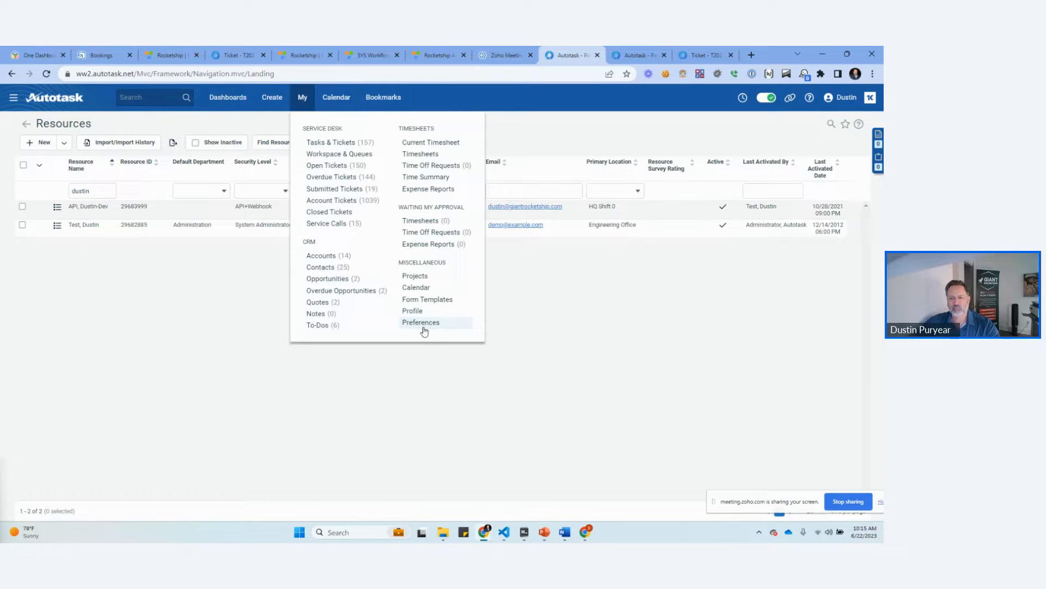
click(421, 322)
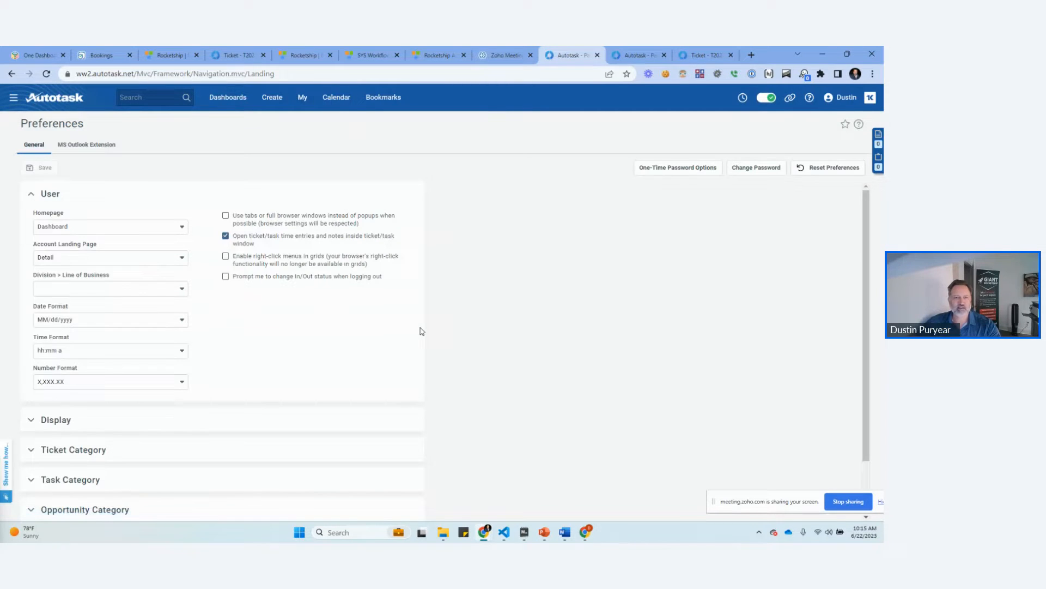
mouse_move(677, 167)
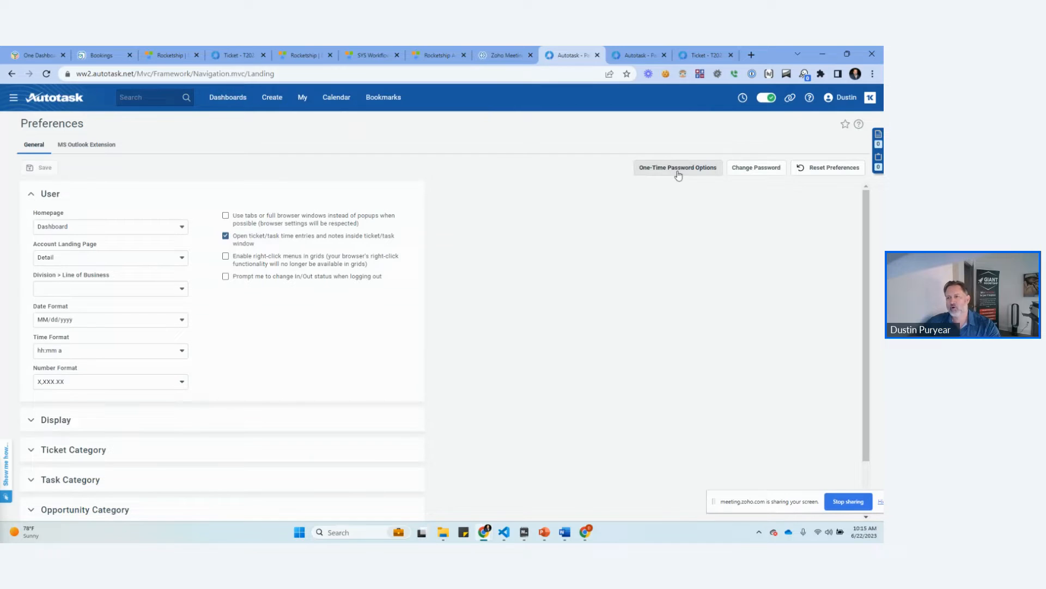
click(677, 168)
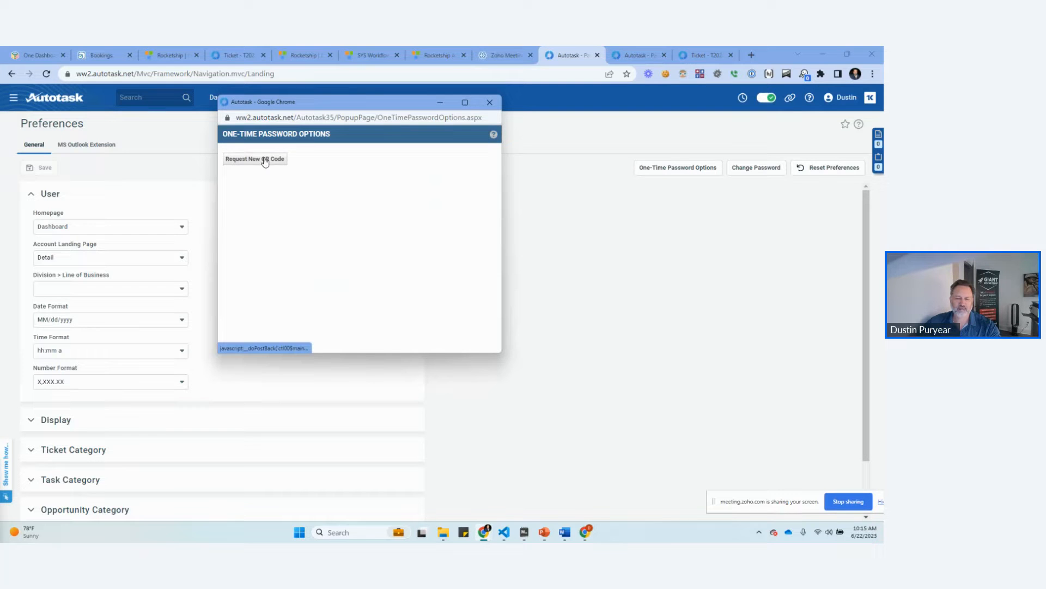
Step: Request a new authenticator QR code, dismiss the password popup, and close the window
click(254, 159)
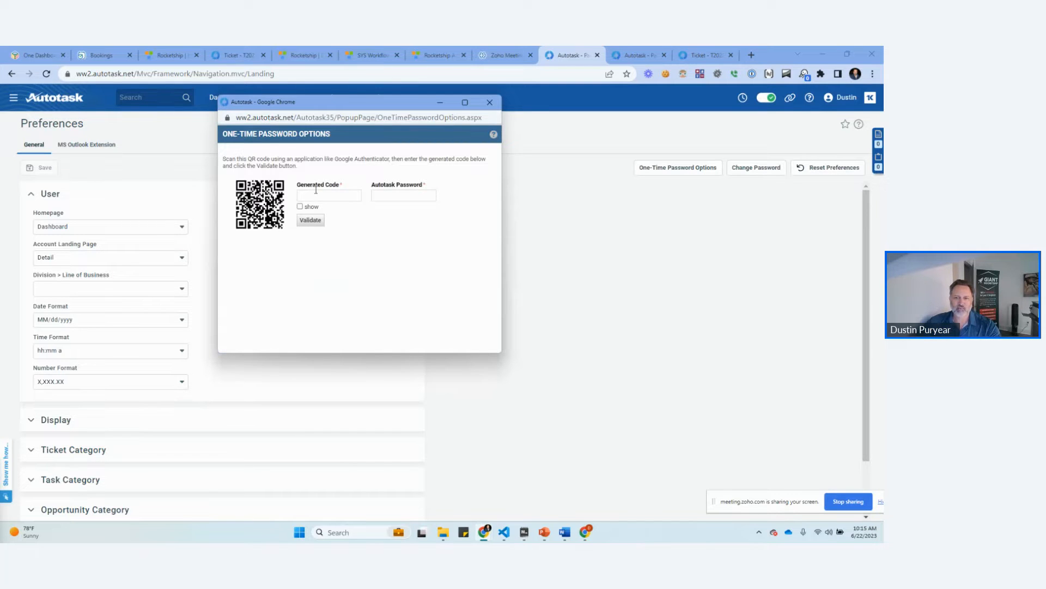
click(404, 195)
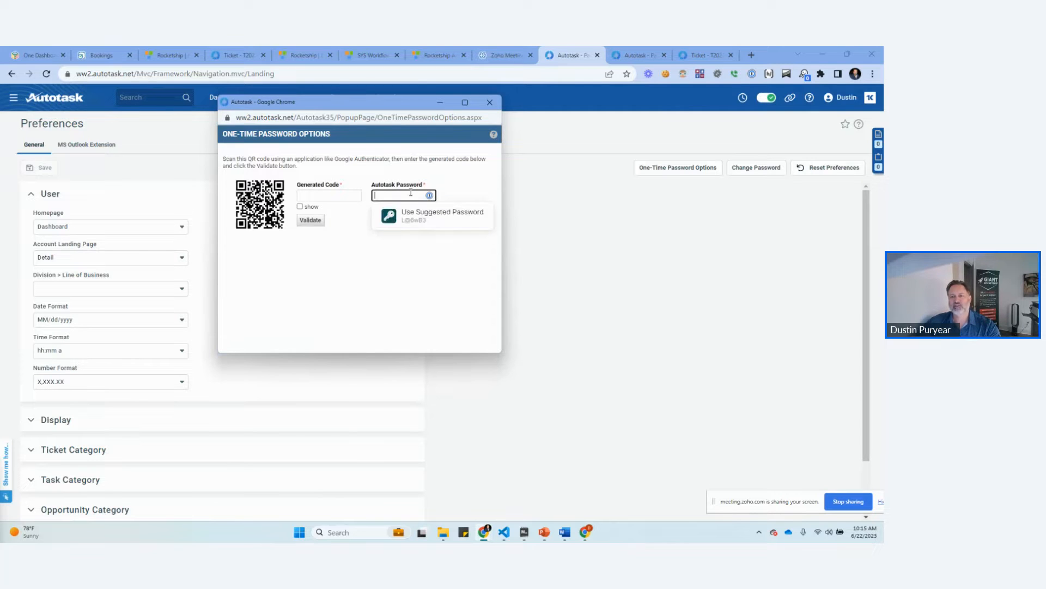
mouse_move(409, 299)
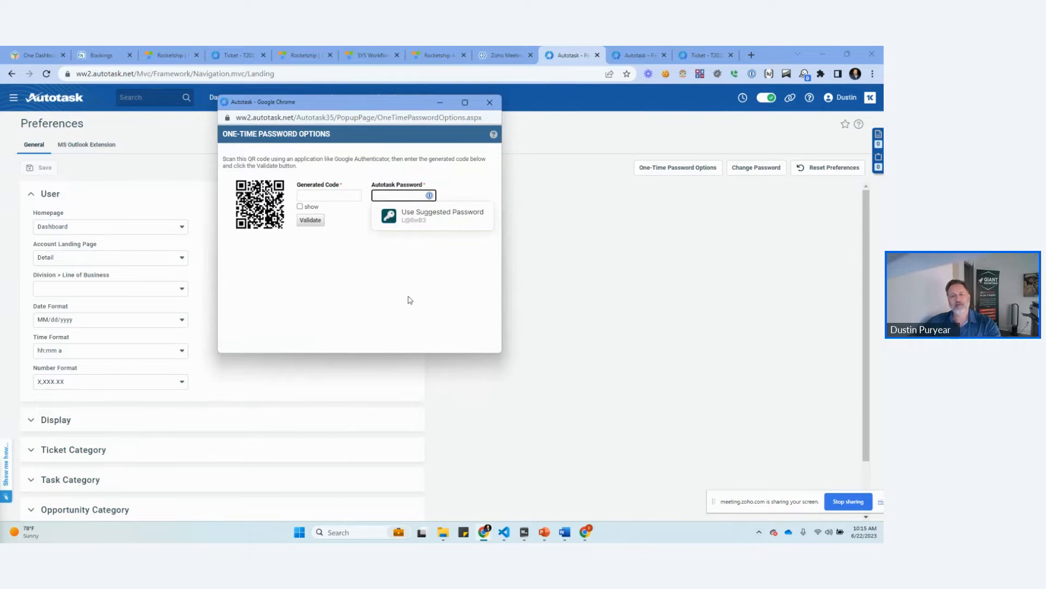
click(328, 195)
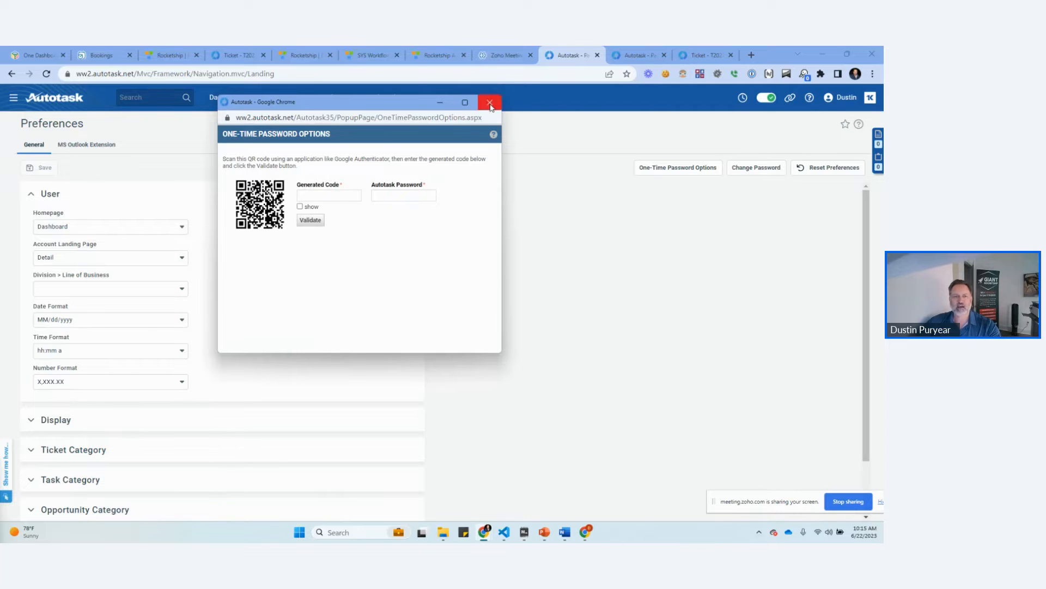
click(489, 103)
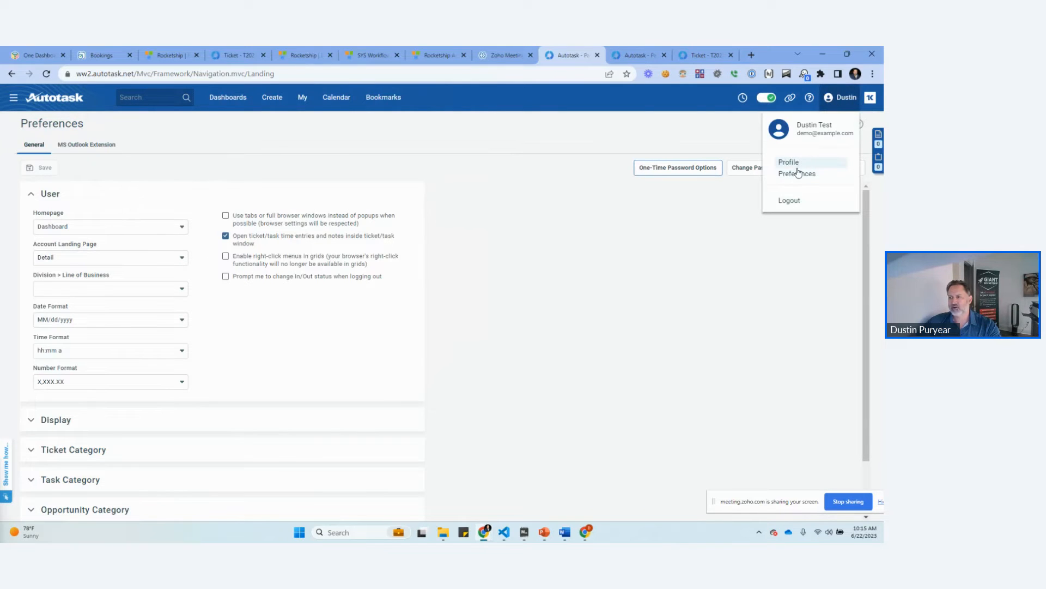
mouse_move(788, 227)
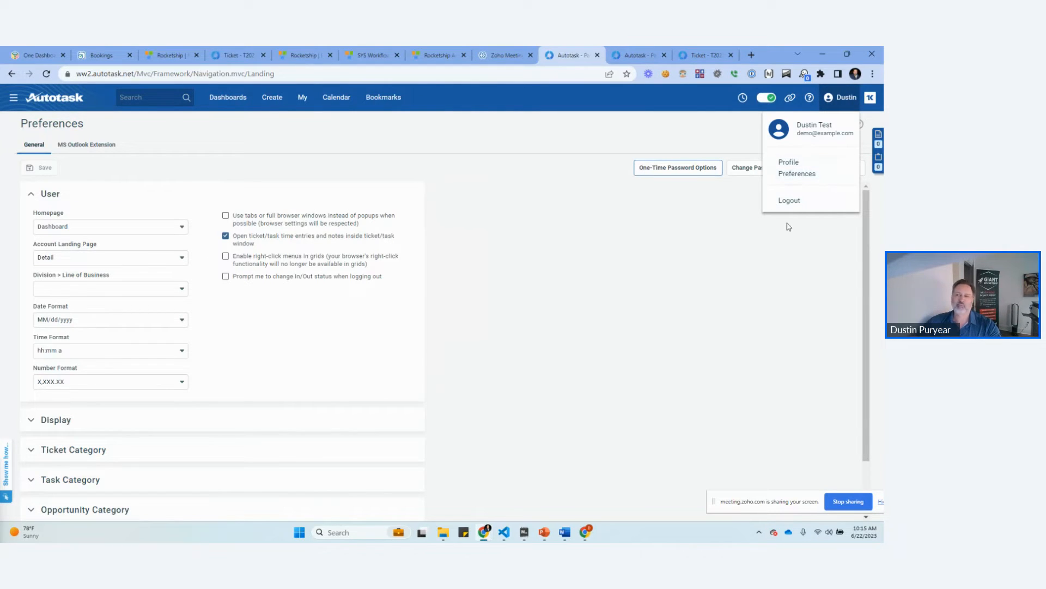